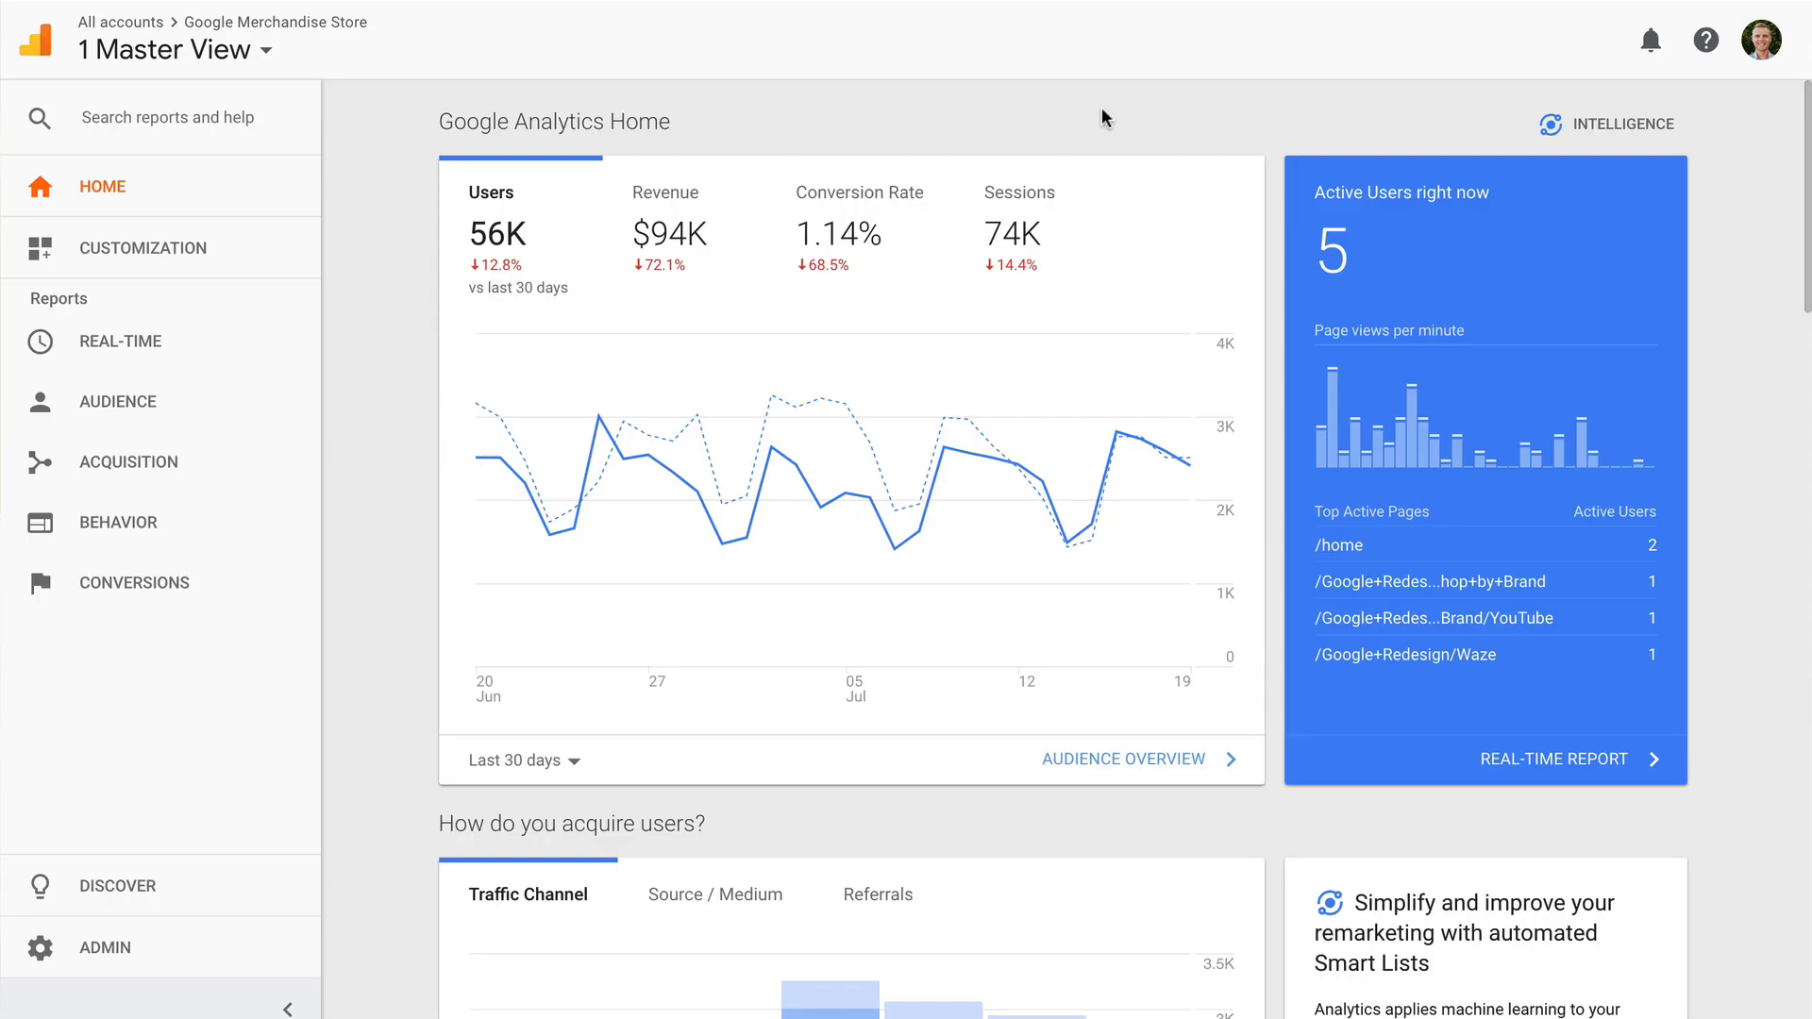
{"action": "mouse_move", "coordinate": [1406, 805]}
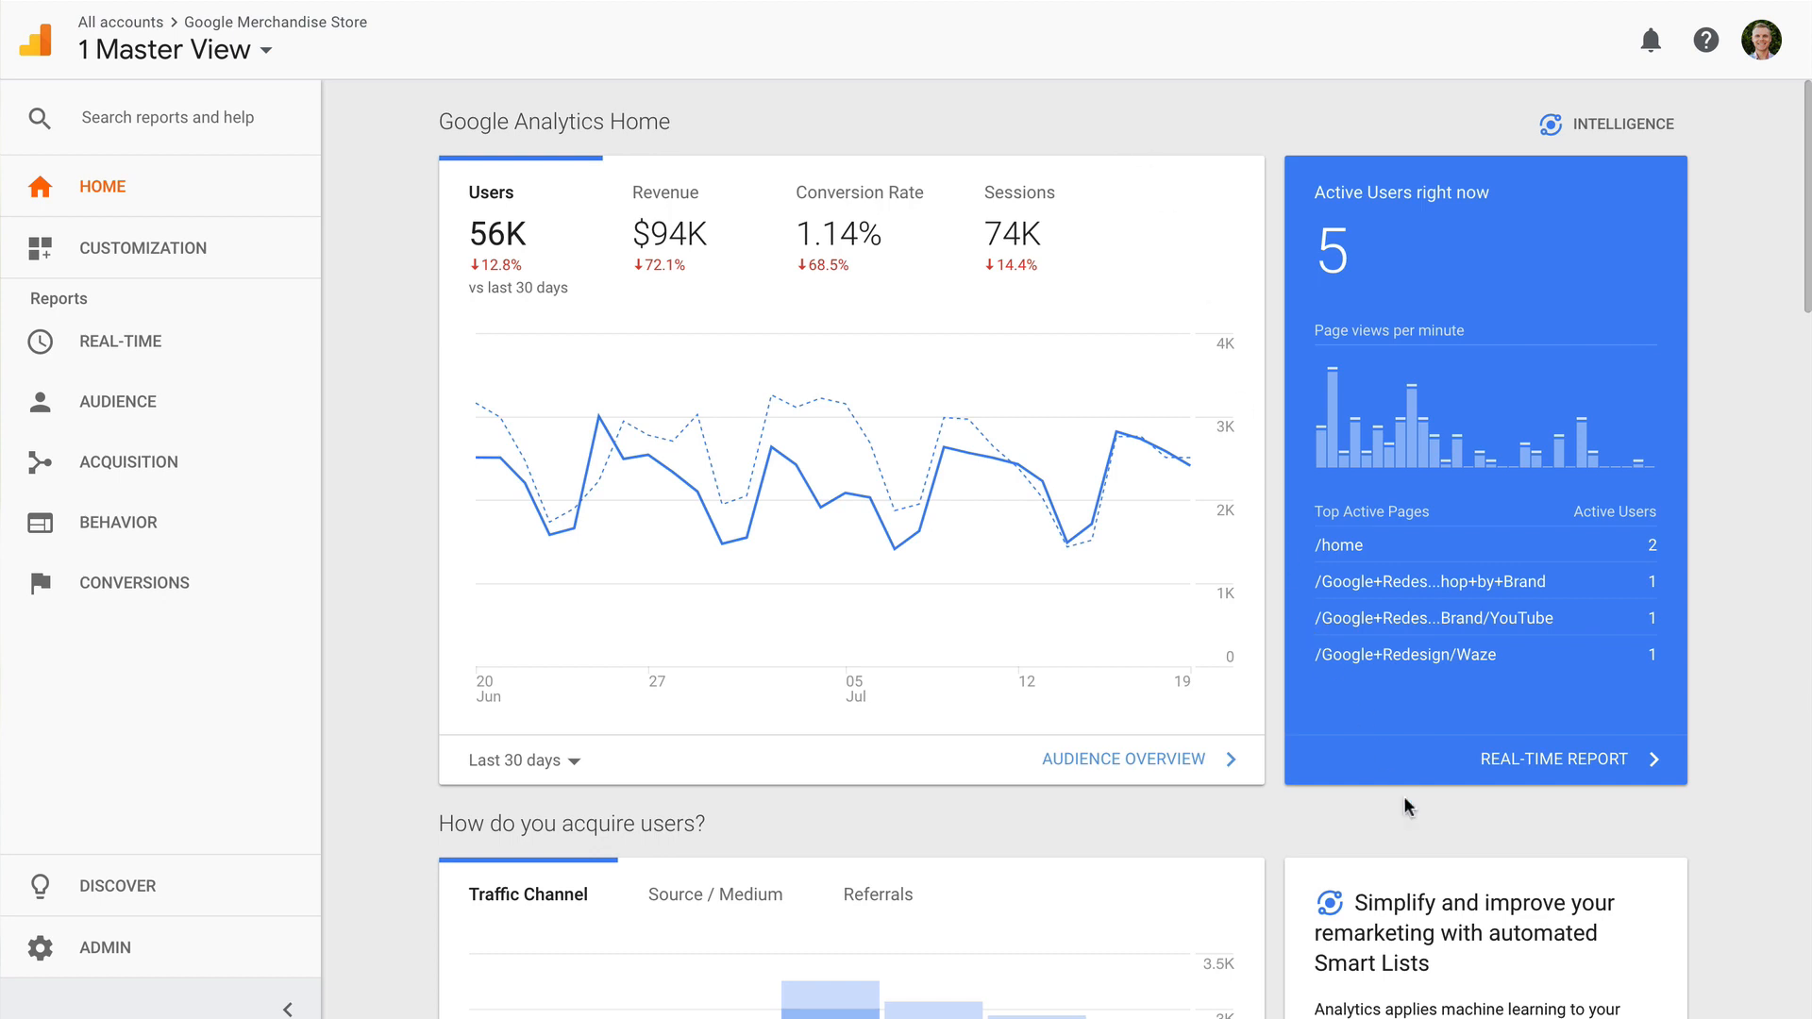
Step: Read the 'Anomaly Detected' revenue insight in Analytics Intelligence, then close the insights panel
{"action": "scroll", "scroll_direction": "down", "scroll_amount": 3}
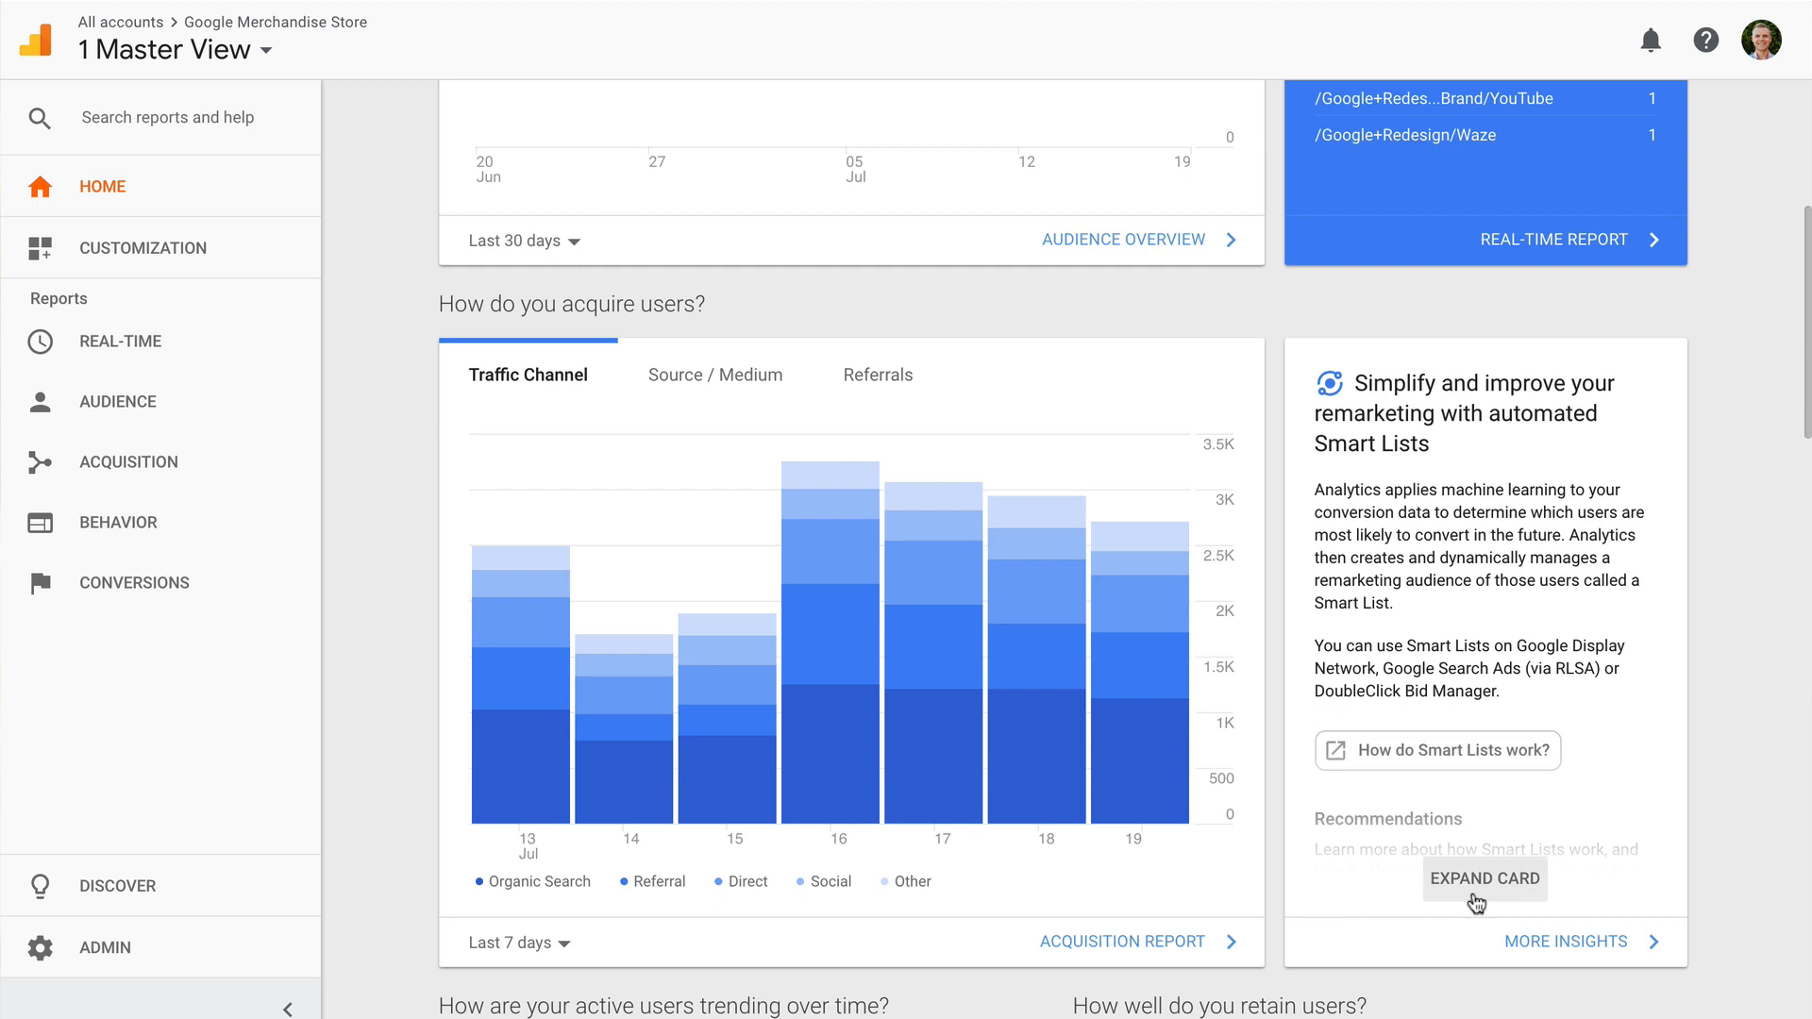
{"action": "mouse_move", "coordinate": [1475, 833]}
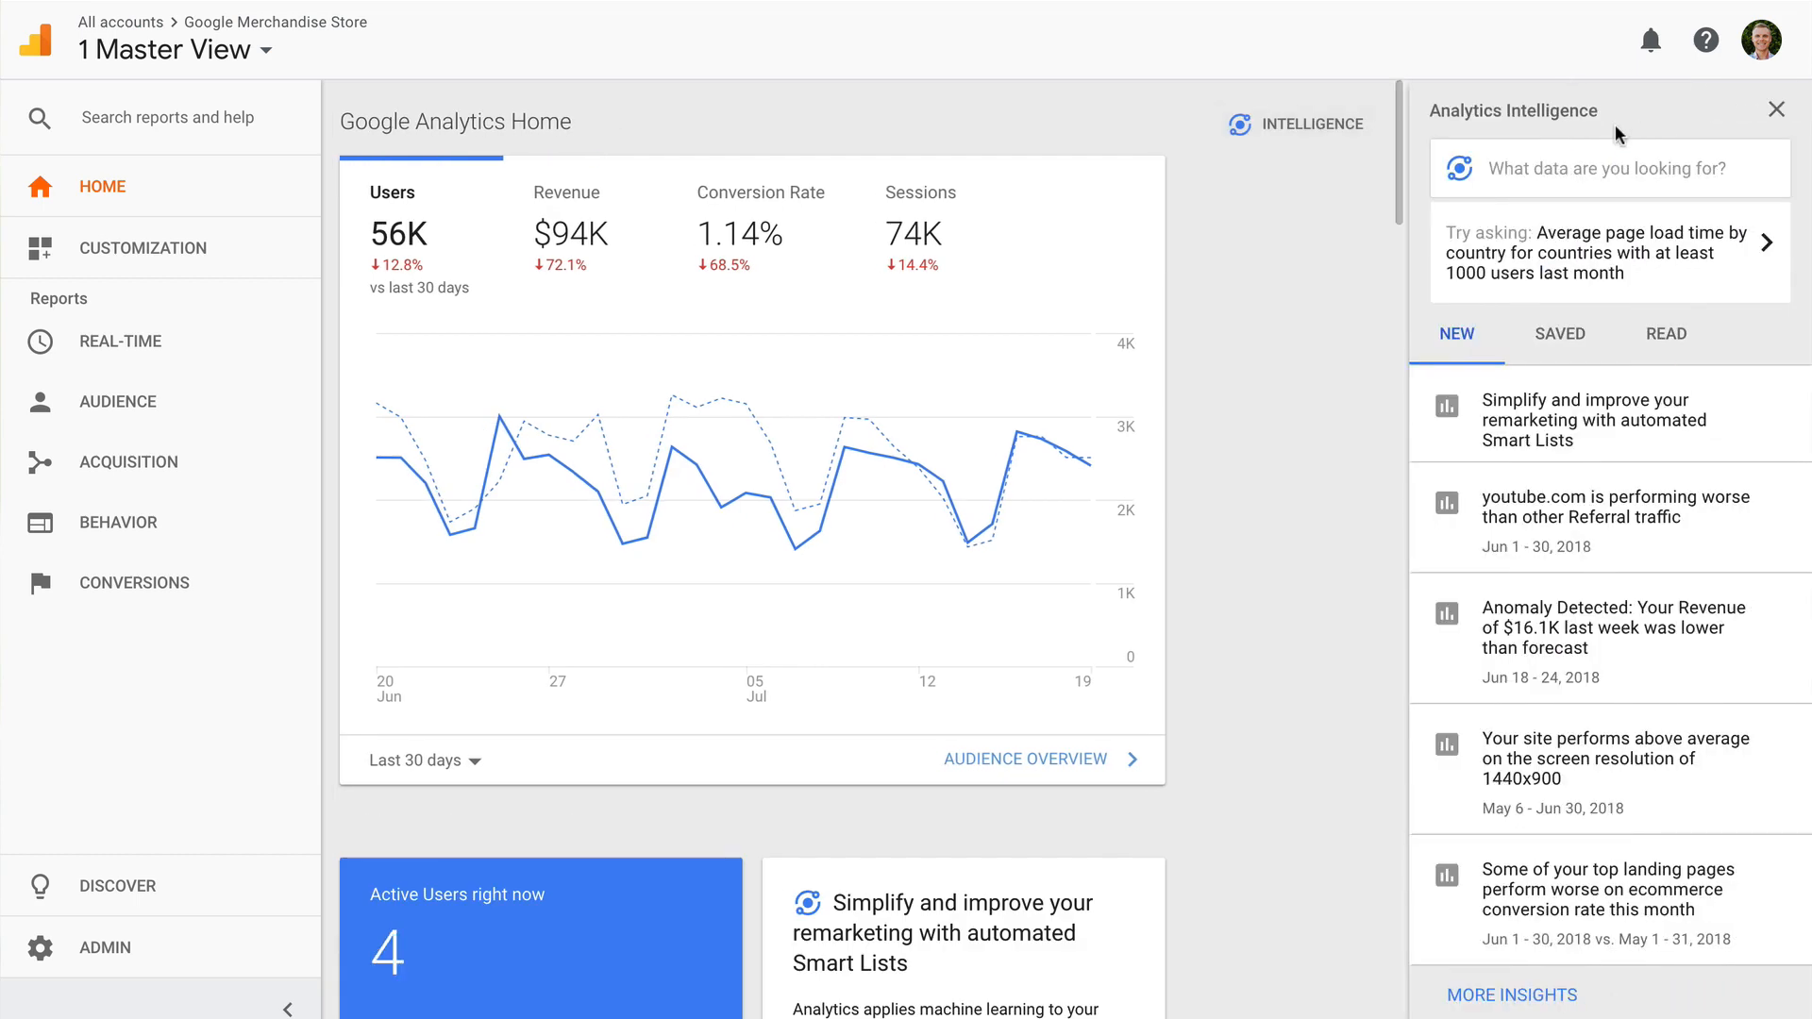
{"action": "mouse_move", "coordinate": [1646, 653]}
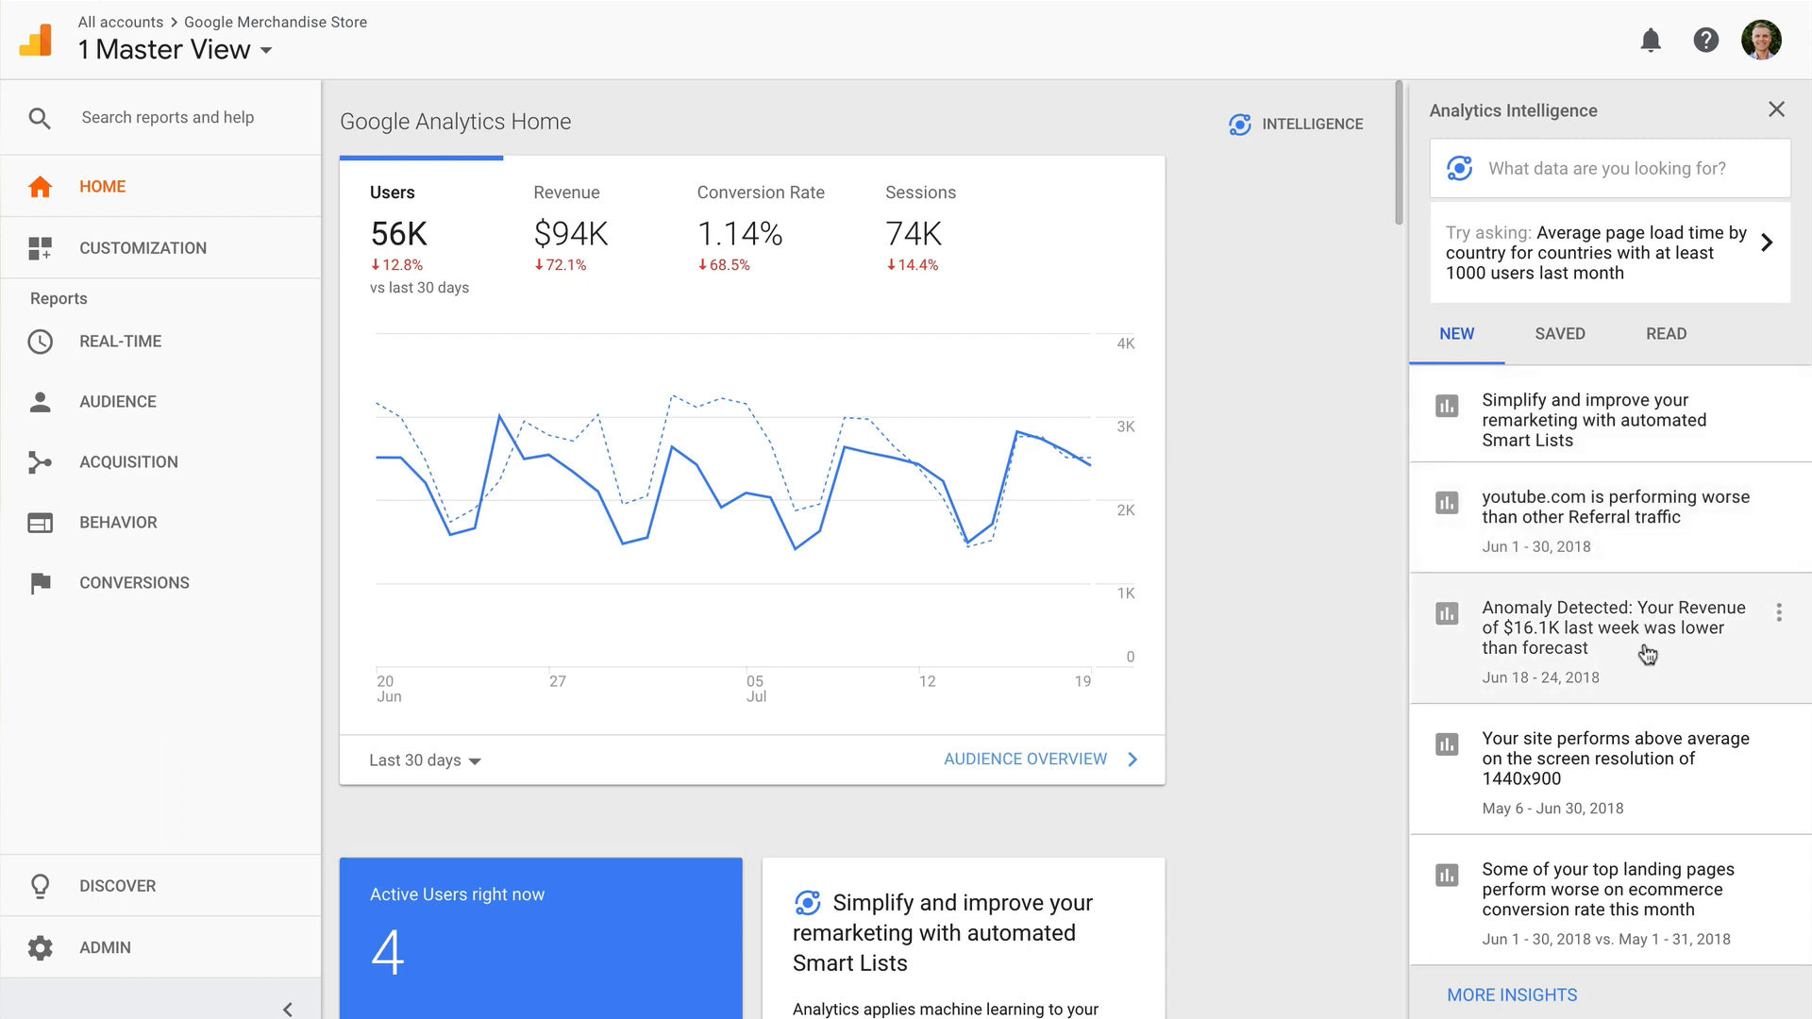
{"action": "left_click", "coordinate": [1606, 628]}
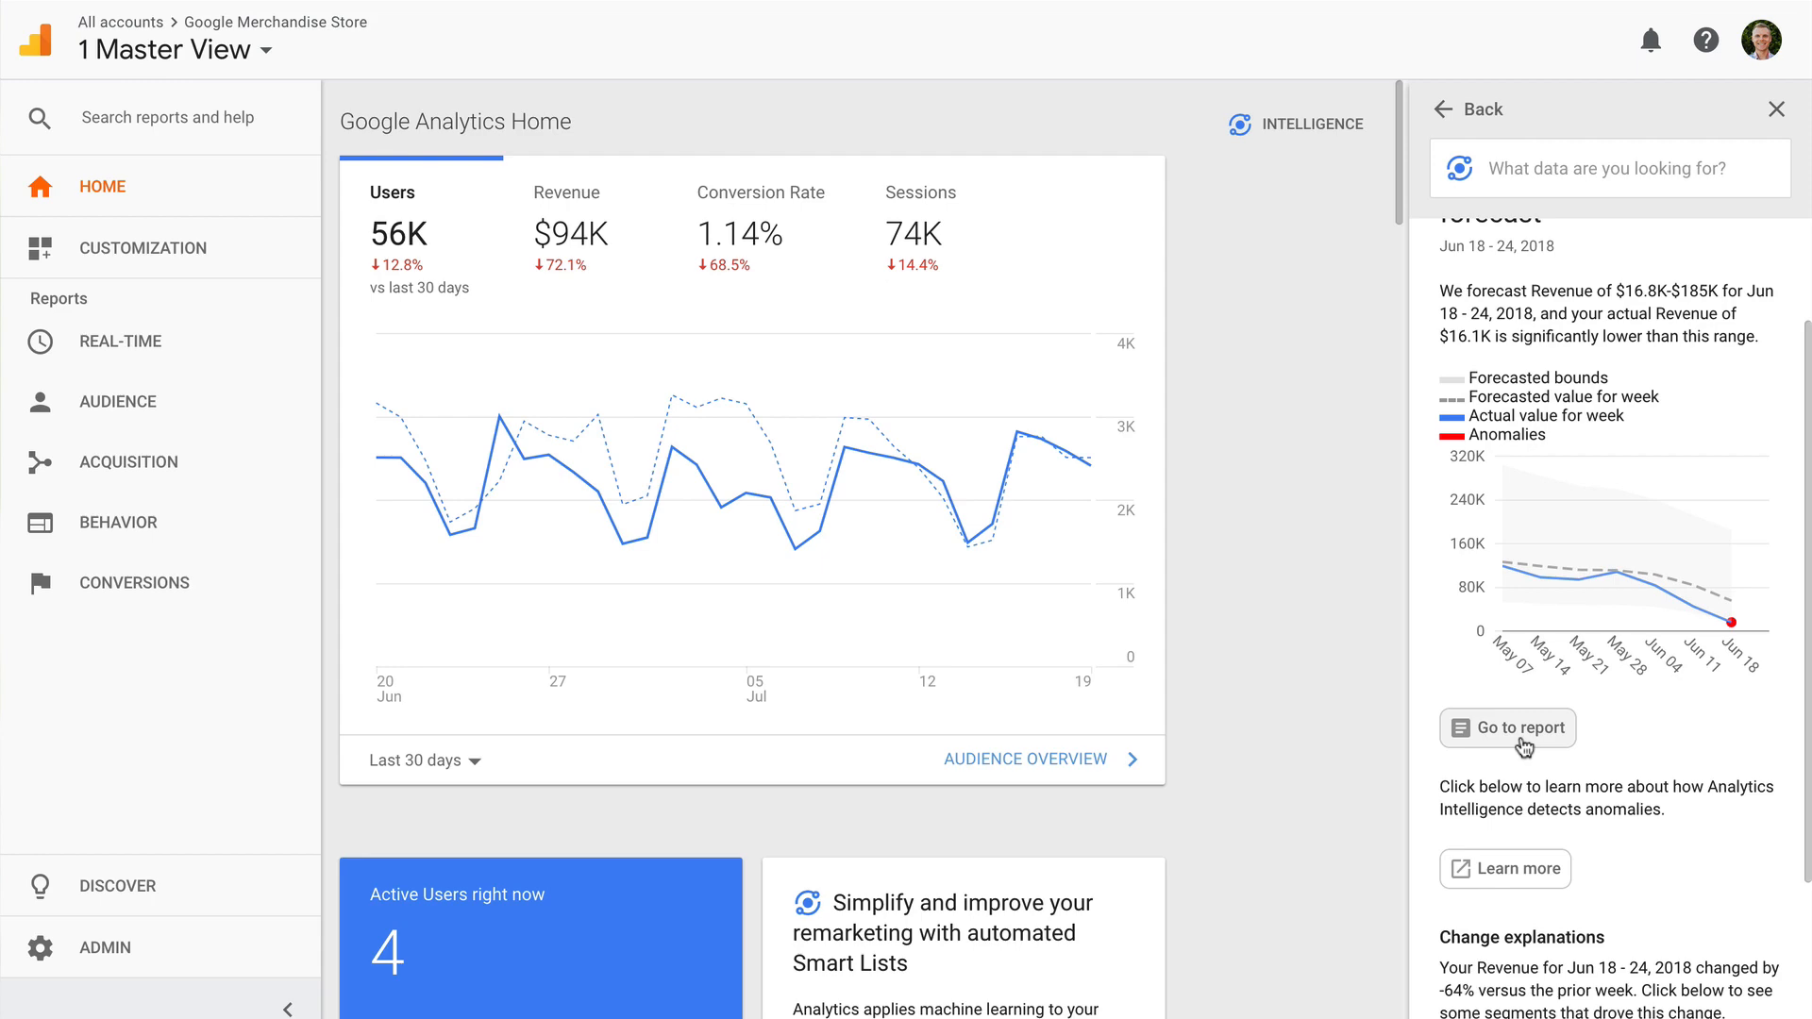
{"action": "left_click", "coordinate": [1445, 109]}
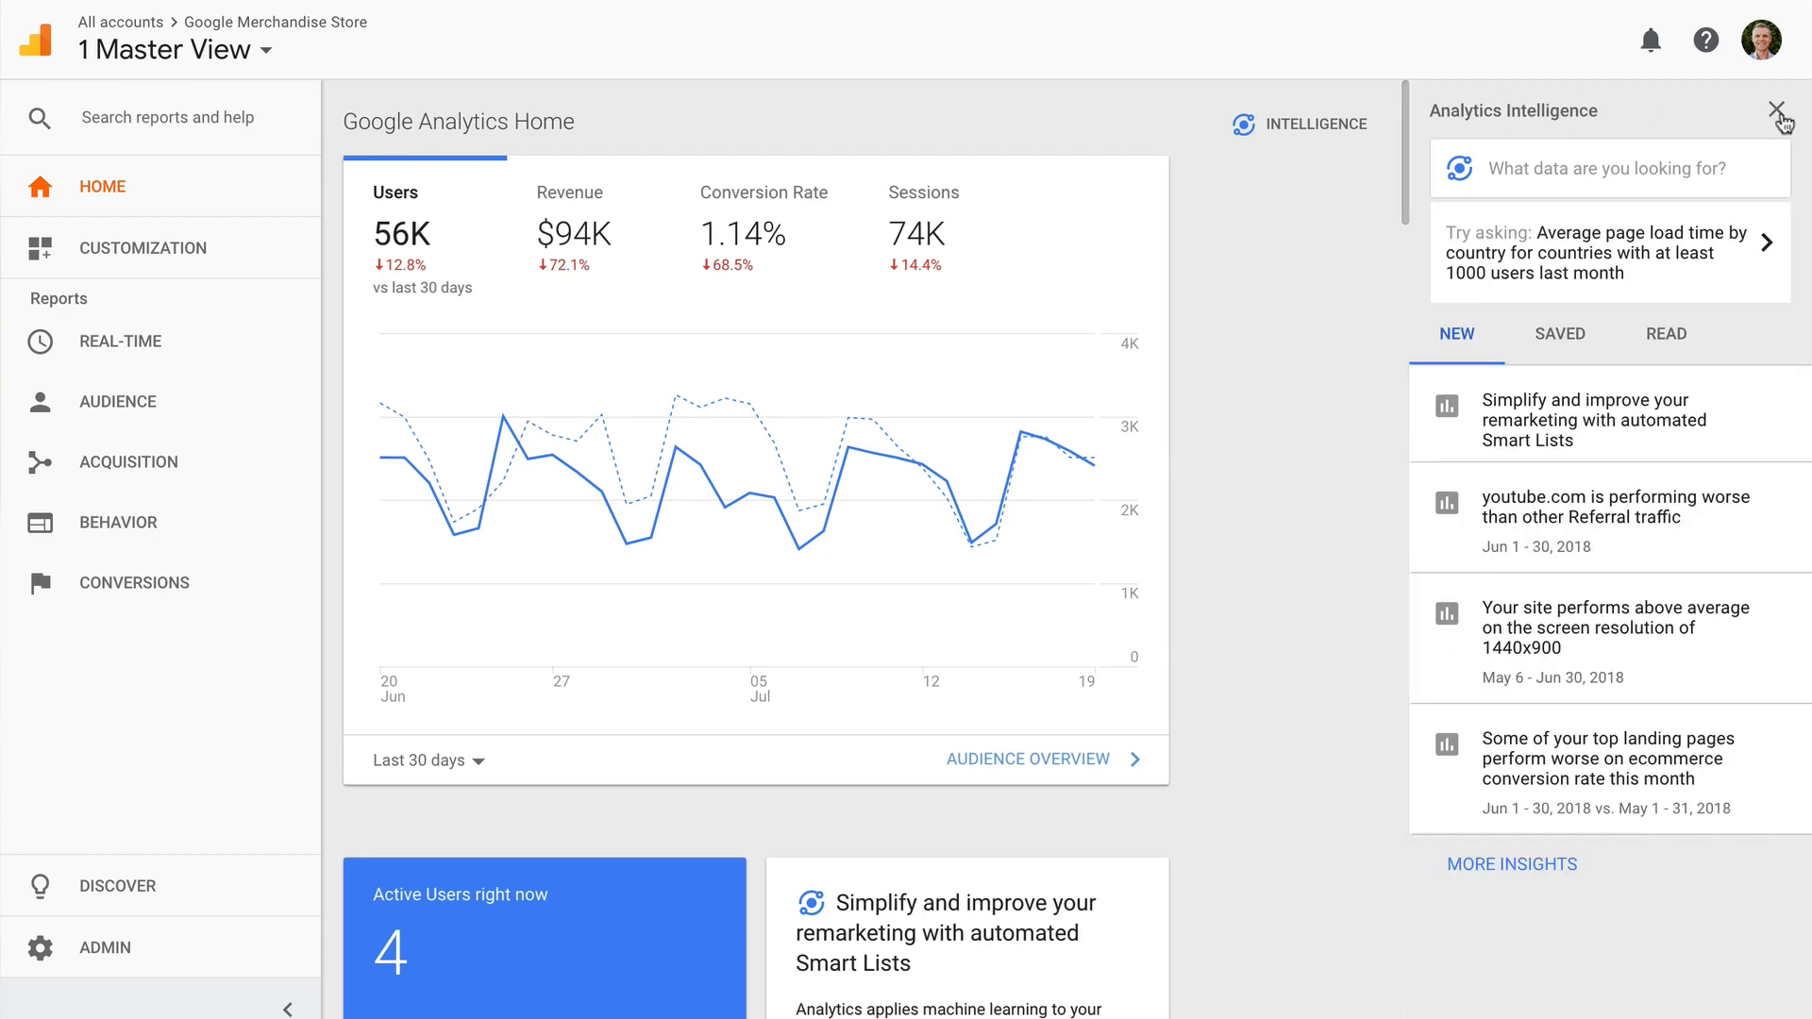
{"action": "left_click", "coordinate": [1774, 106]}
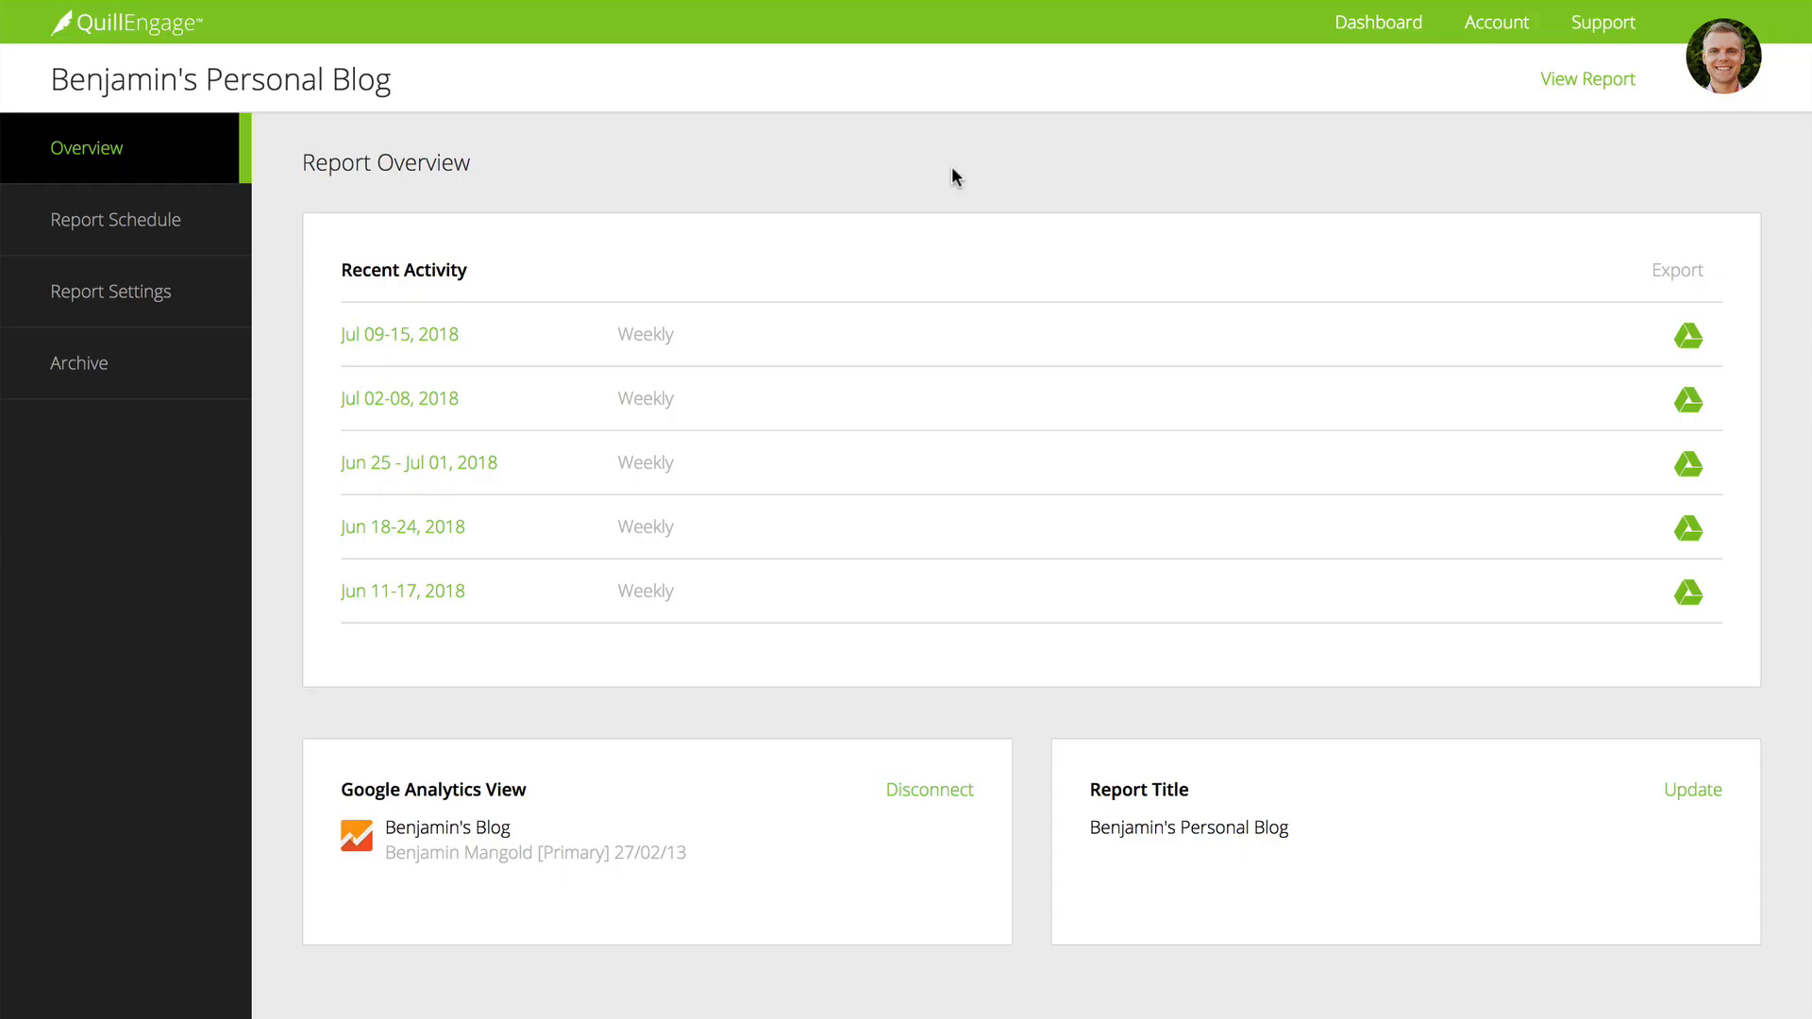
{"action": "mouse_move", "coordinate": [747, 293]}
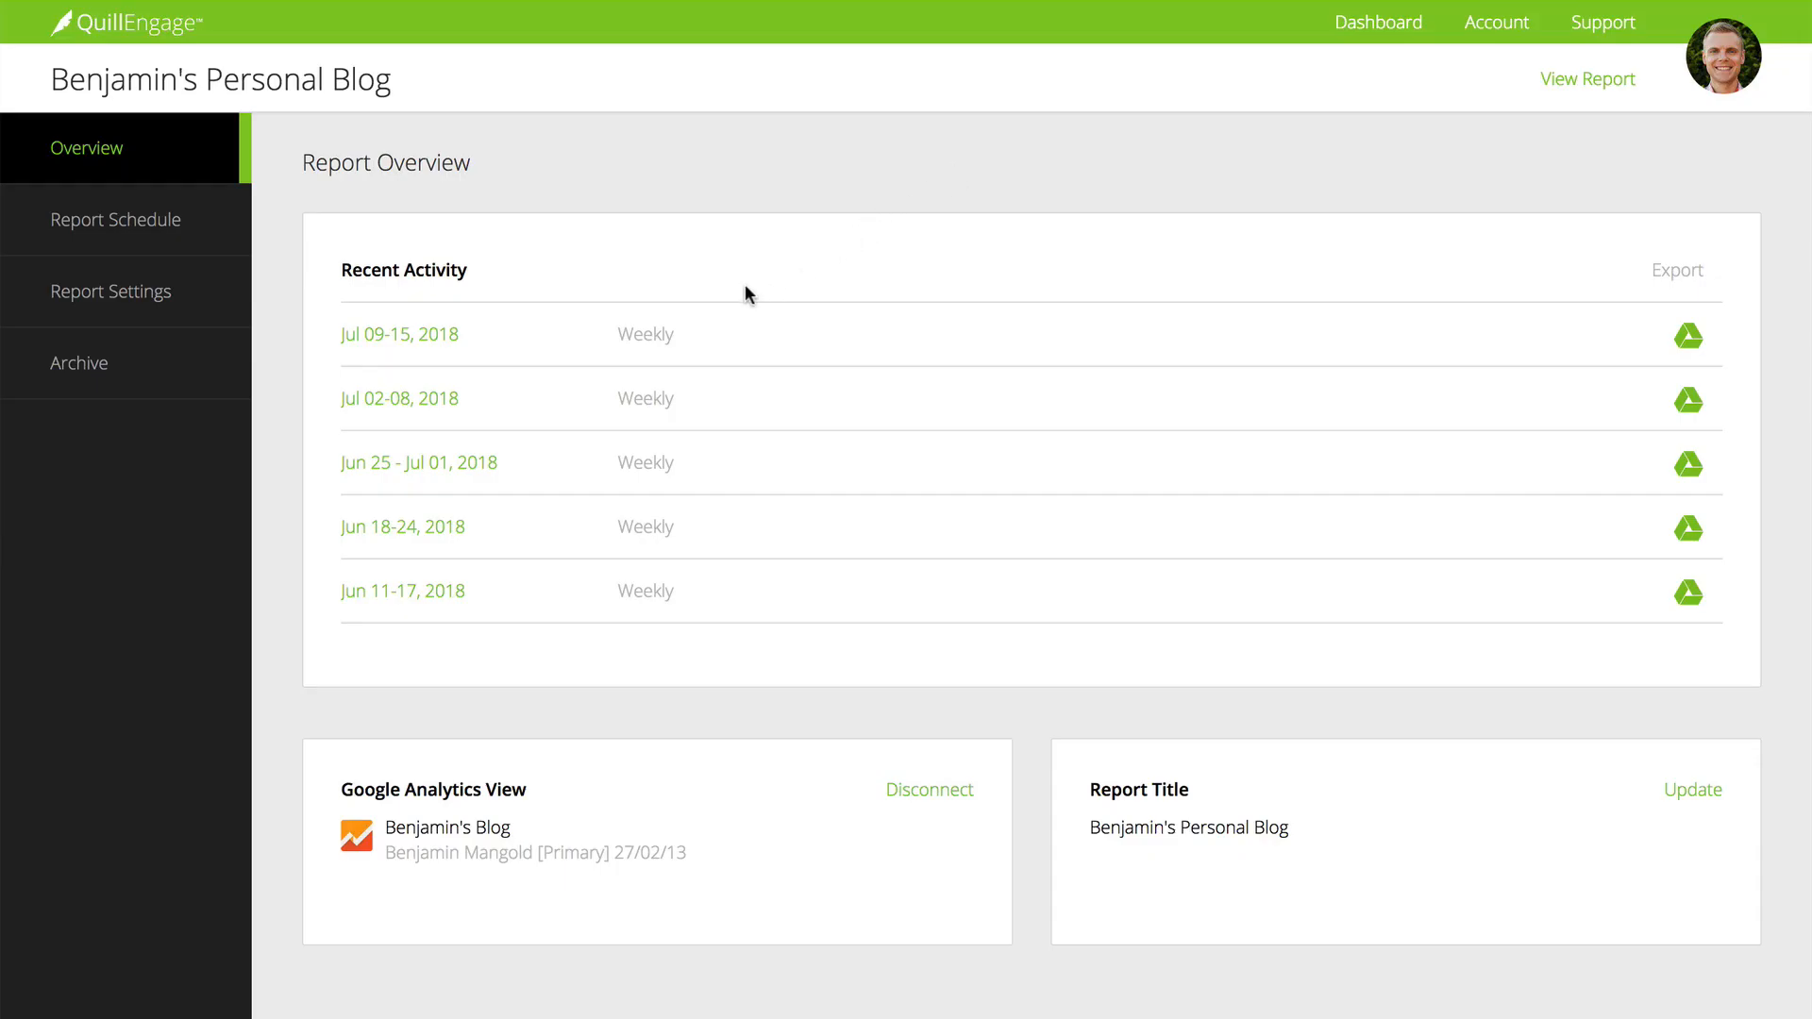
{"action": "mouse_move", "coordinate": [507, 391]}
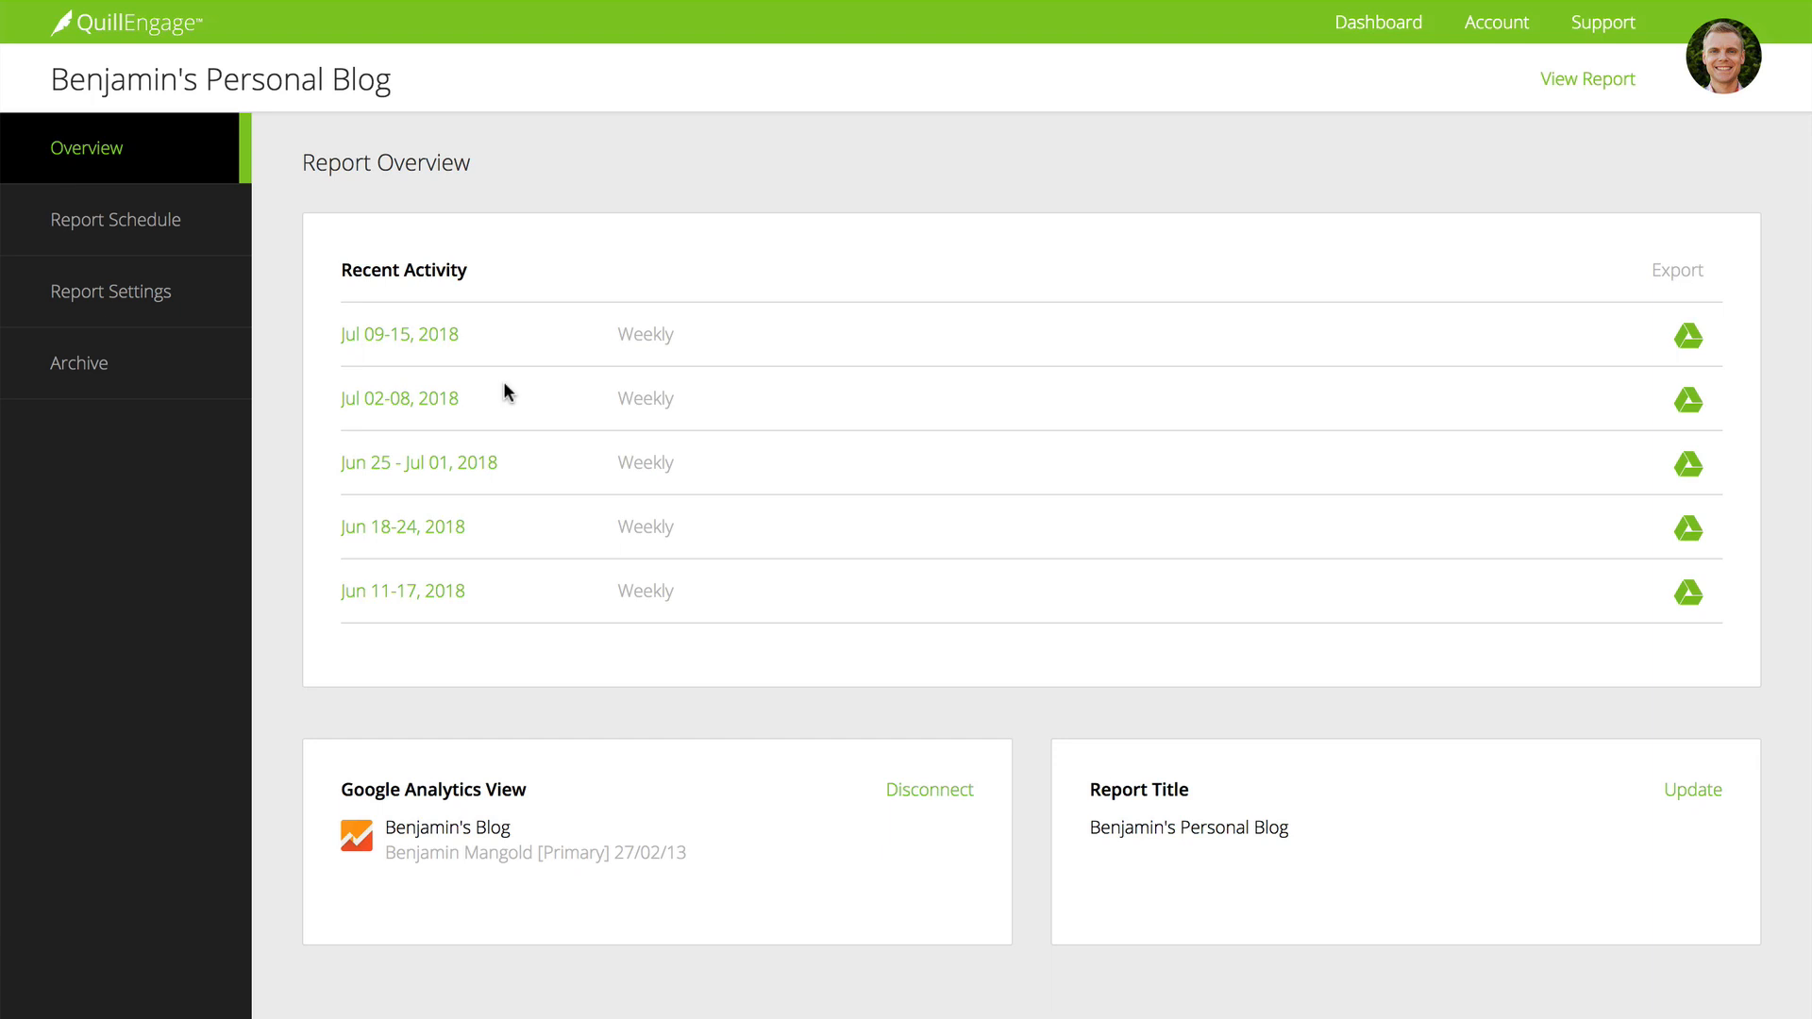
{"action": "mouse_move", "coordinate": [423, 407]}
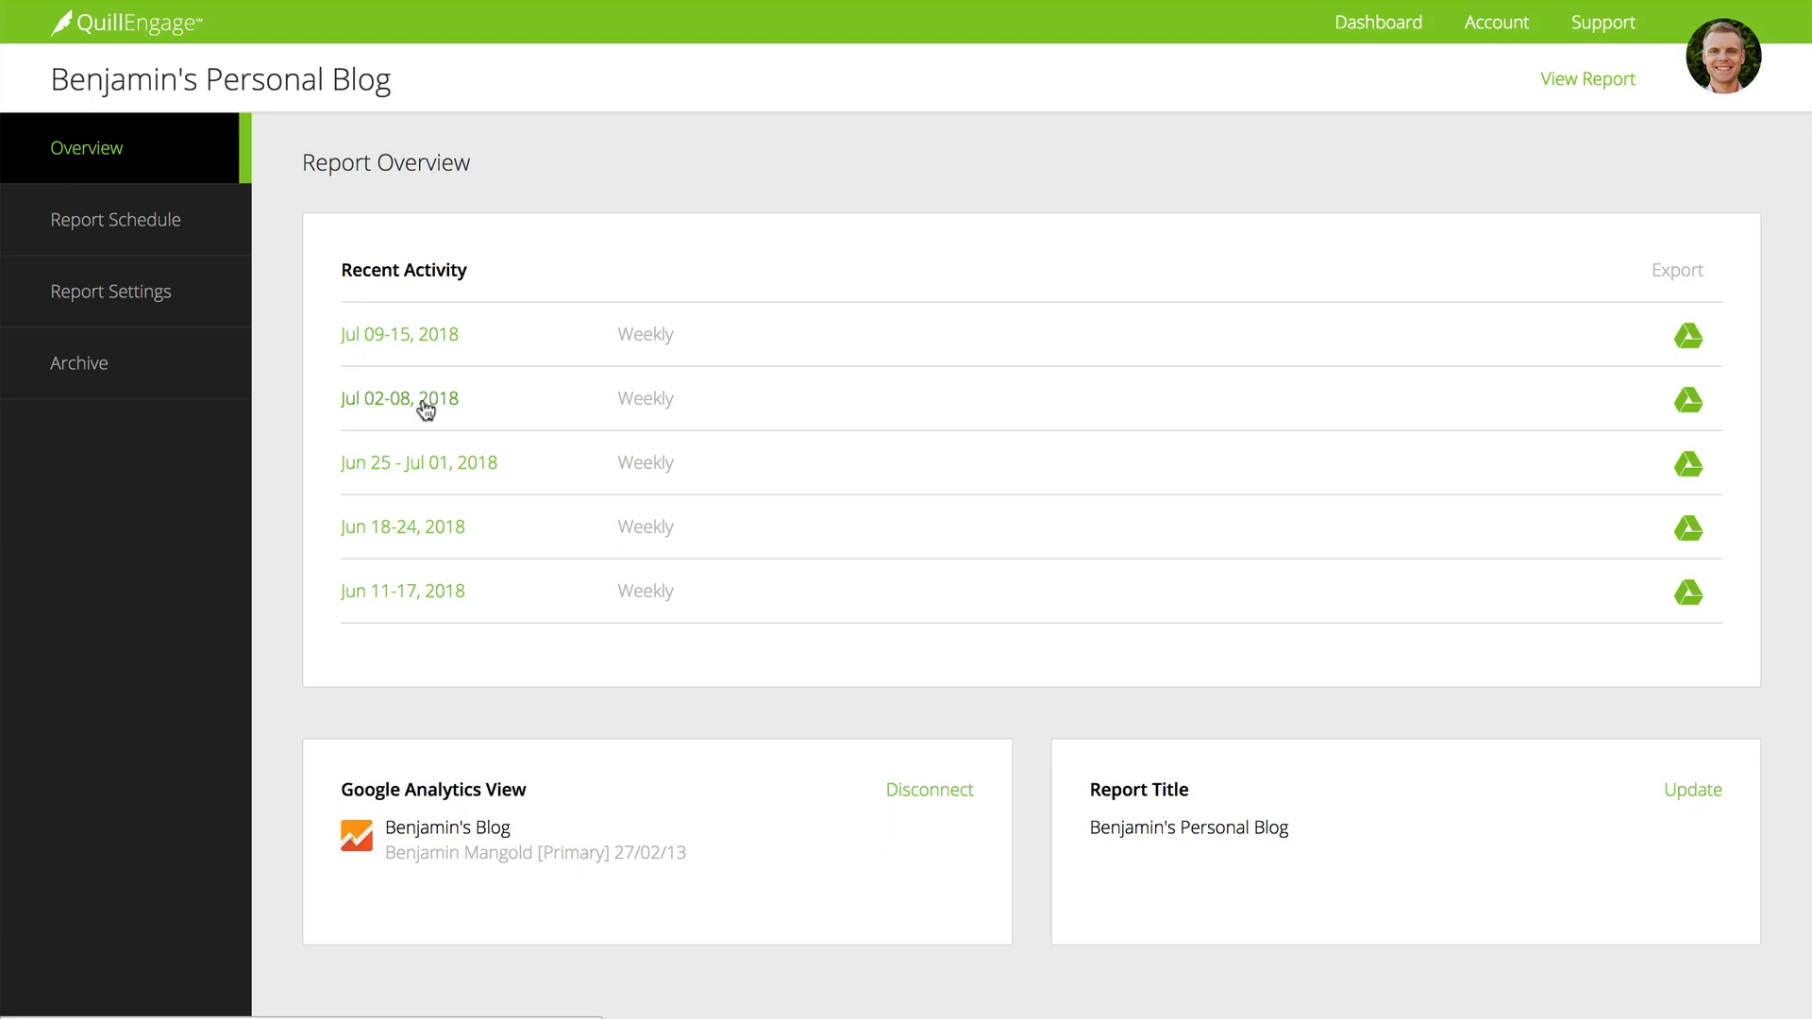
{"action": "left_click", "coordinate": [392, 398]}
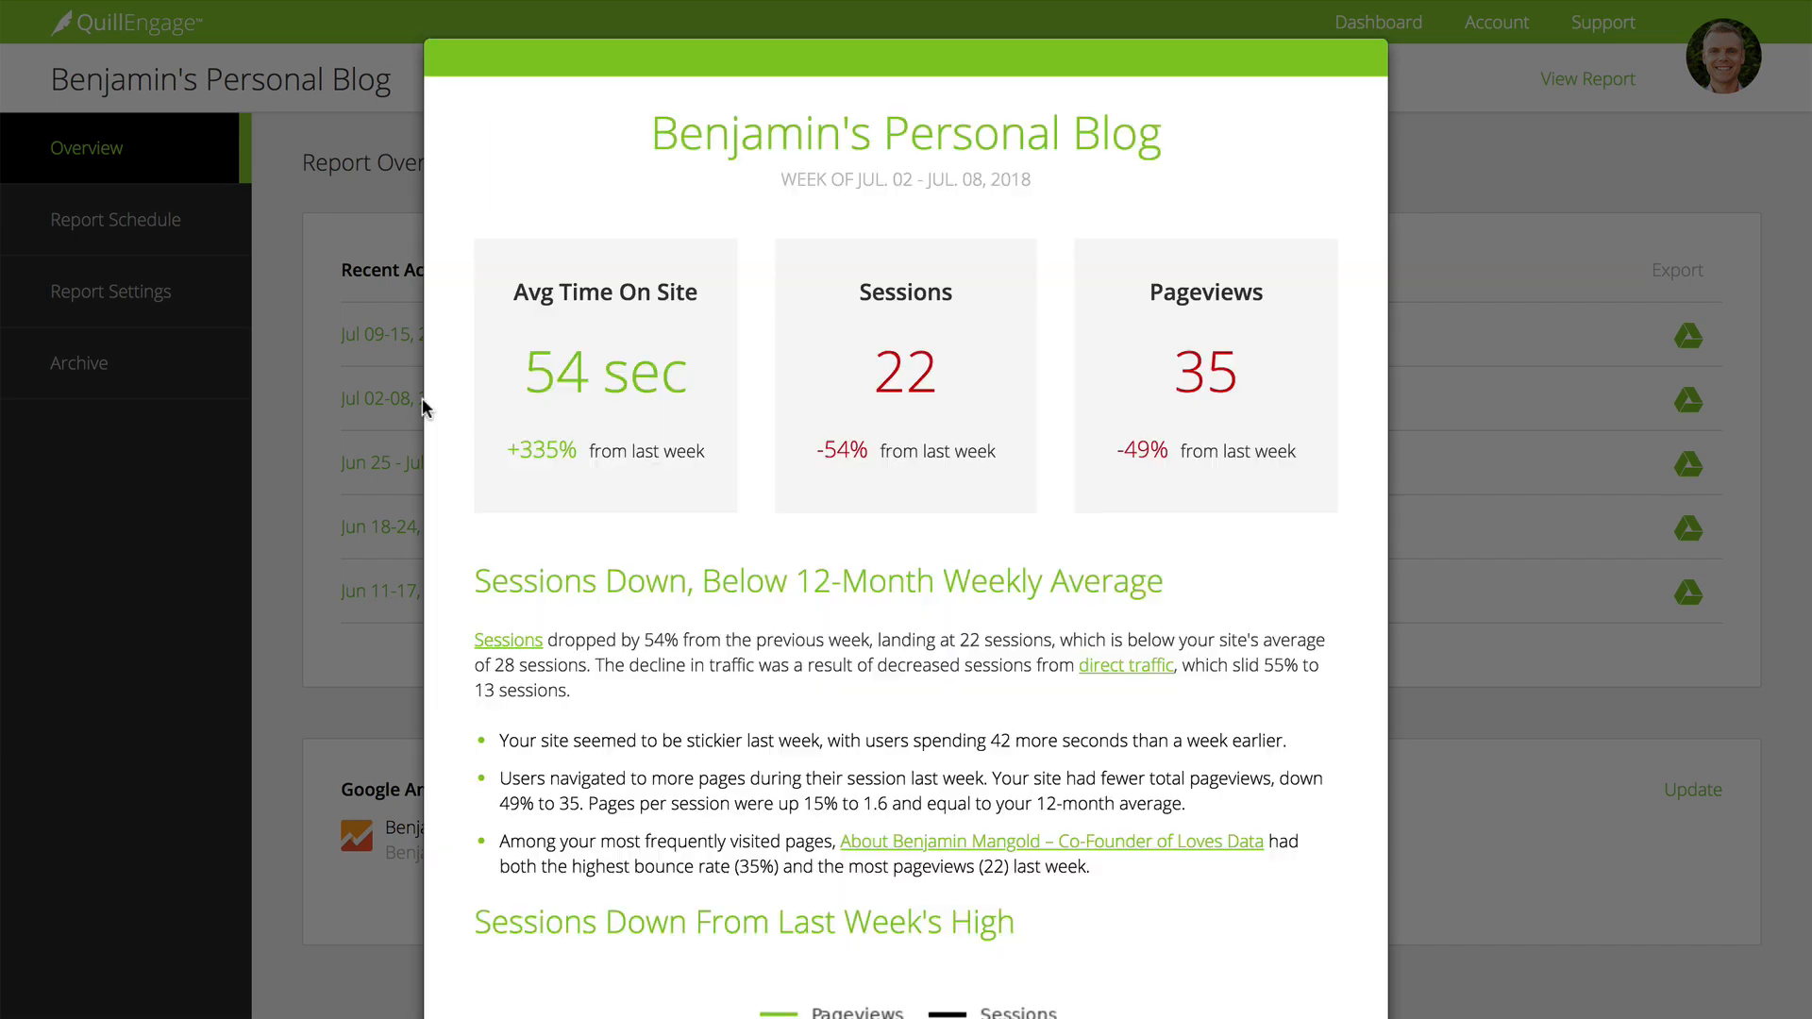
{"action": "scroll", "scroll_direction": "down", "scroll_amount": 3}
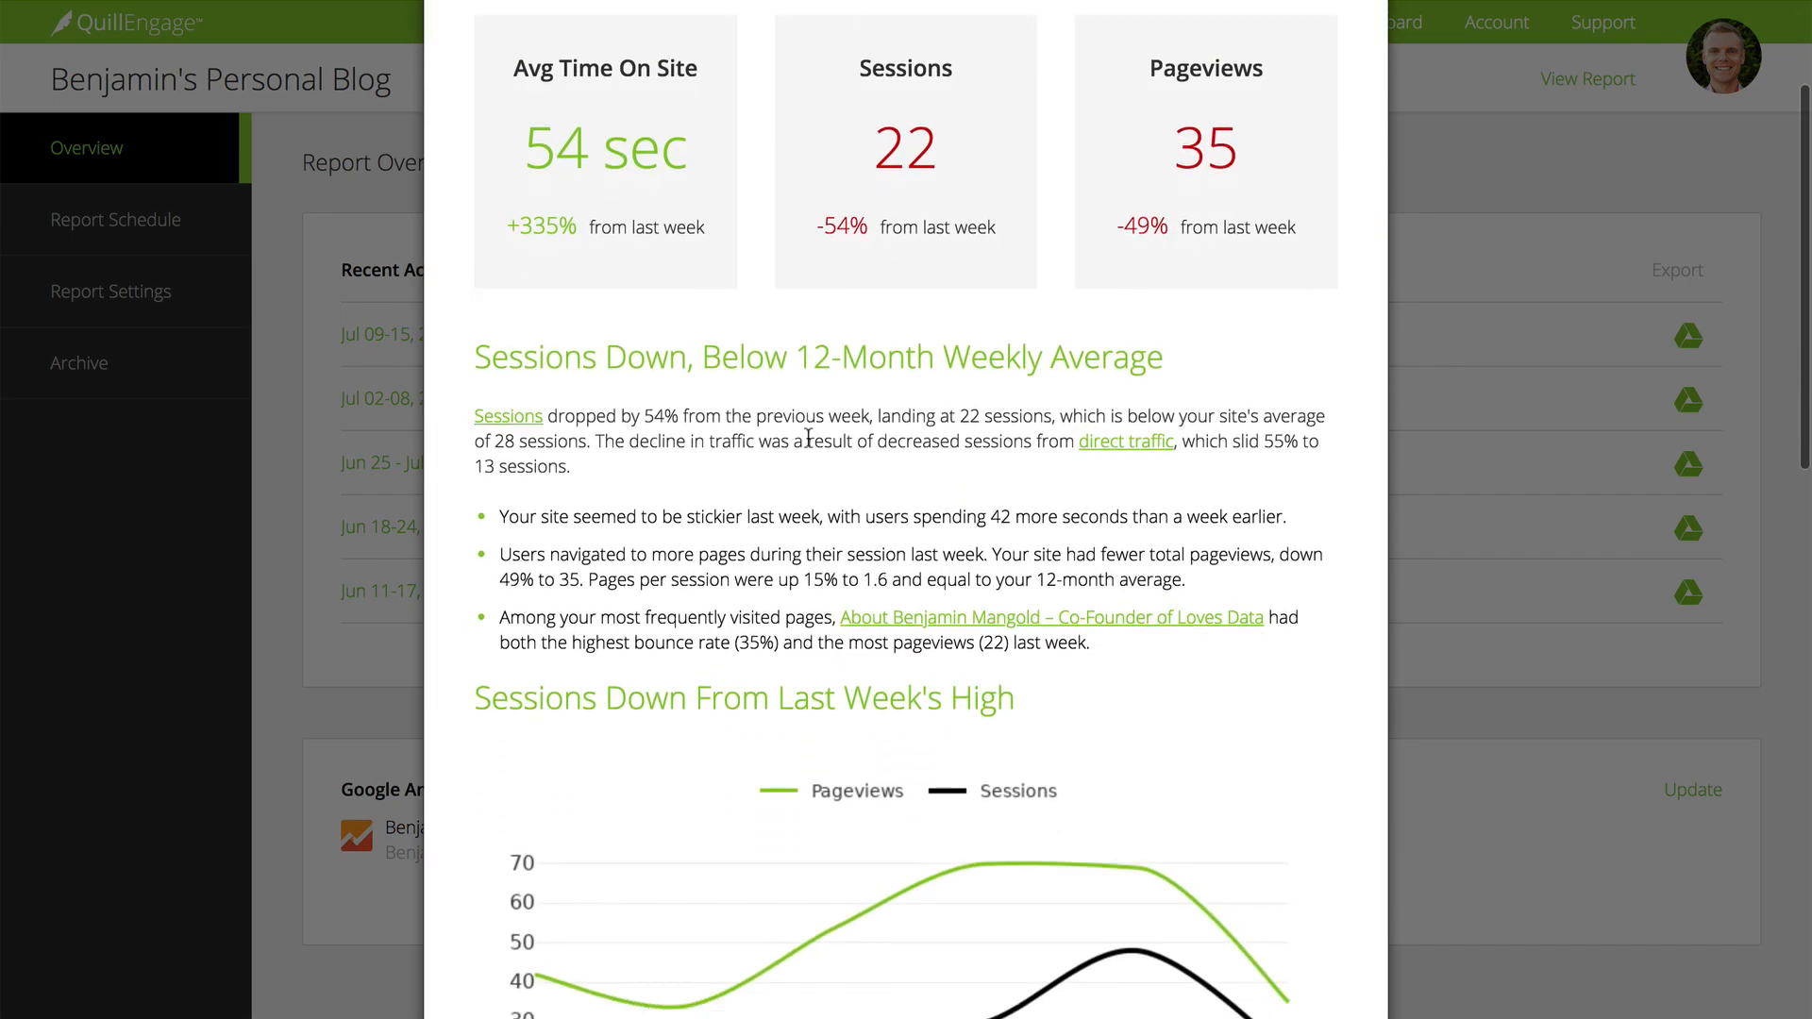
{"action": "scroll", "scroll_direction": "down", "scroll_amount": 3}
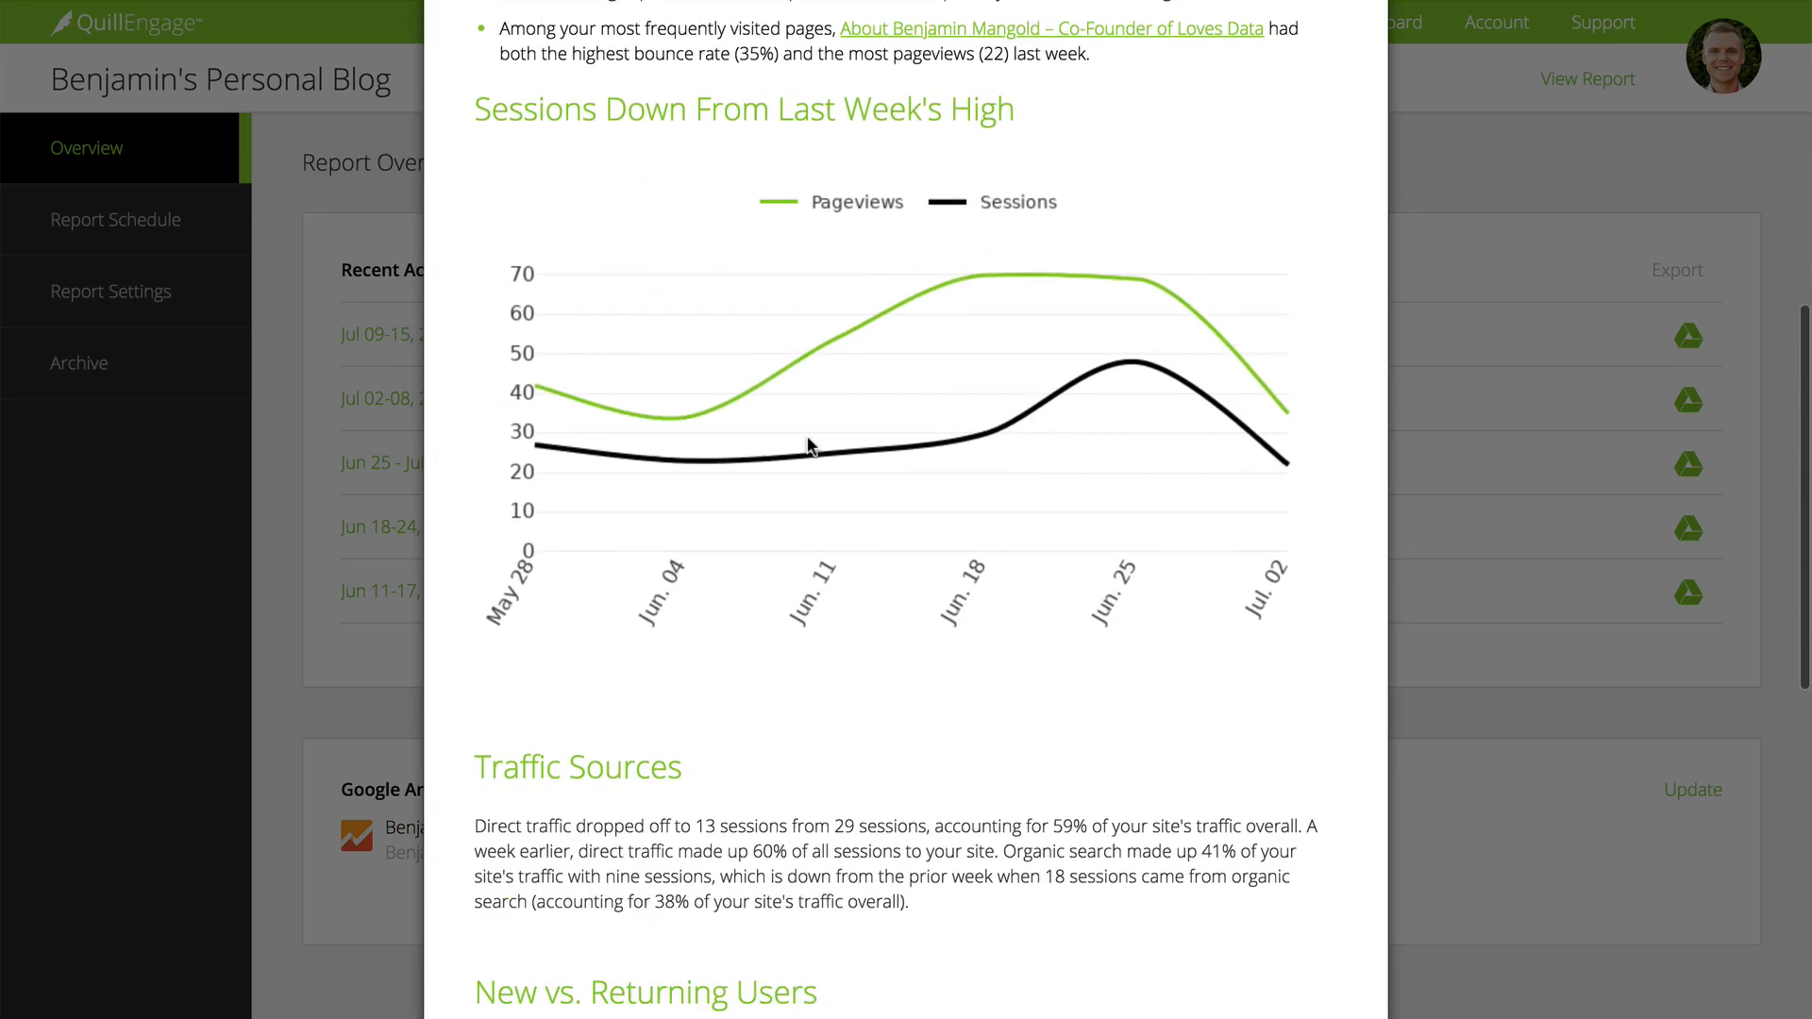
{"action": "scroll", "scroll_direction": "down", "scroll_amount": 3}
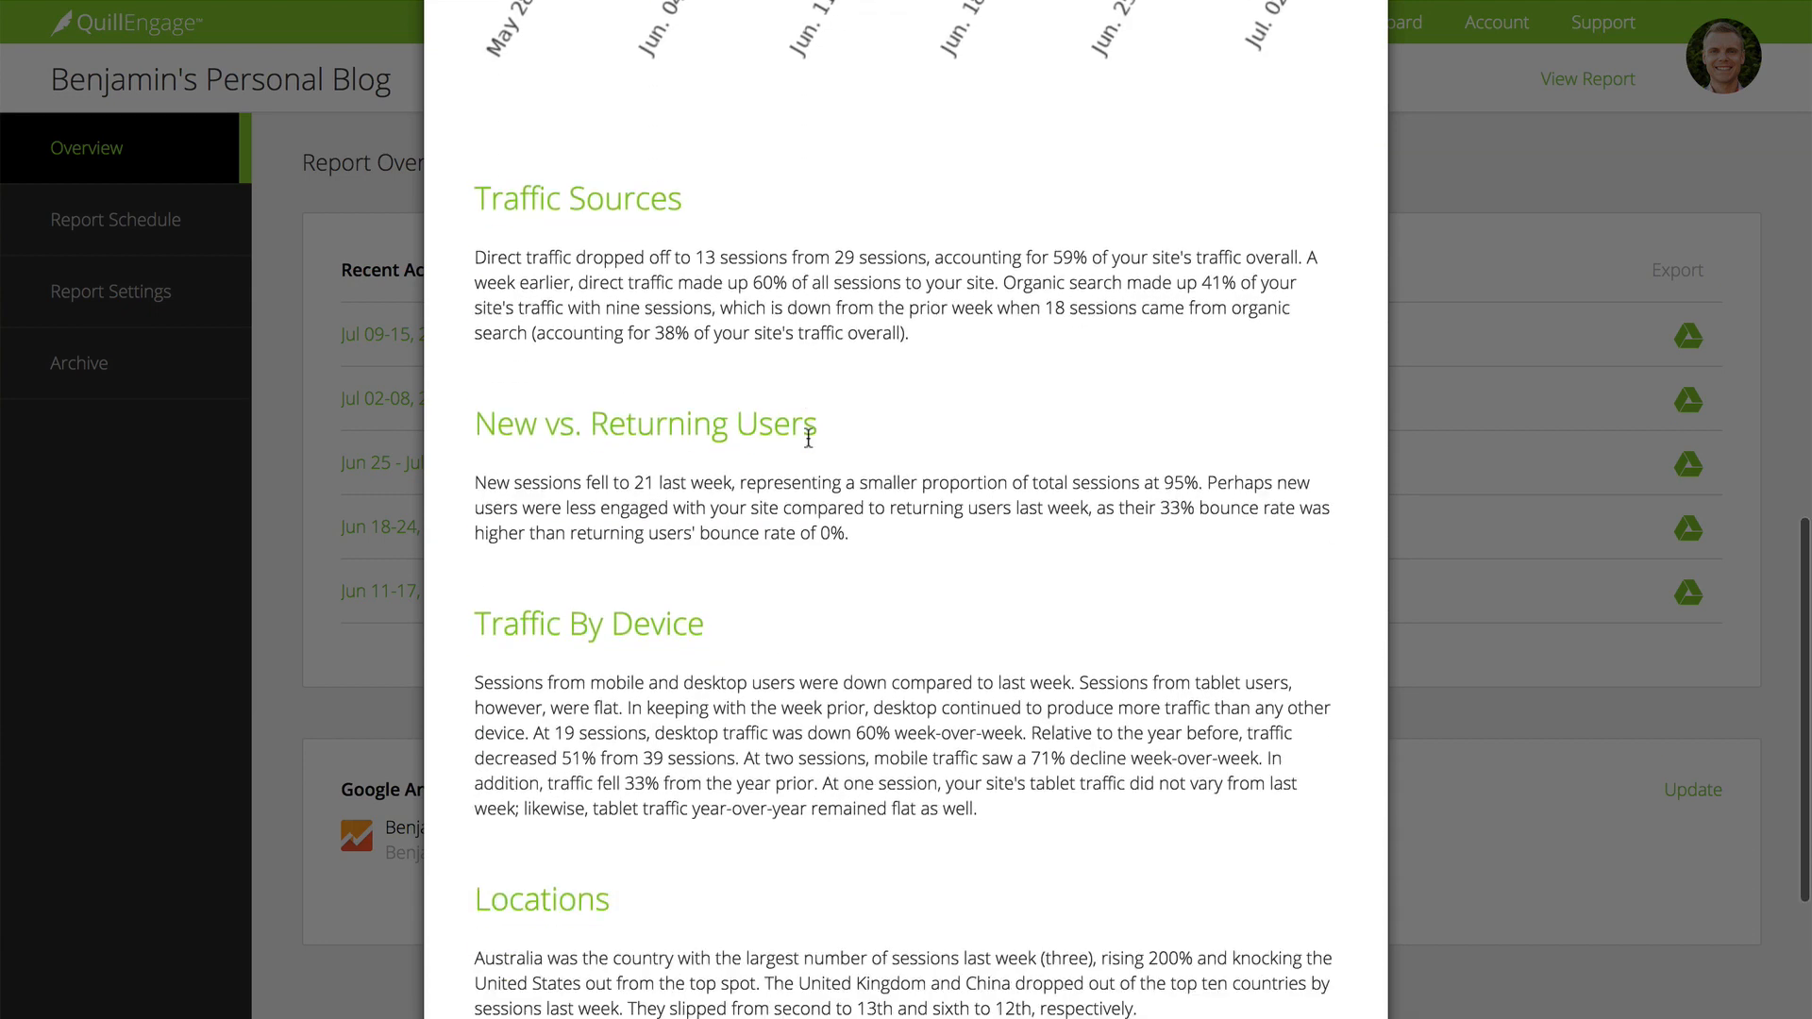
{"action": "scroll", "scroll_direction": "down", "scroll_amount": 3}
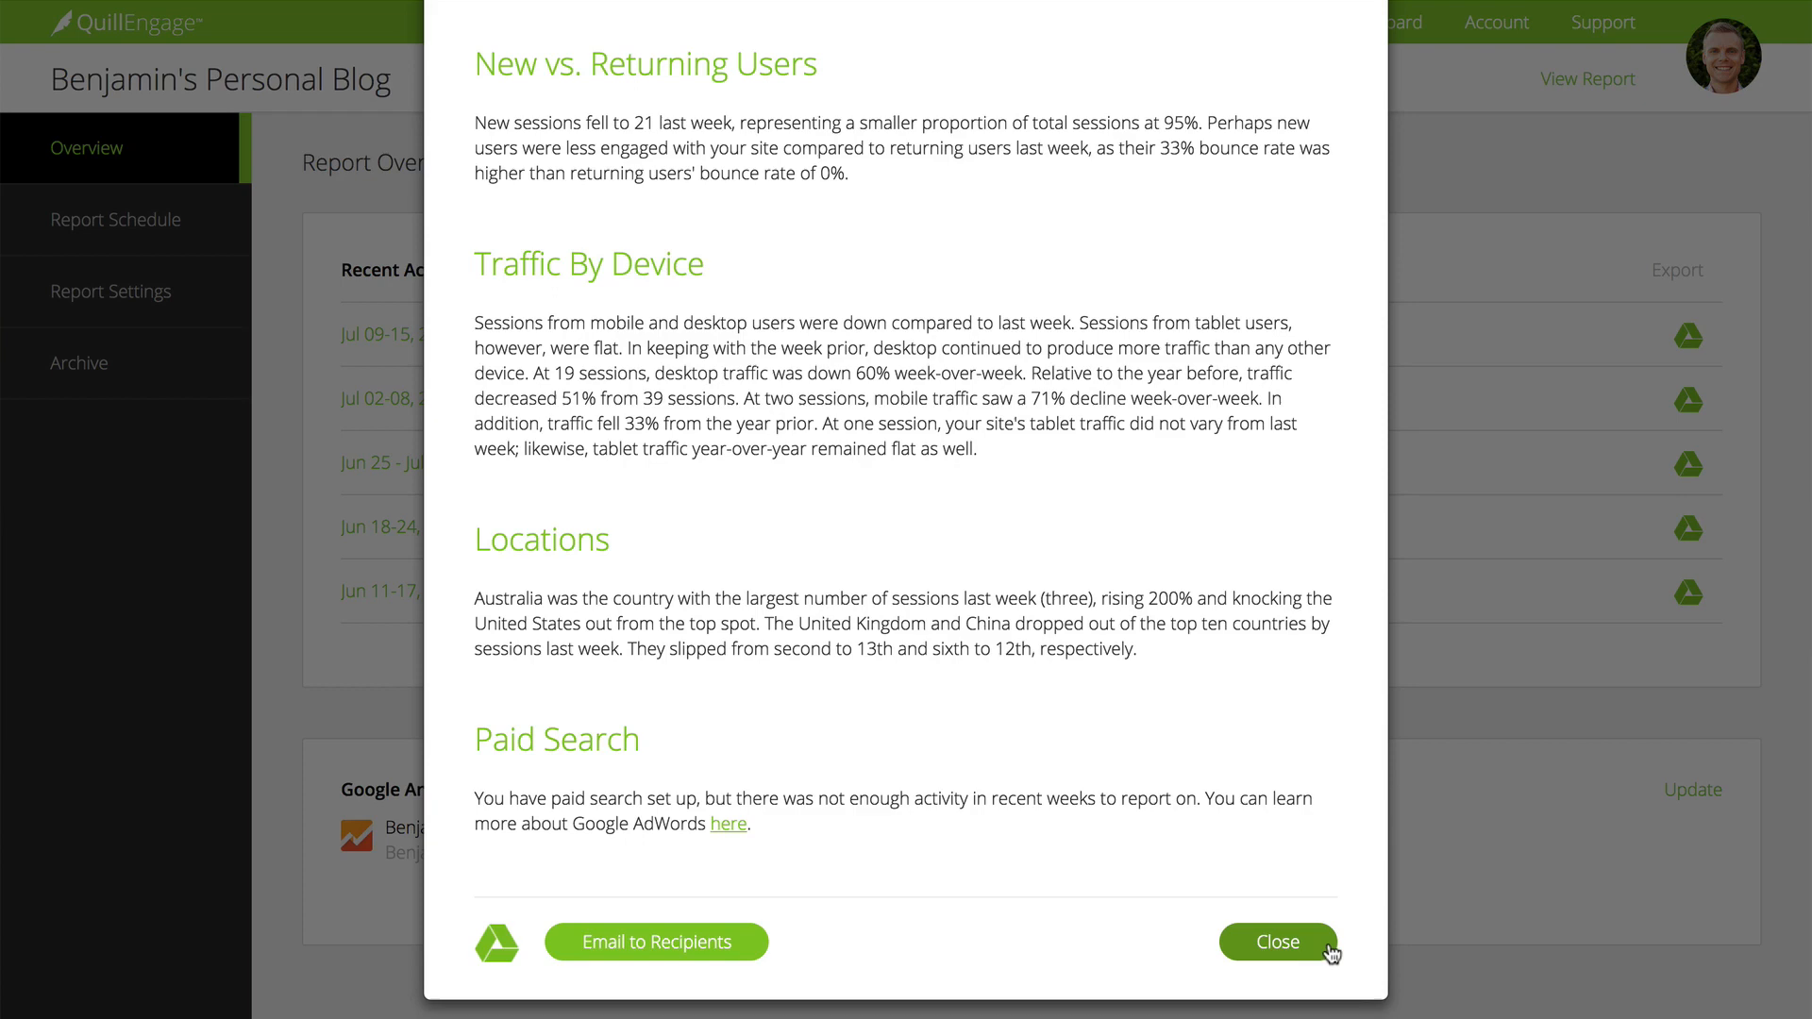
{"action": "left_click", "coordinate": [1279, 966]}
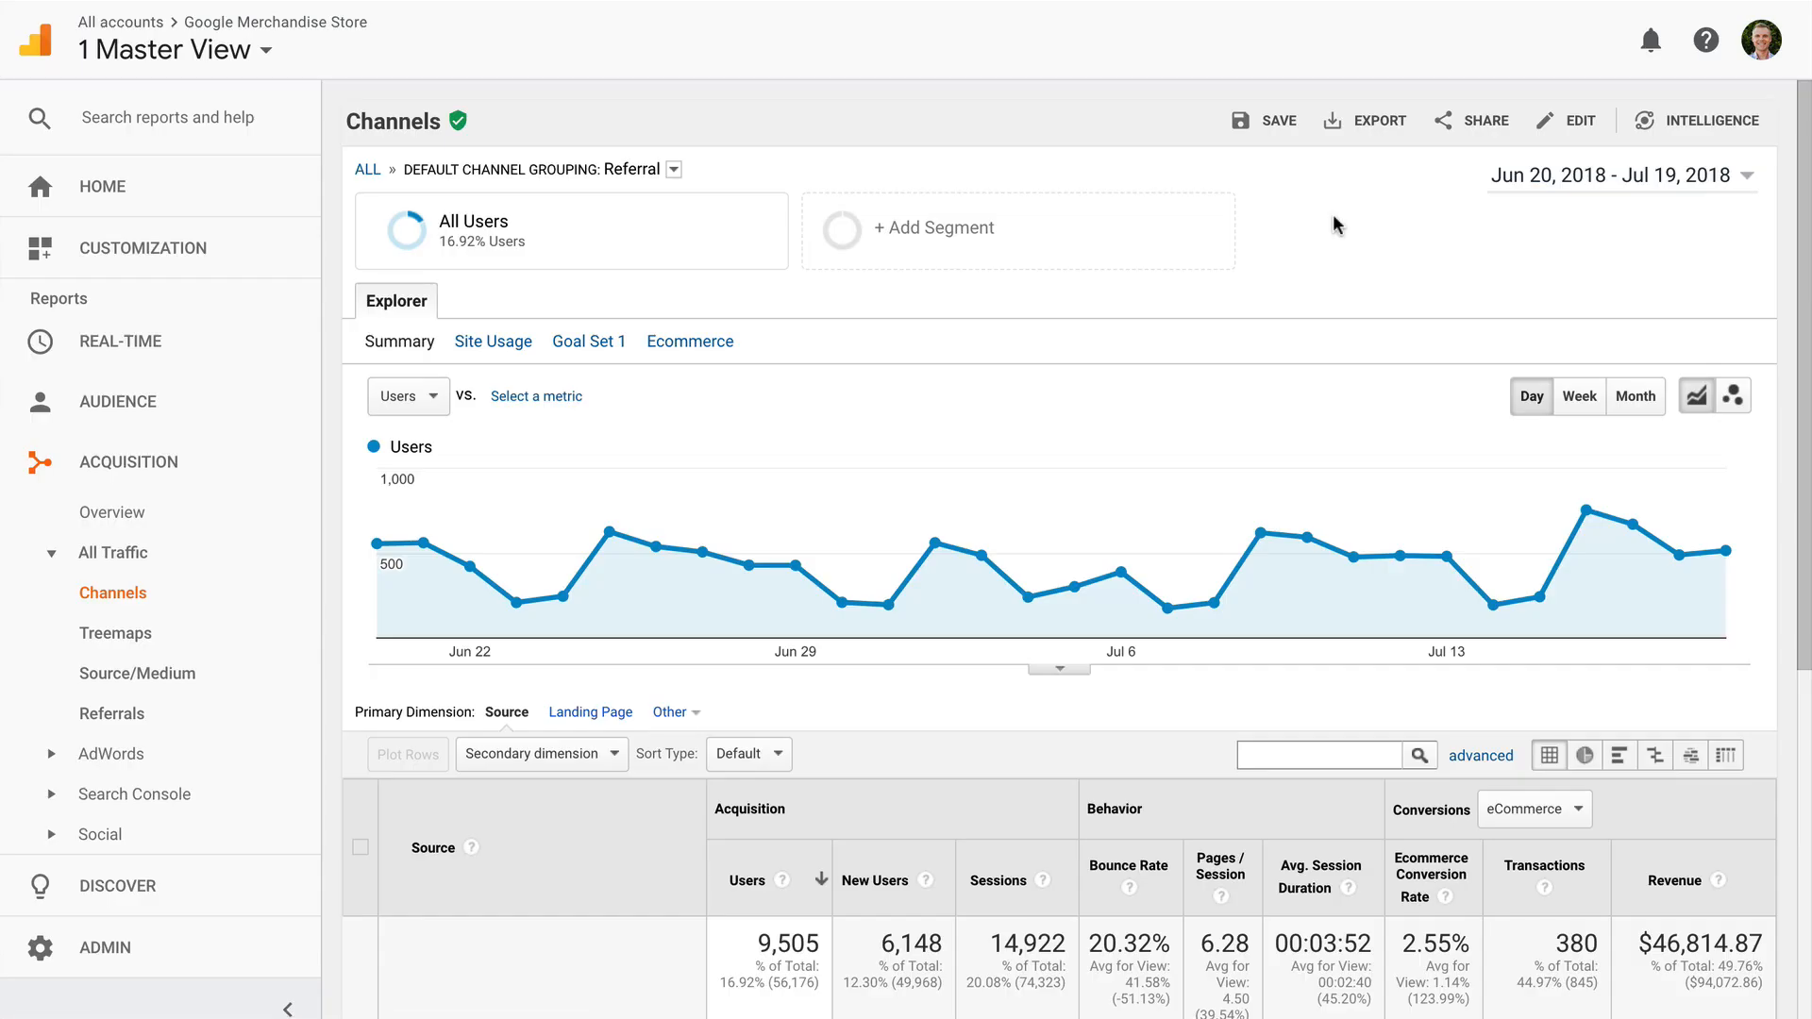
{"action": "mouse_move", "coordinate": [1392, 191]}
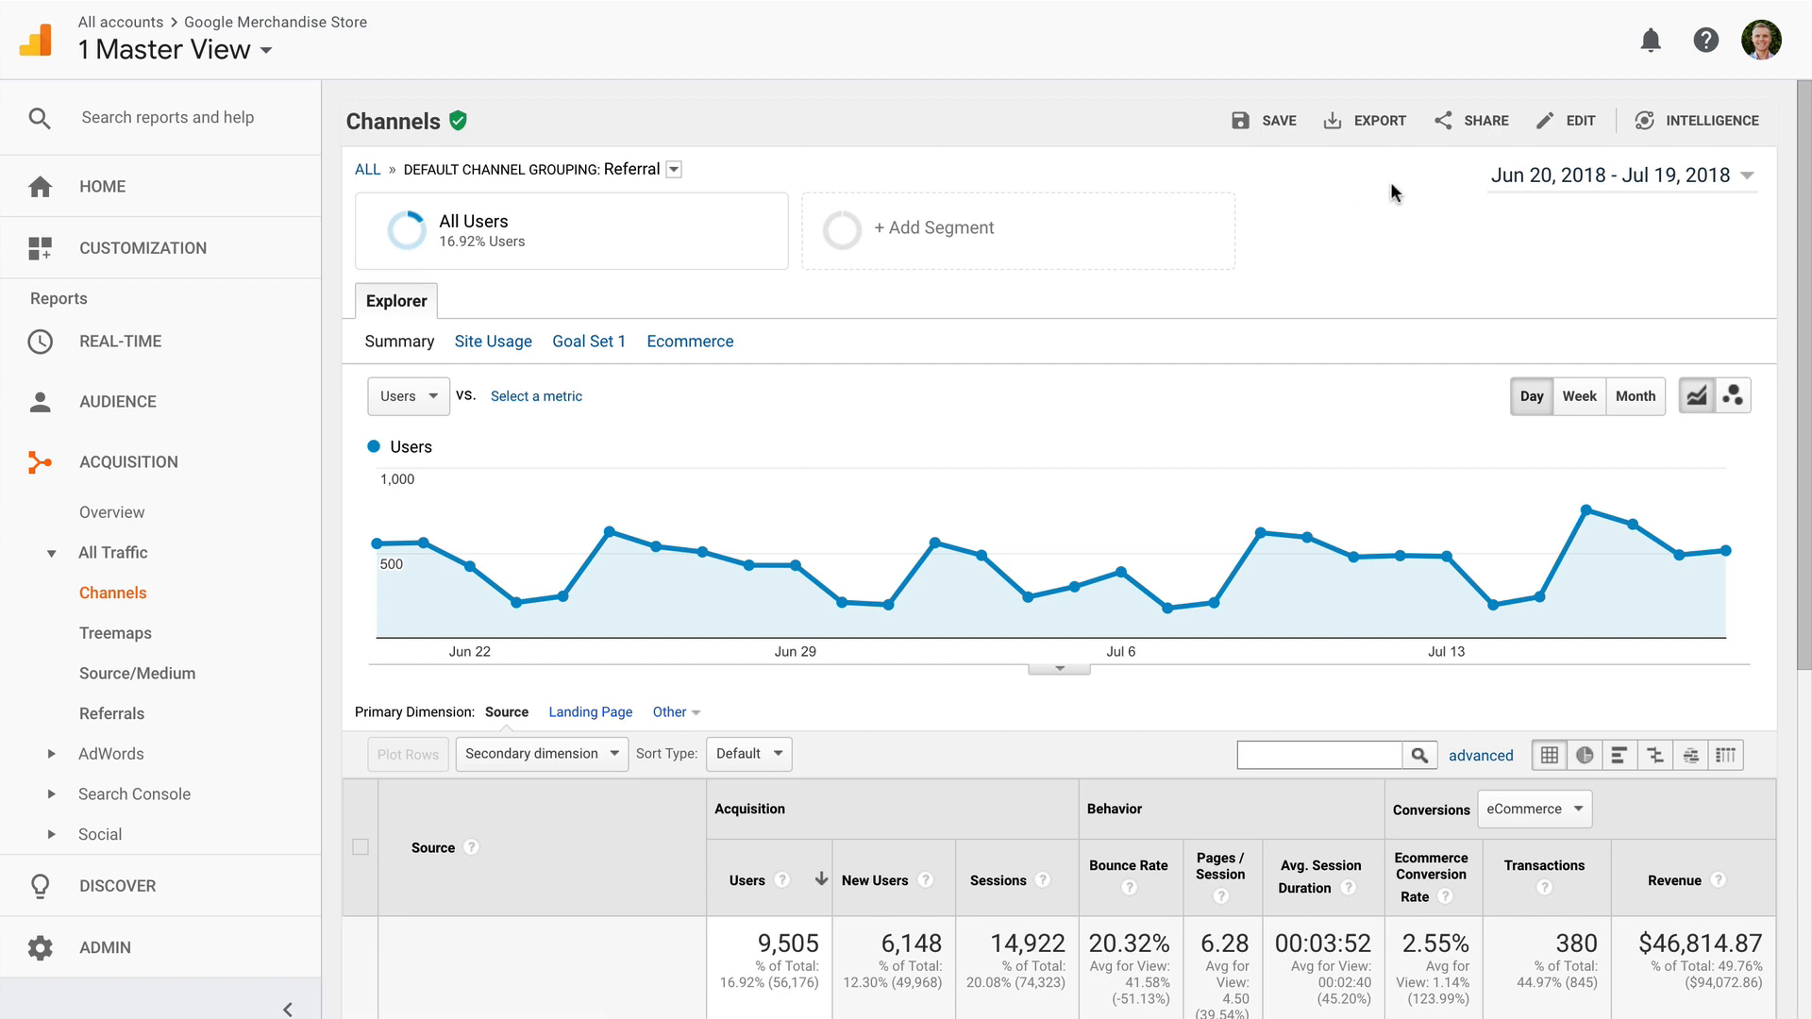
Step: Review the 'Add to an existing email' sharing option for the Channels report, then back out to Home
{"action": "left_click", "coordinate": [1487, 121]}
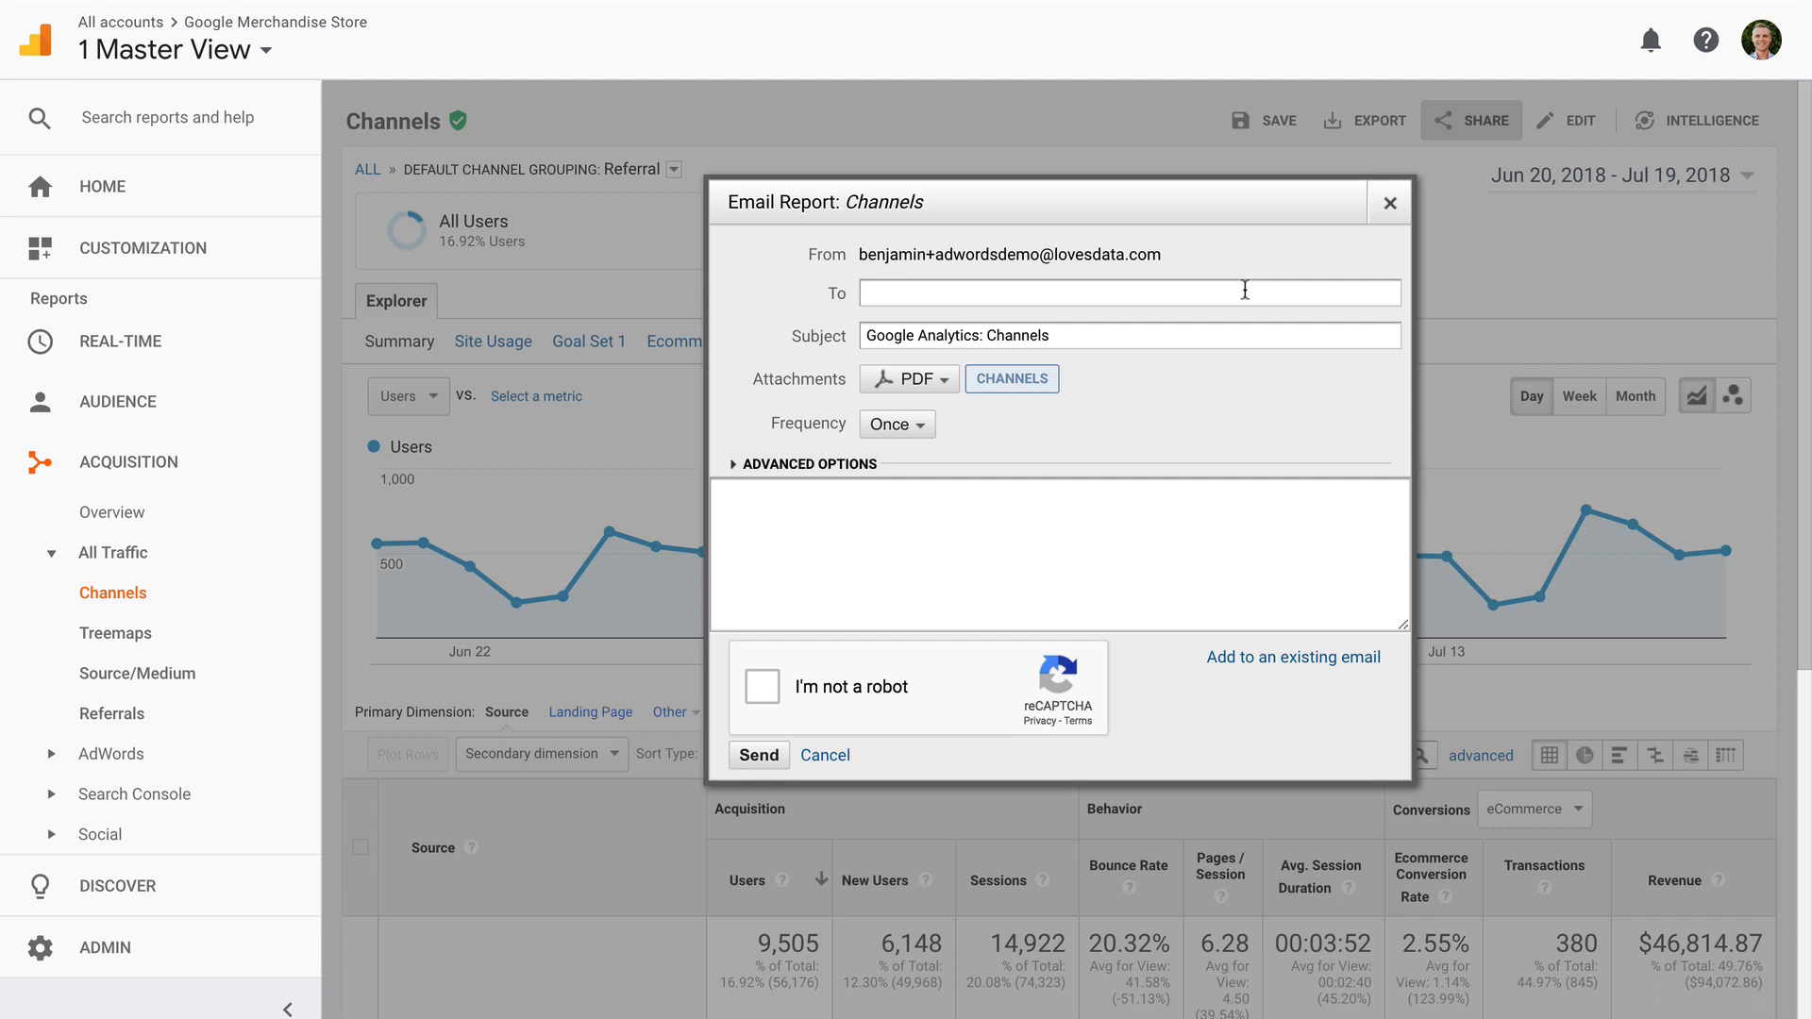
{"action": "left_click", "coordinate": [1293, 657]}
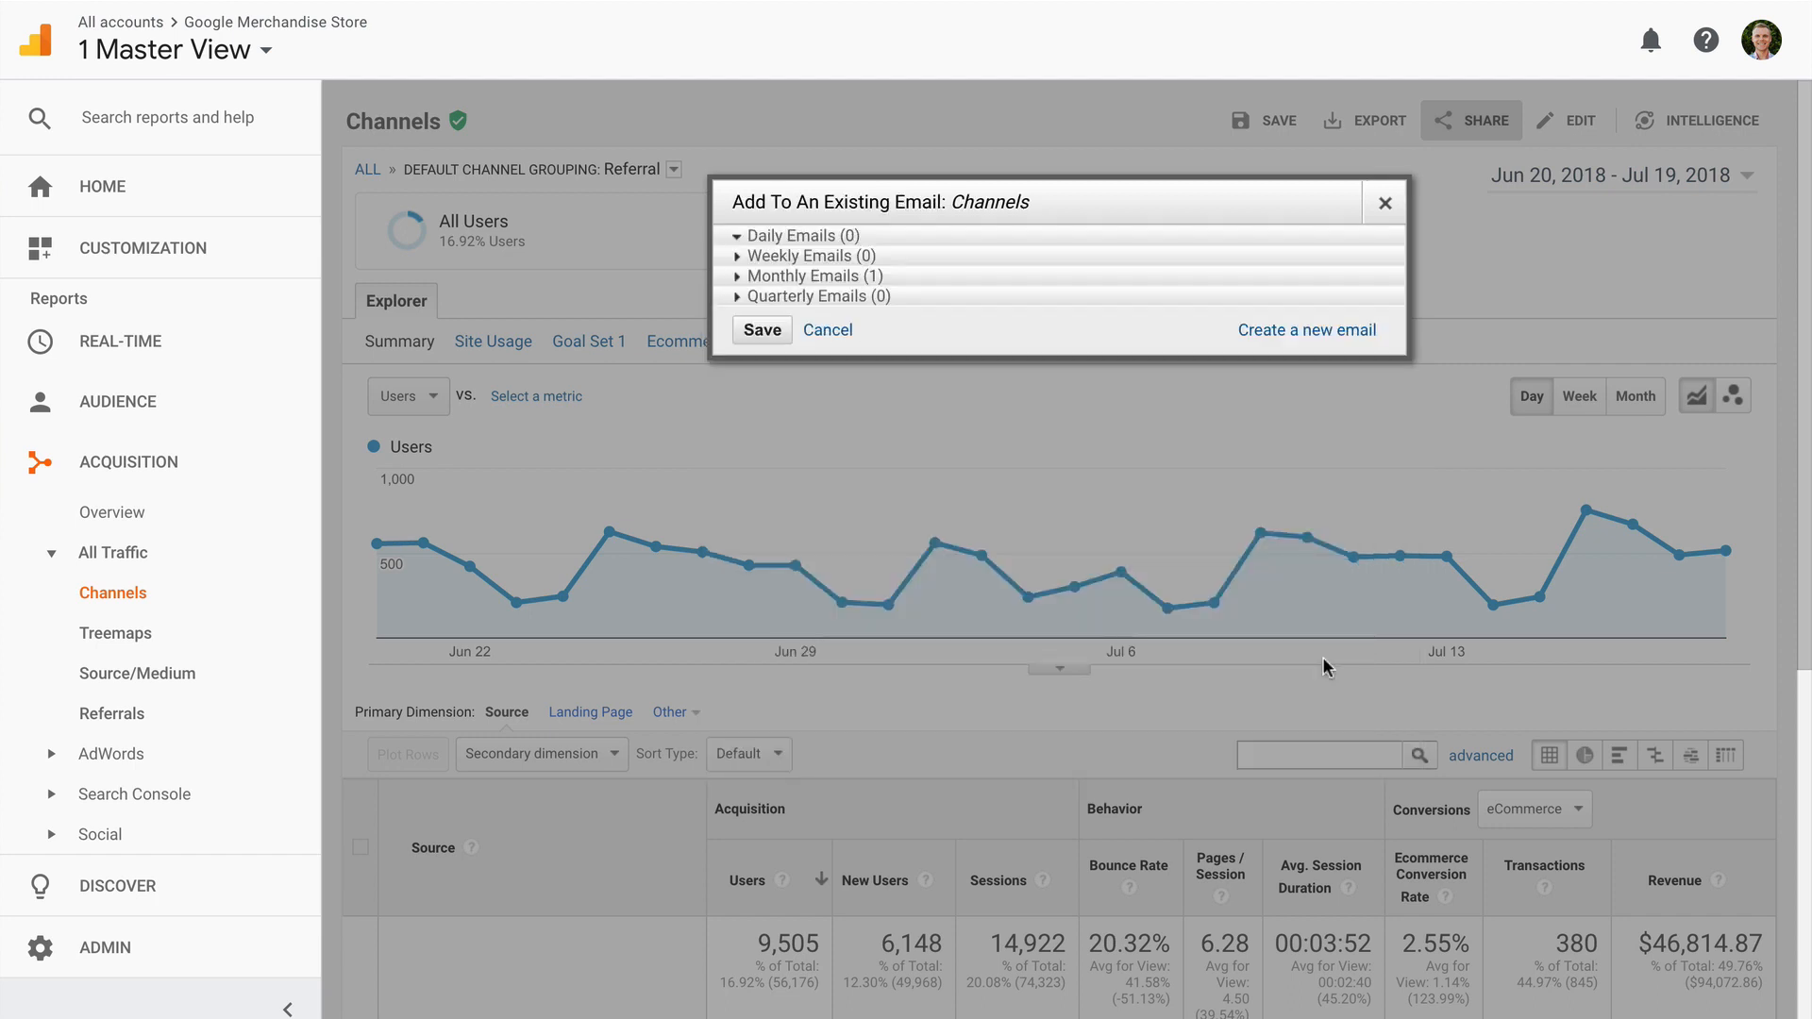
{"action": "left_click", "coordinate": [102, 185]}
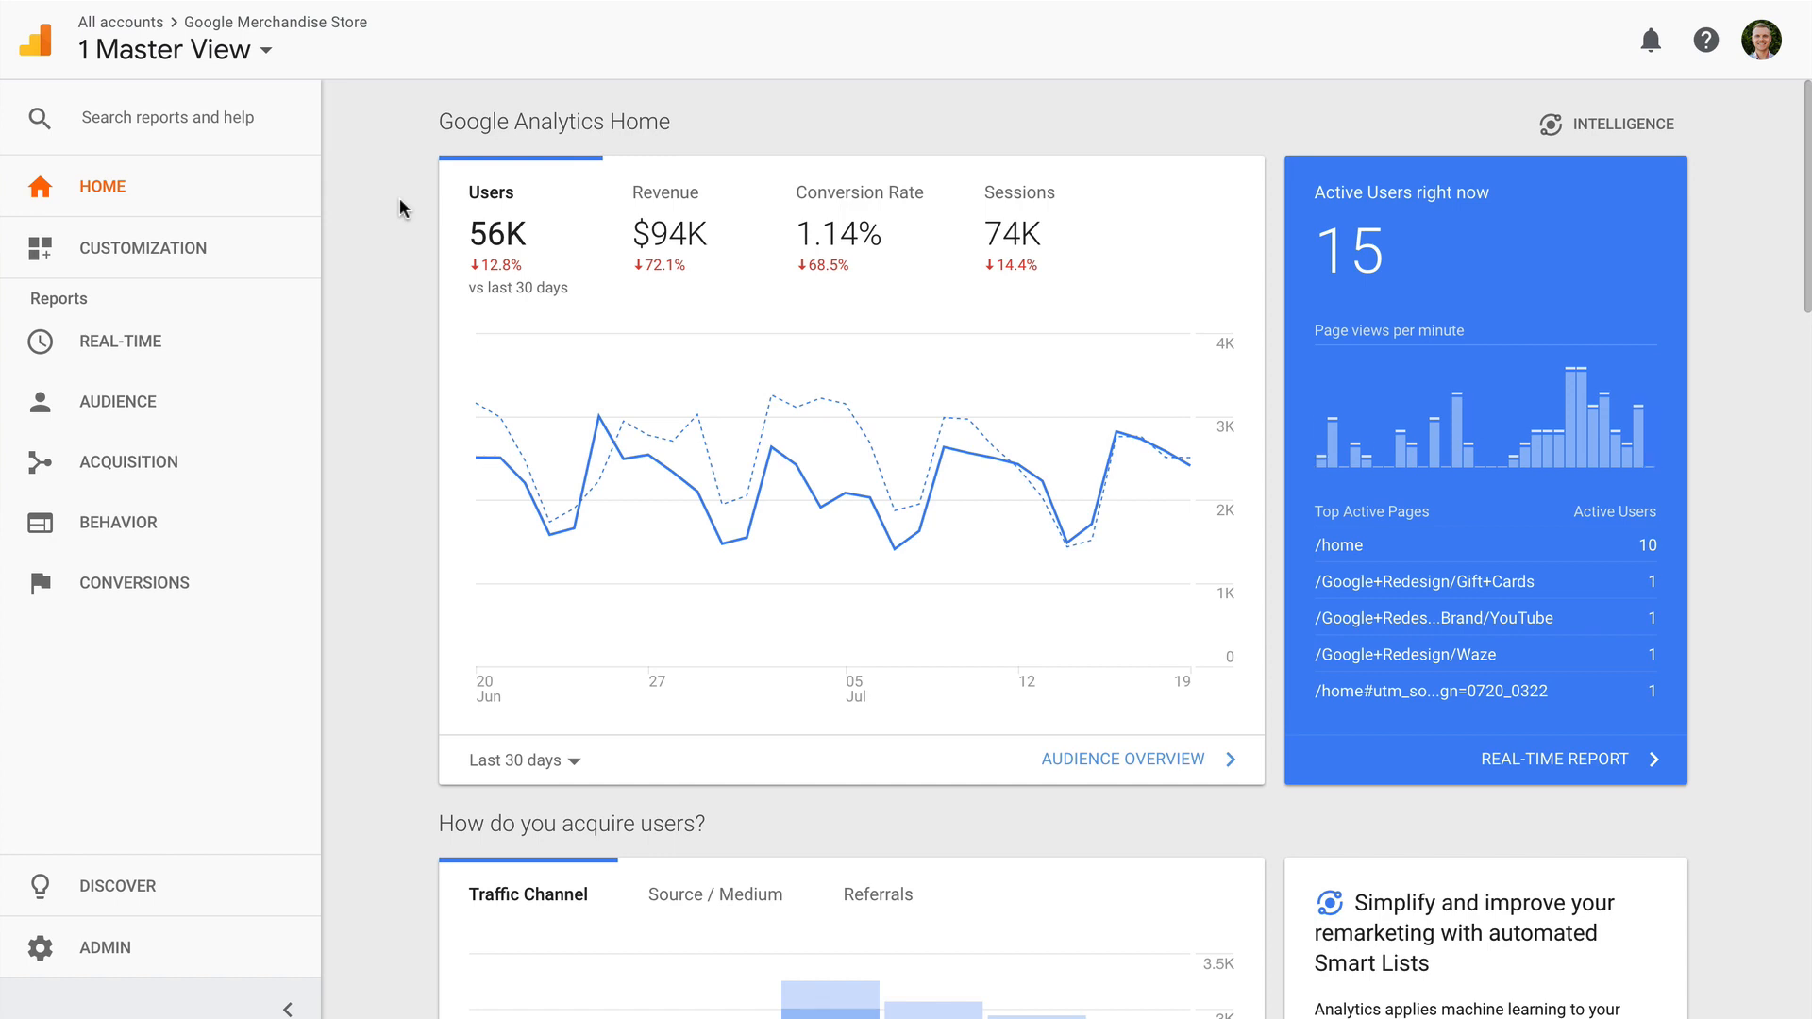
Step: Start a new custom alert in Admin named 'Sessions Increased 20%'
{"action": "left_click", "coordinate": [143, 247]}
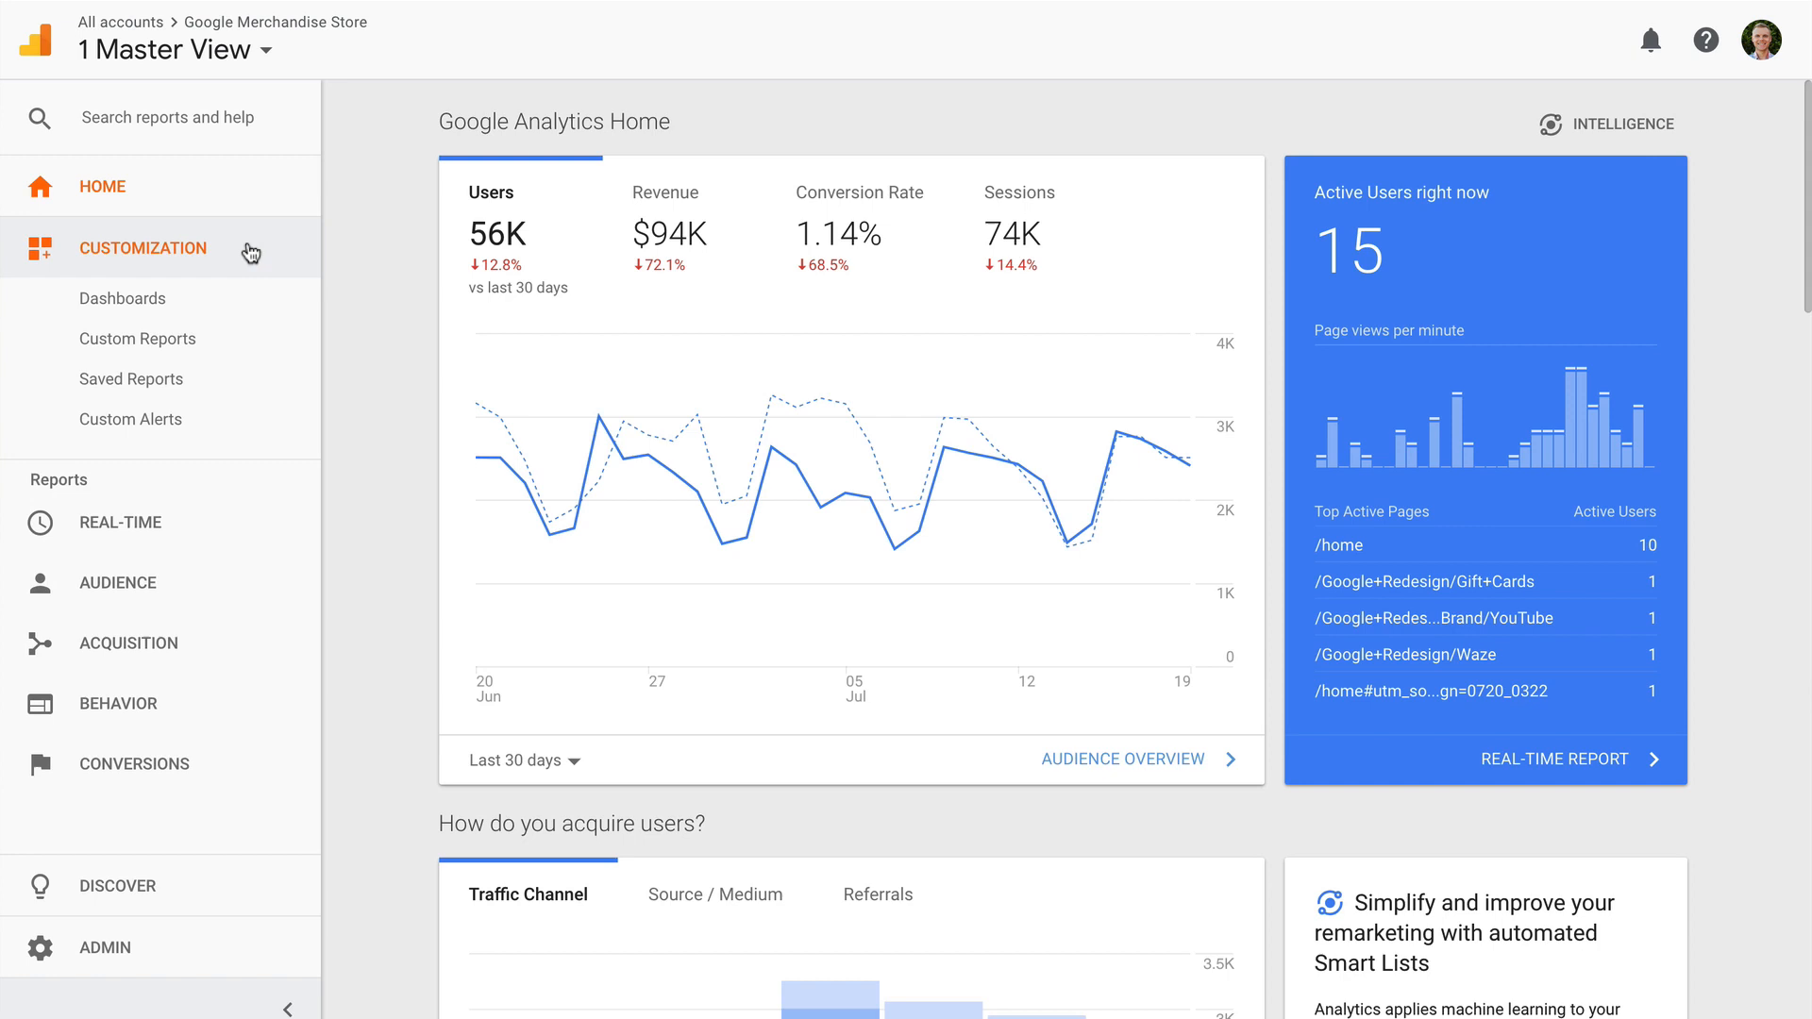
{"action": "left_click", "coordinate": [131, 419]}
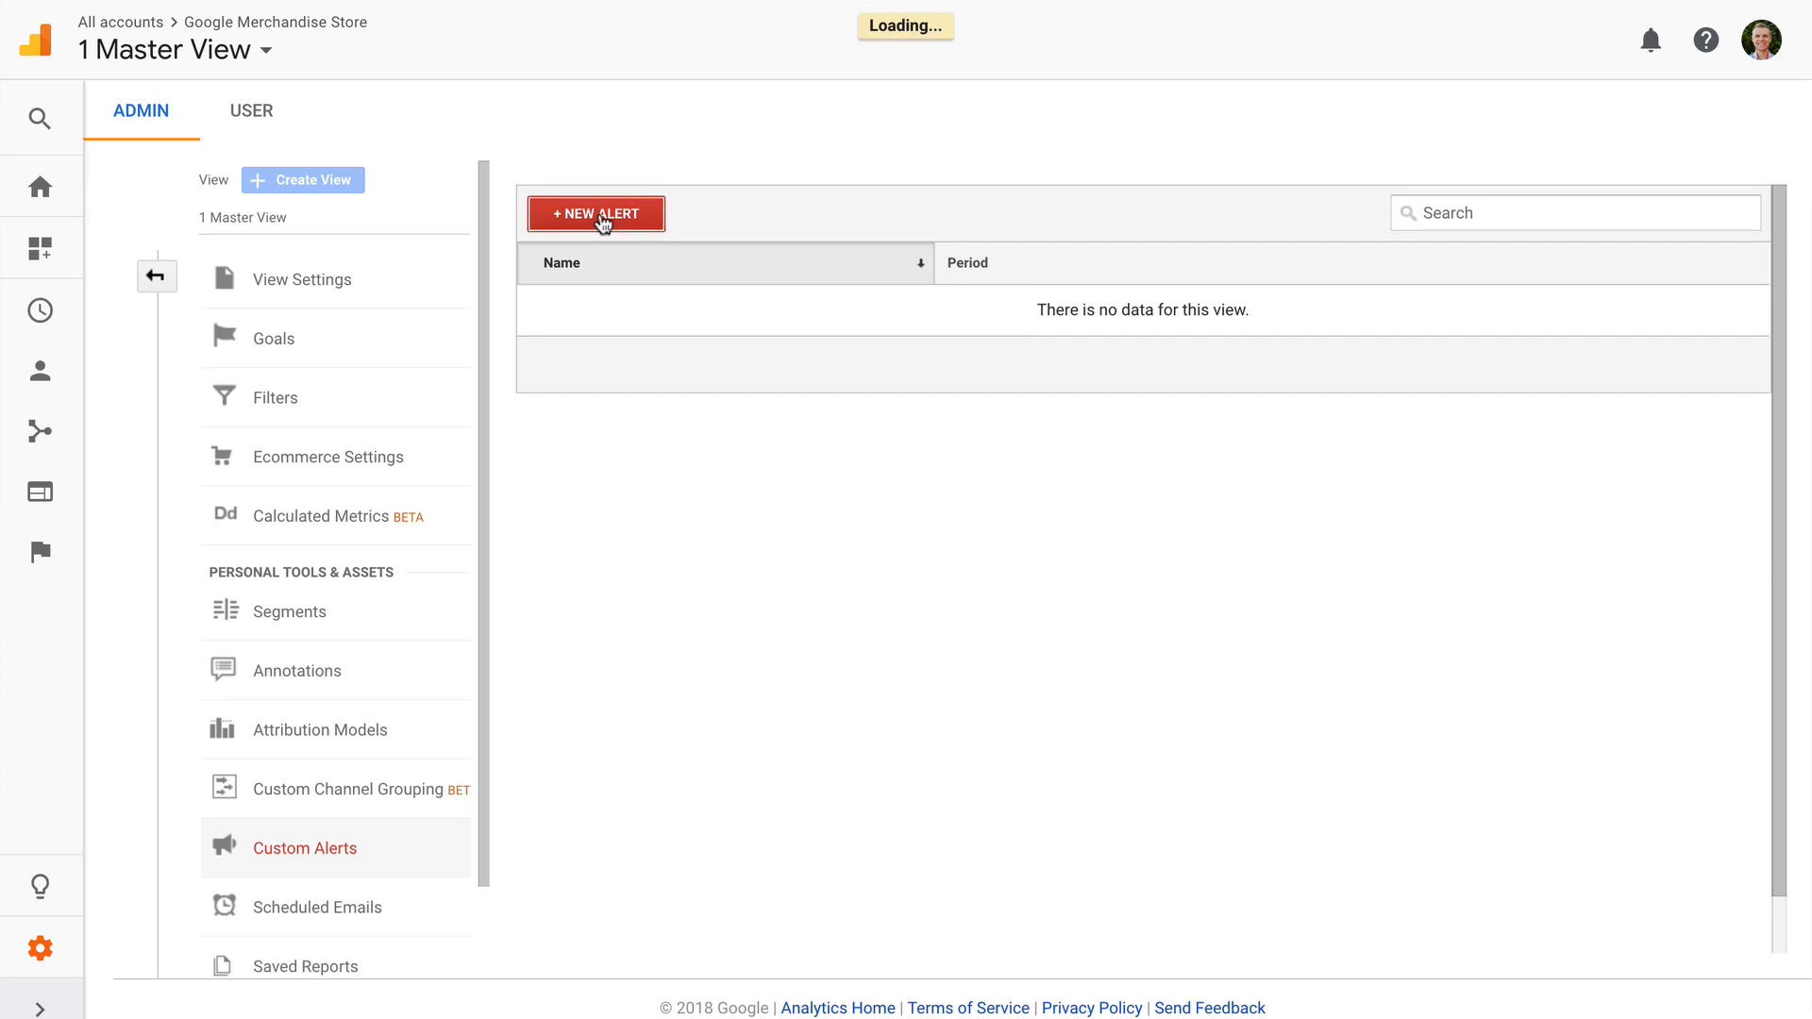
{"action": "left_click", "coordinate": [597, 213]}
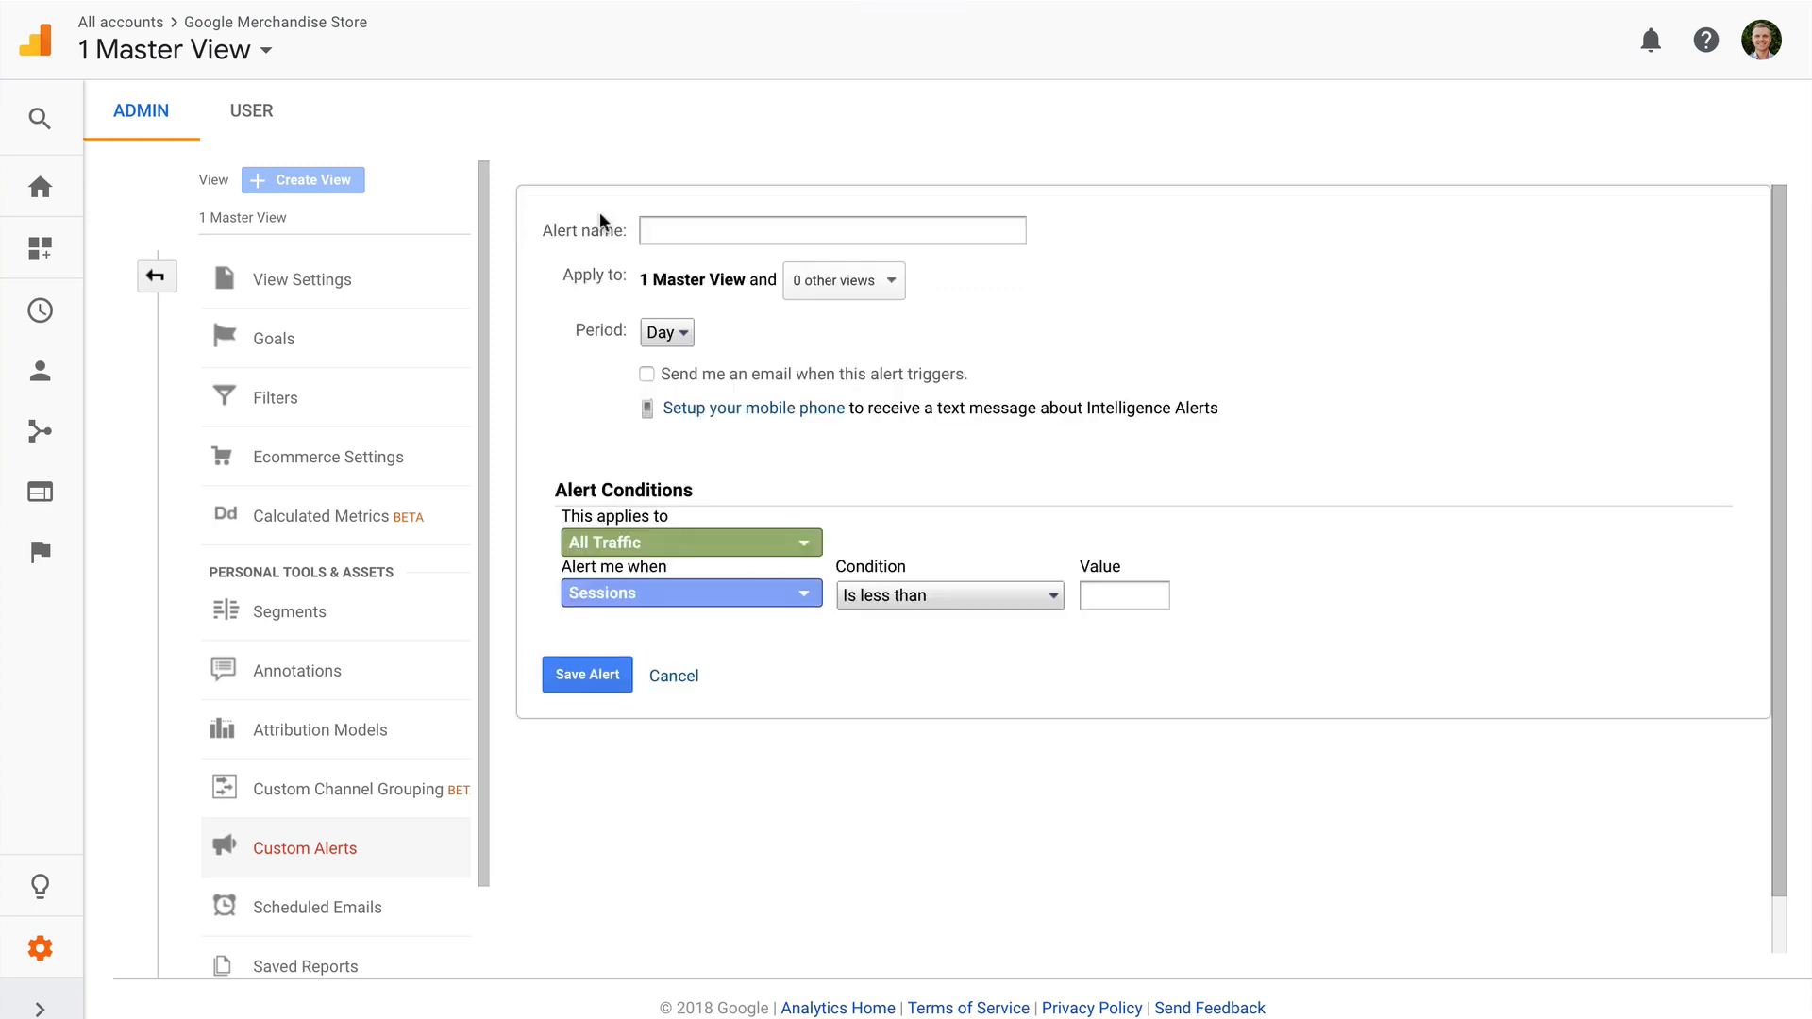
{"action": "type", "text": "Sessions Increased 20%"}
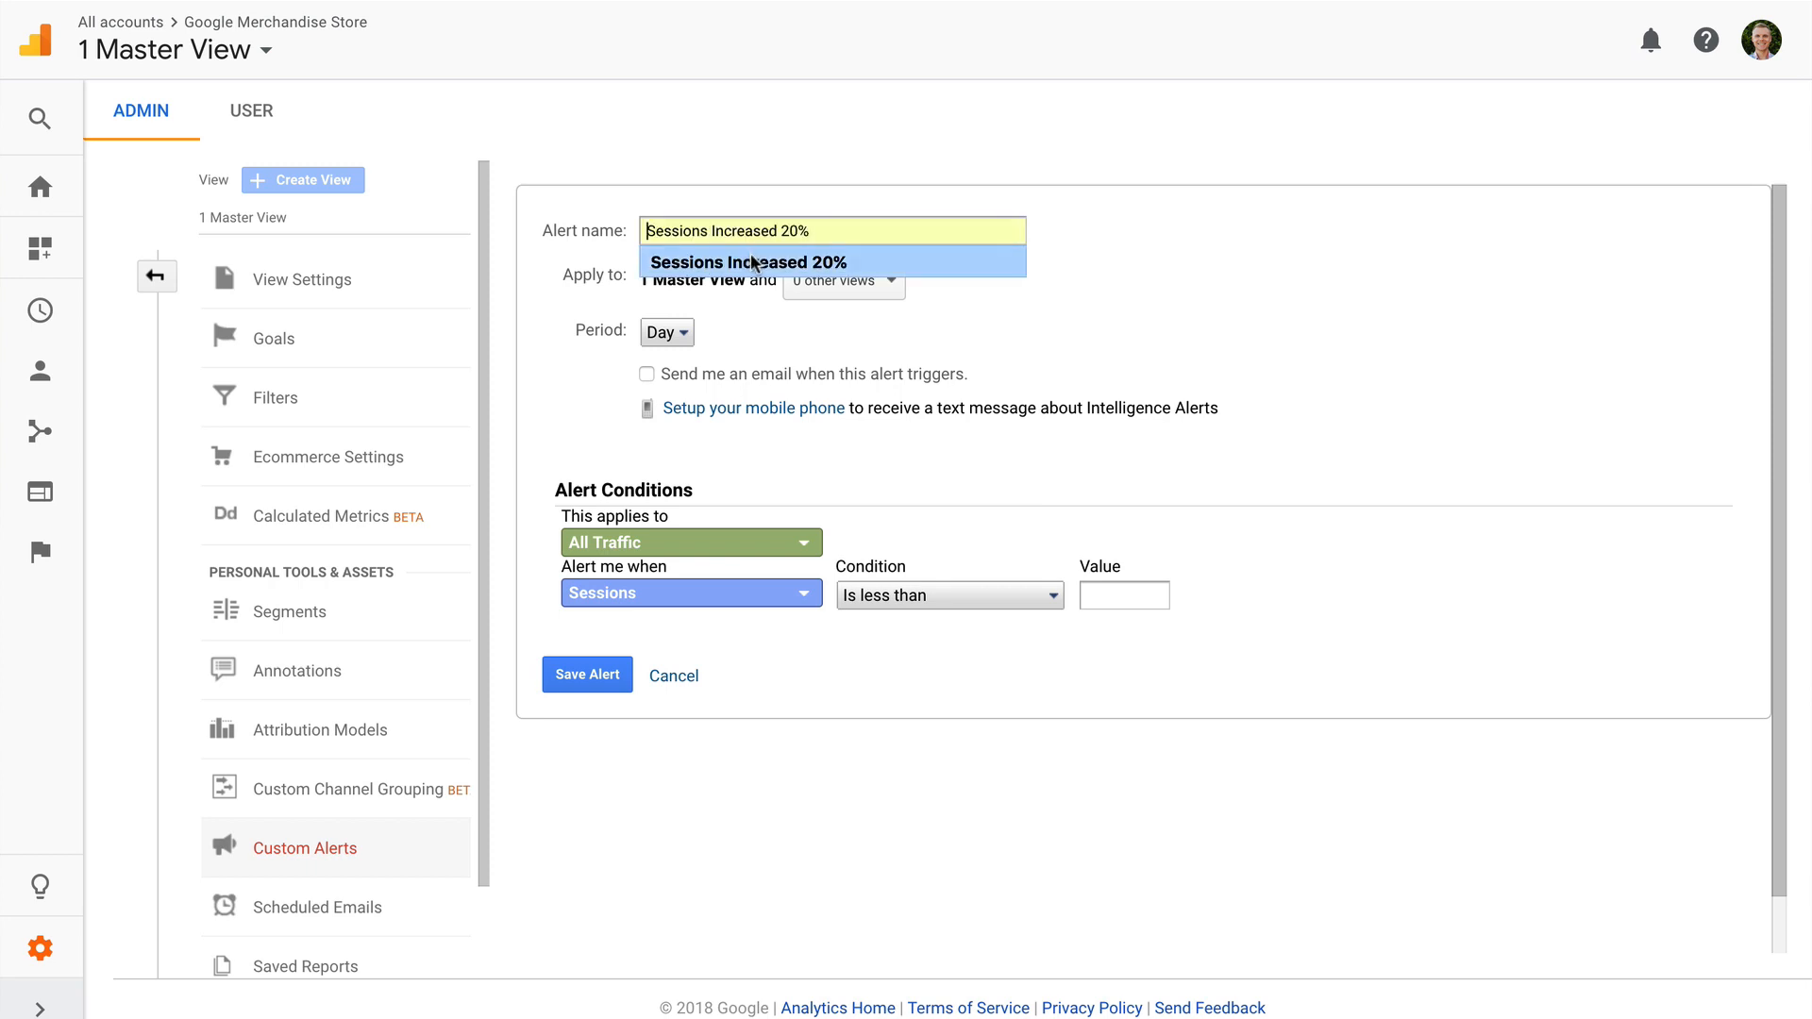
{"action": "left_click", "coordinate": [666, 332]}
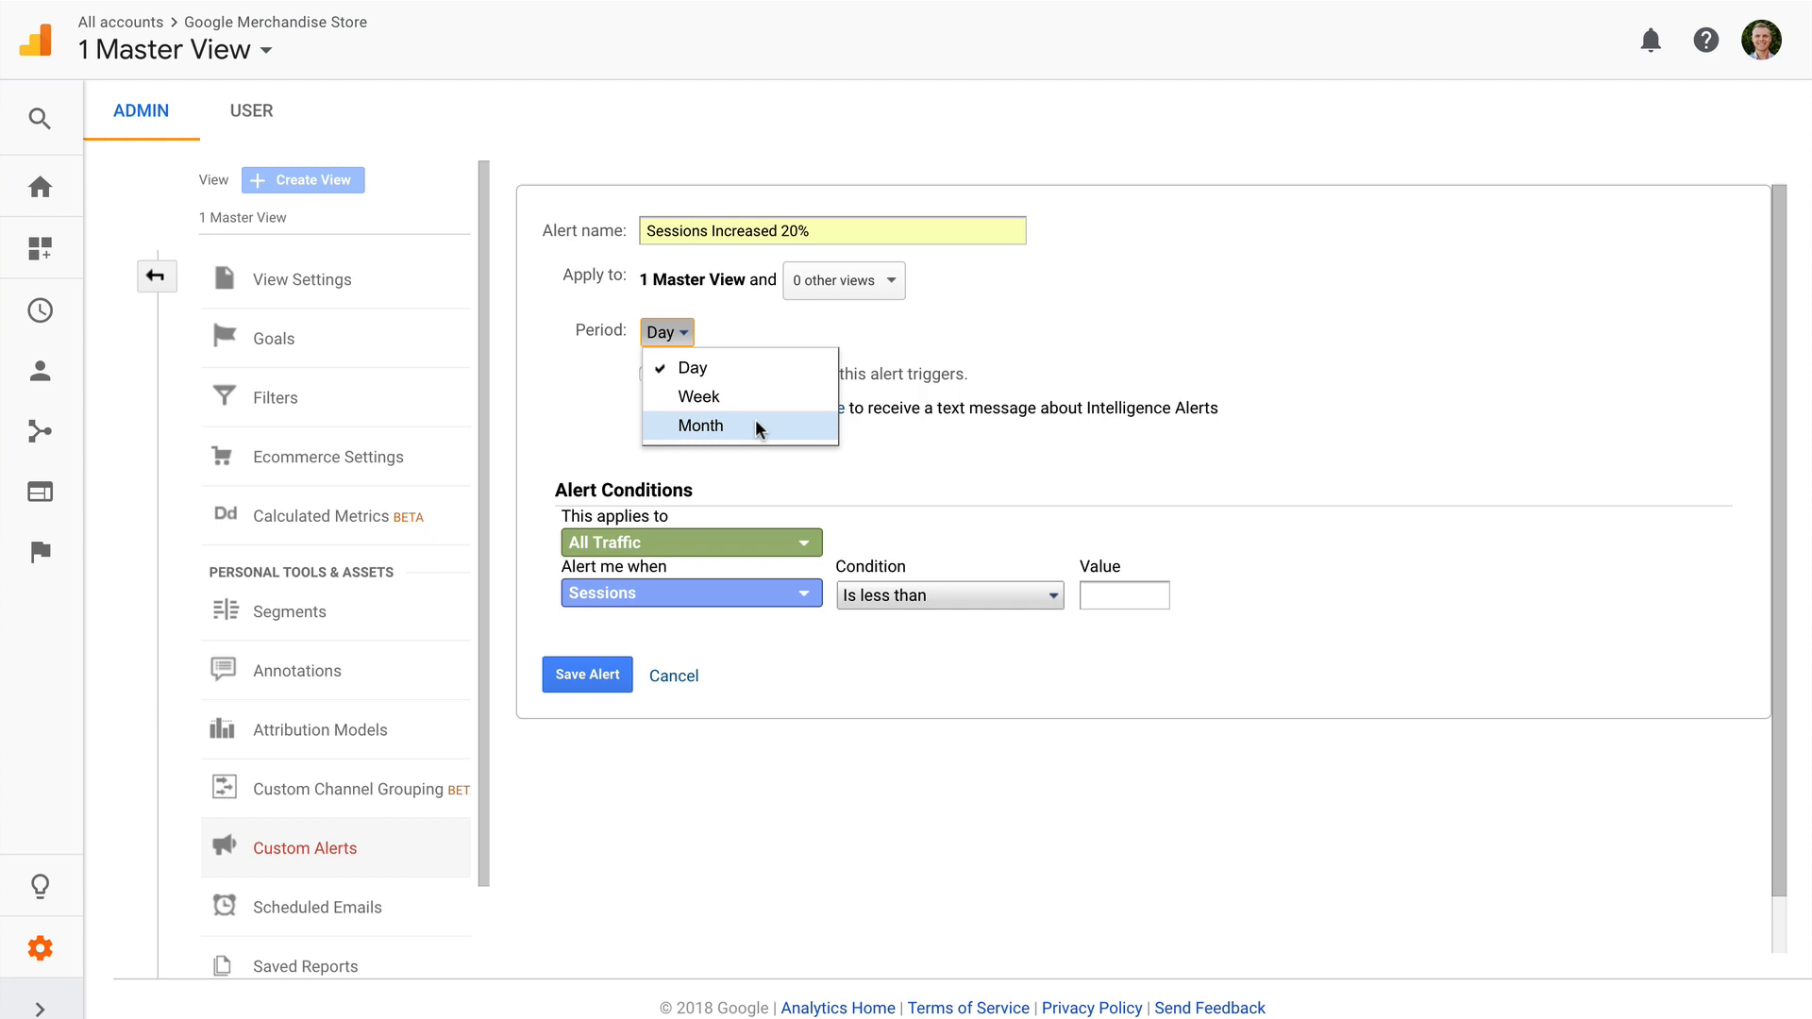
Step: Set the alert to Month period, condition '% increases by more than' with value 20
{"action": "left_click", "coordinate": [700, 426]}
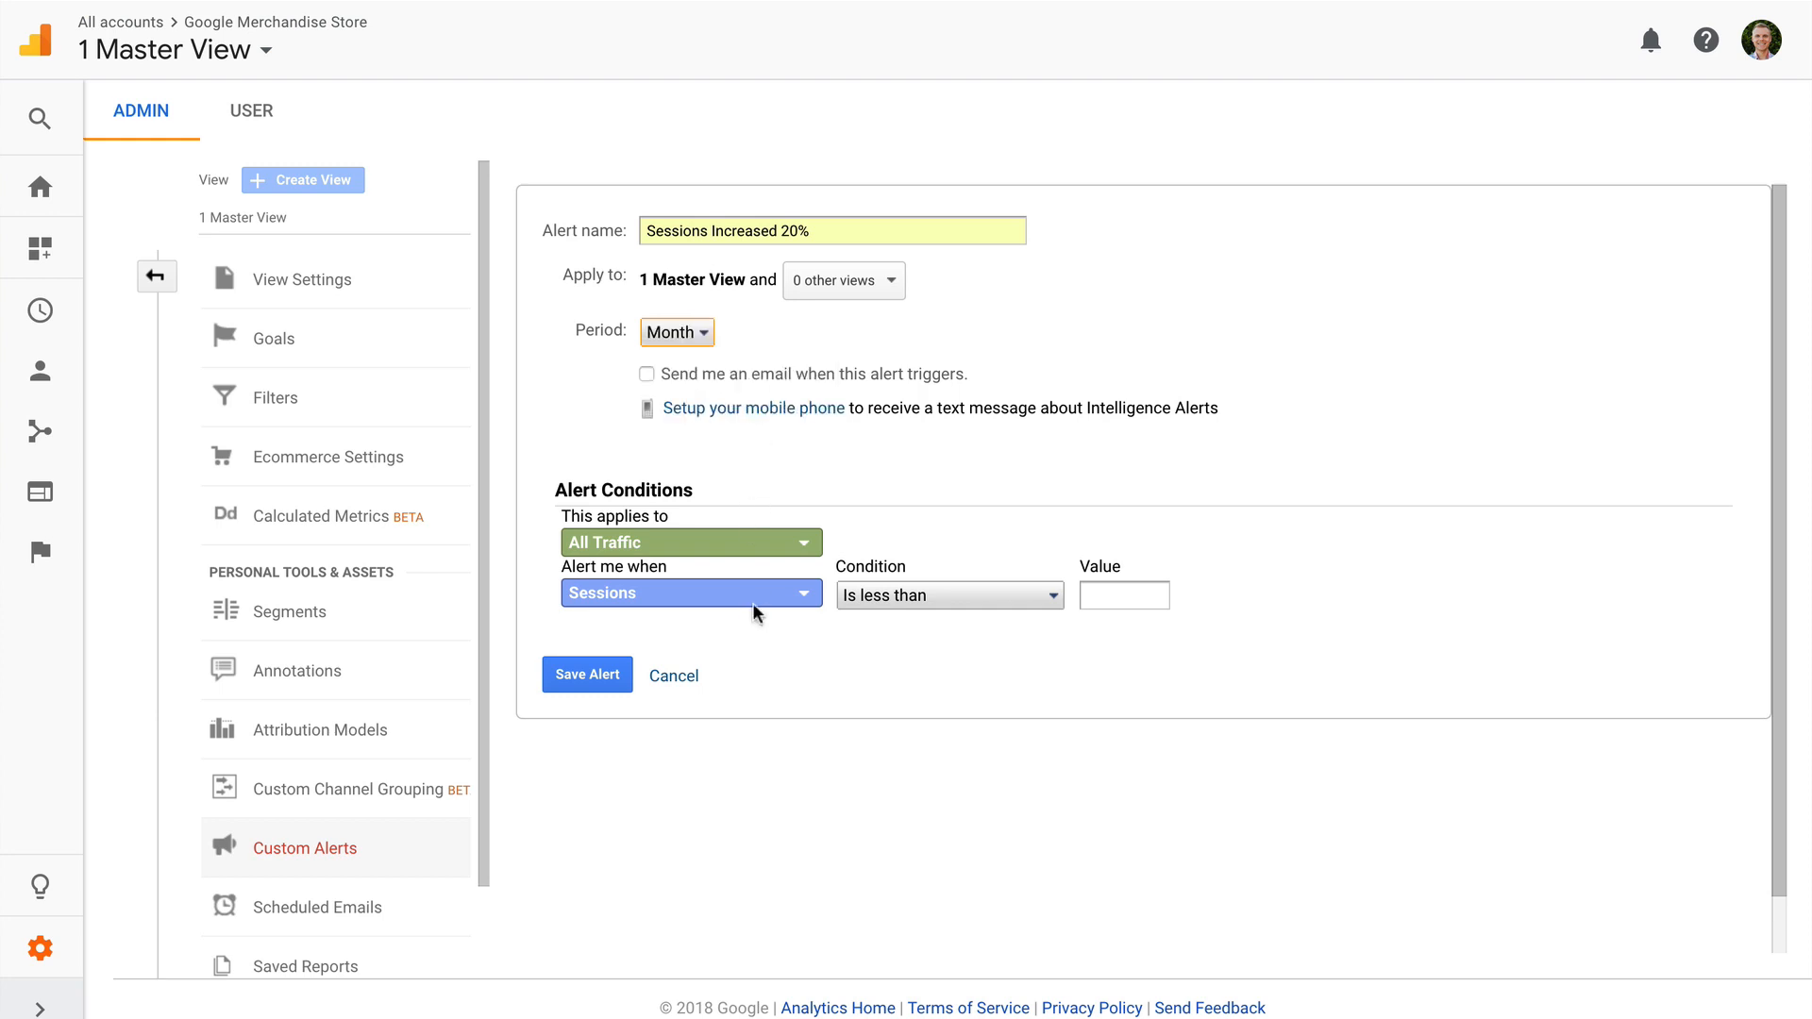
{"action": "mouse_move", "coordinate": [757, 611]}
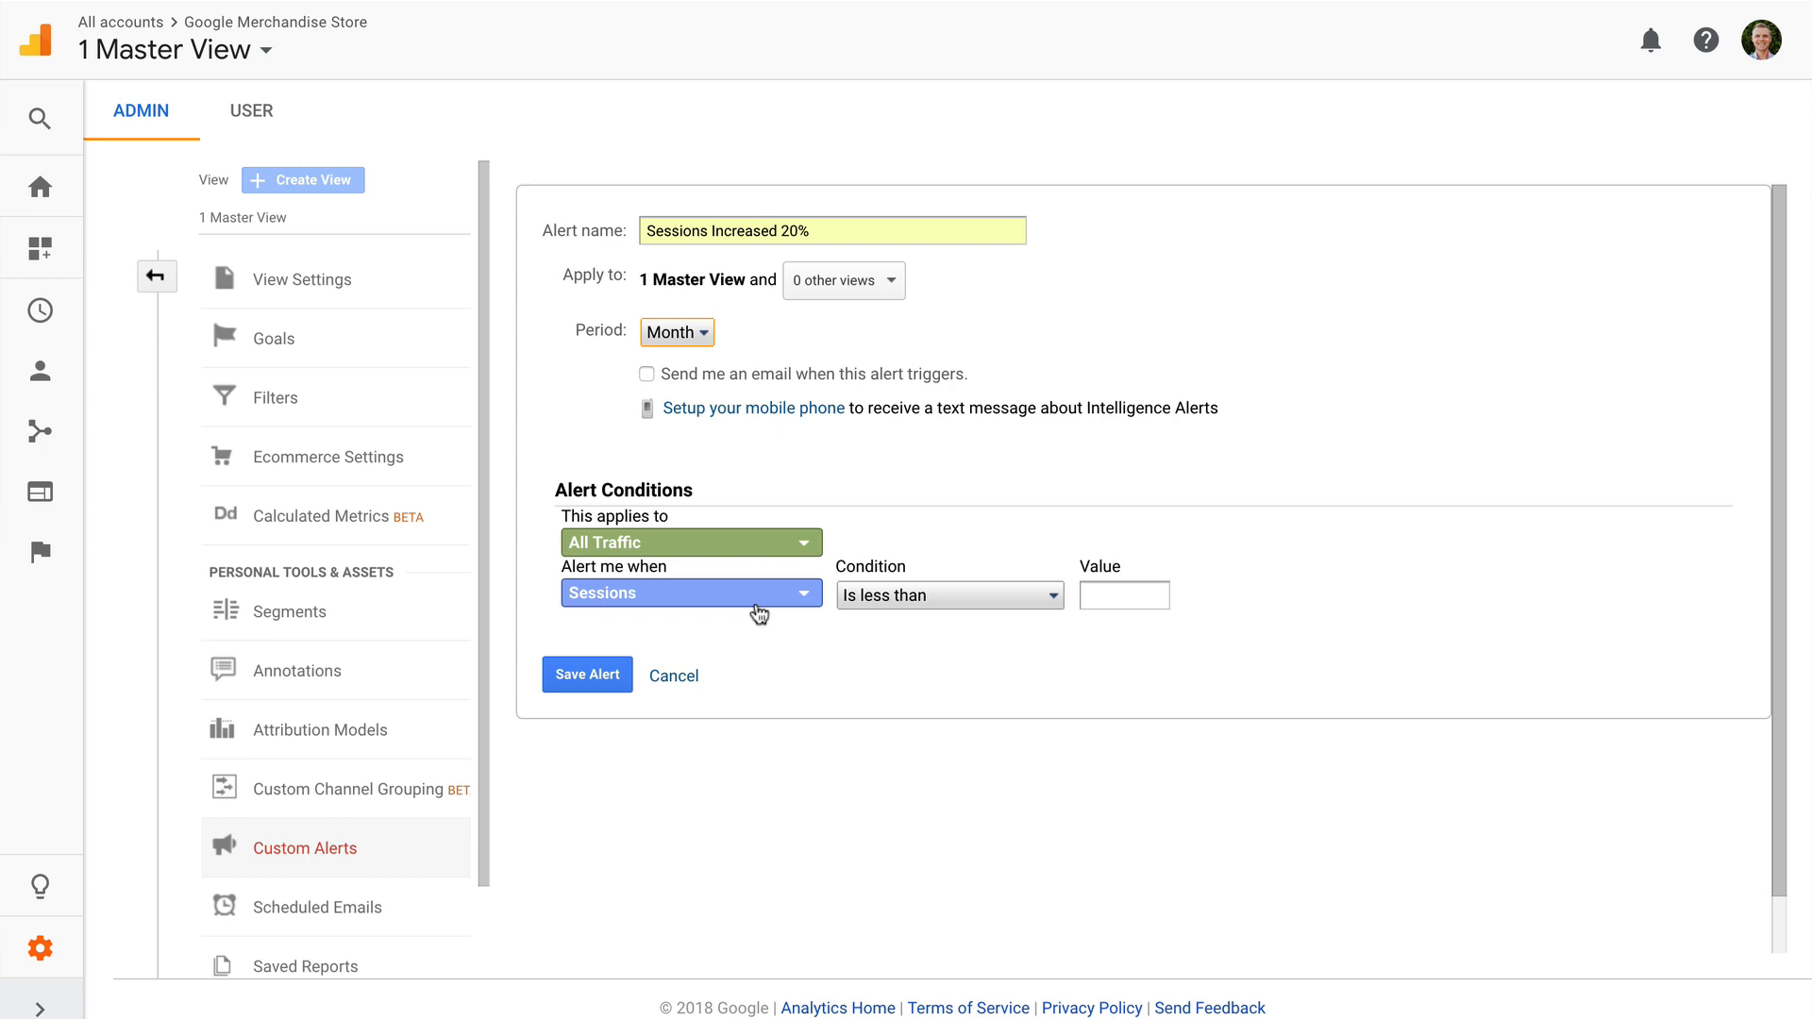
{"action": "mouse_move", "coordinate": [845, 604]}
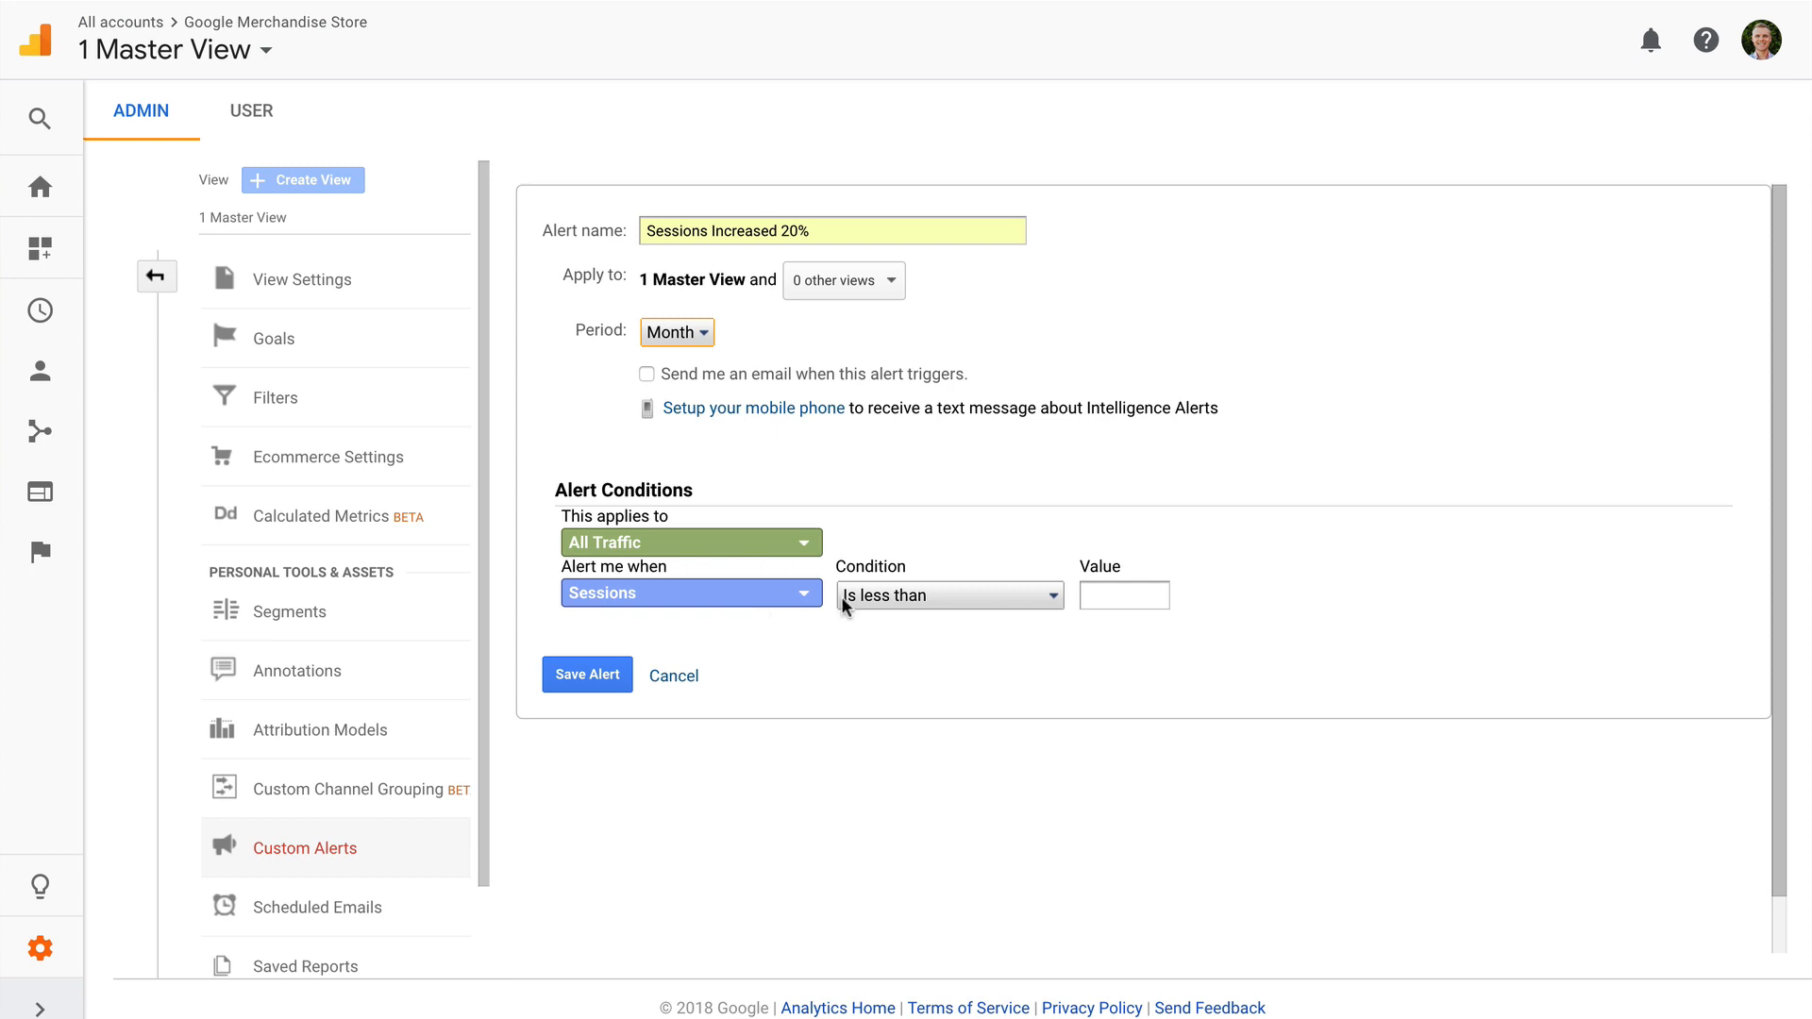
{"action": "left_click", "coordinate": [949, 594]}
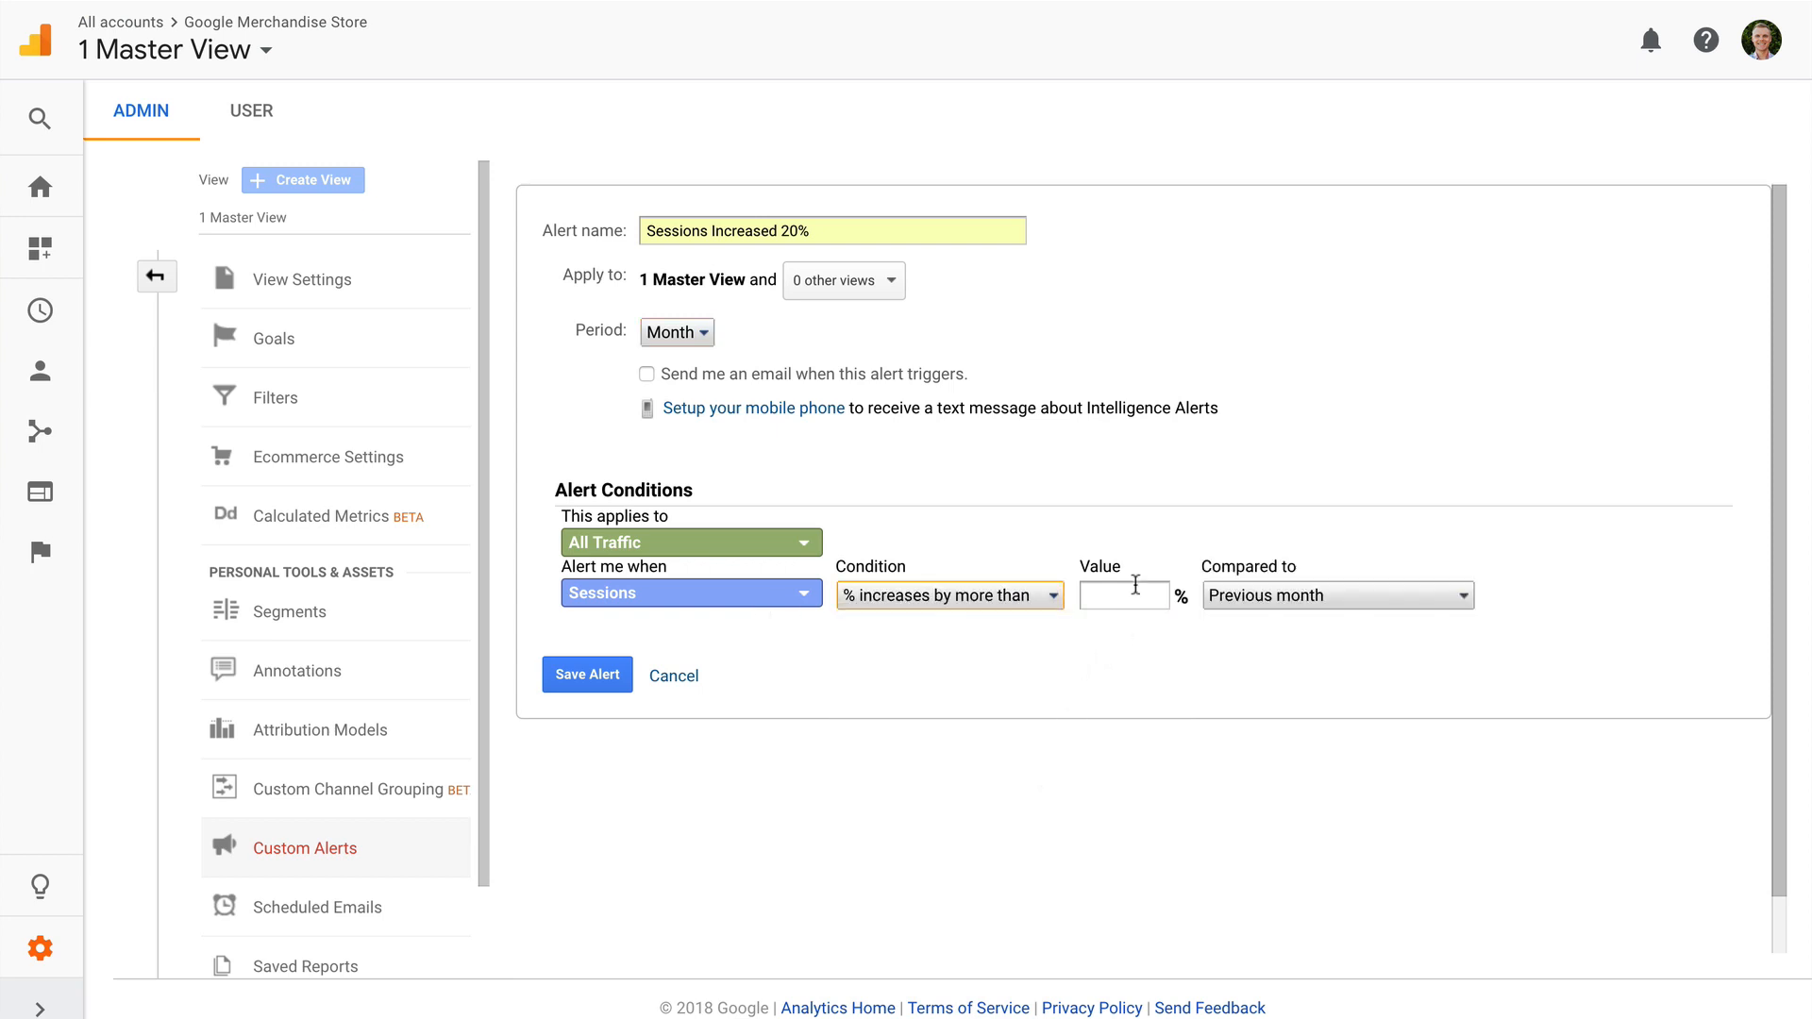
{"action": "type", "text": "20"}
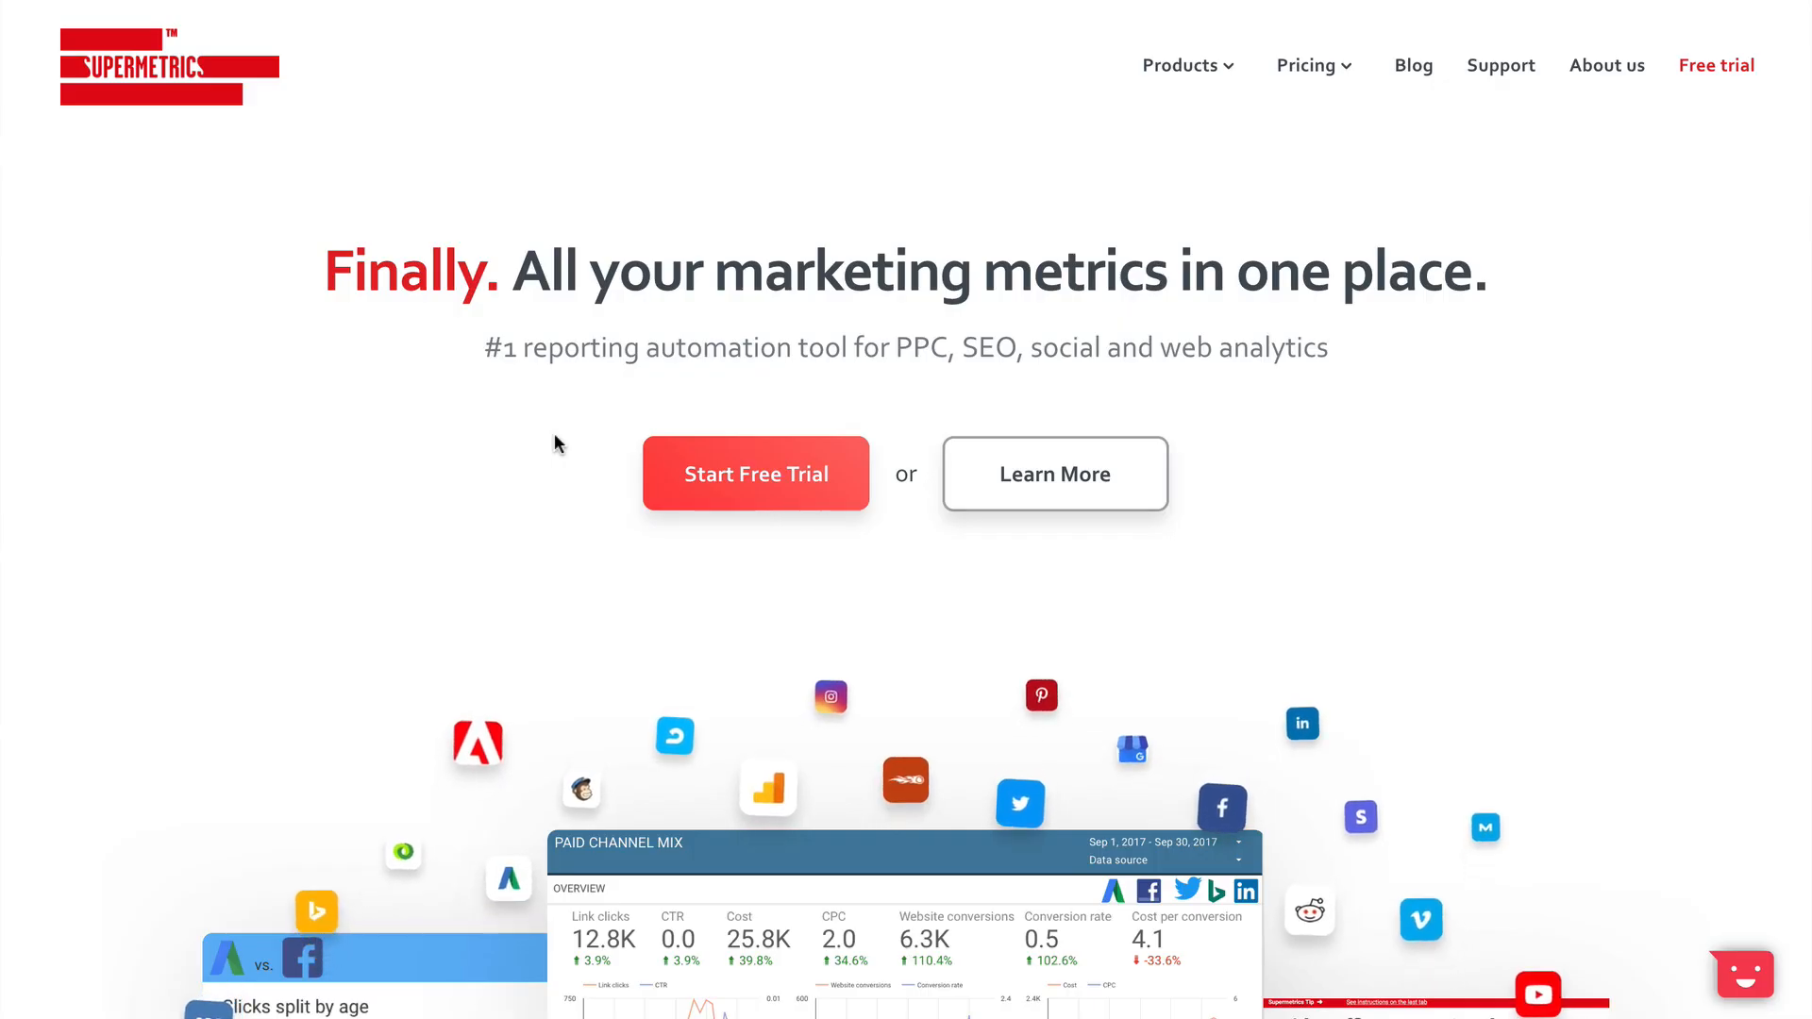
Step: View the Supermetrics for Google Data Studio product page from the Products menu, browsing its dashboard and feature sections
{"action": "left_click", "coordinate": [1180, 64]}
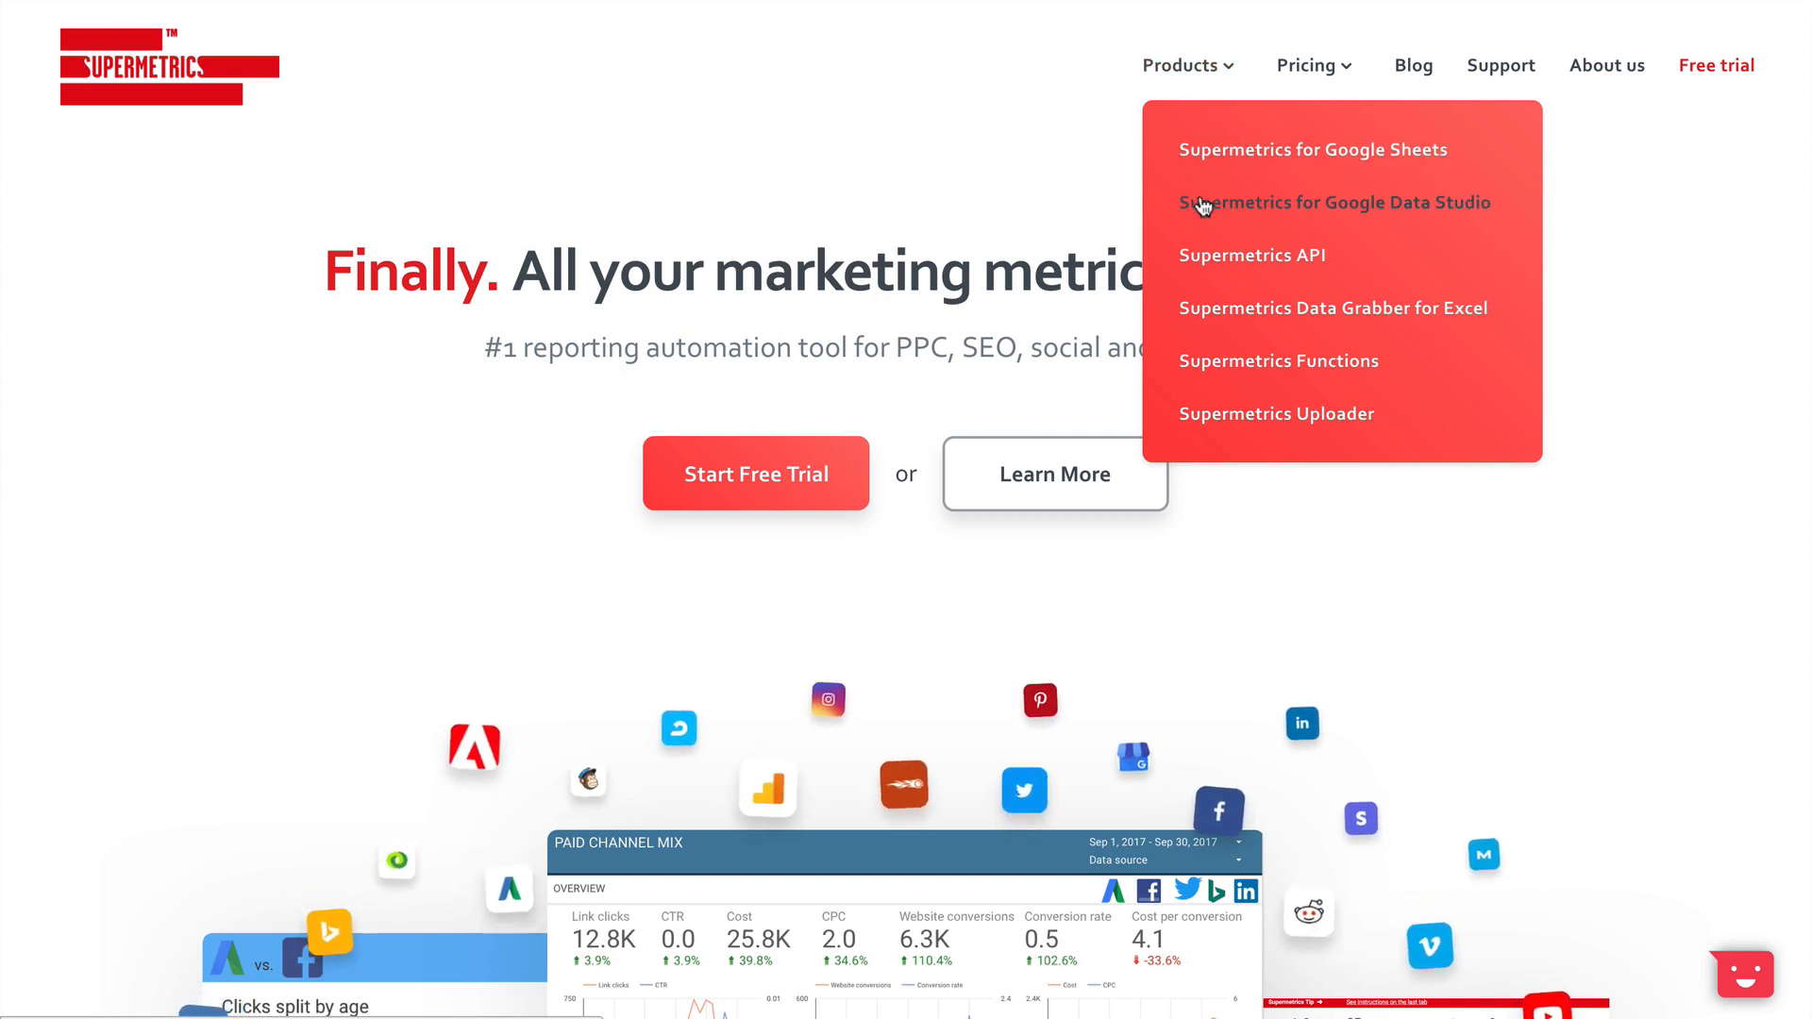
{"action": "left_click", "coordinate": [1336, 202]}
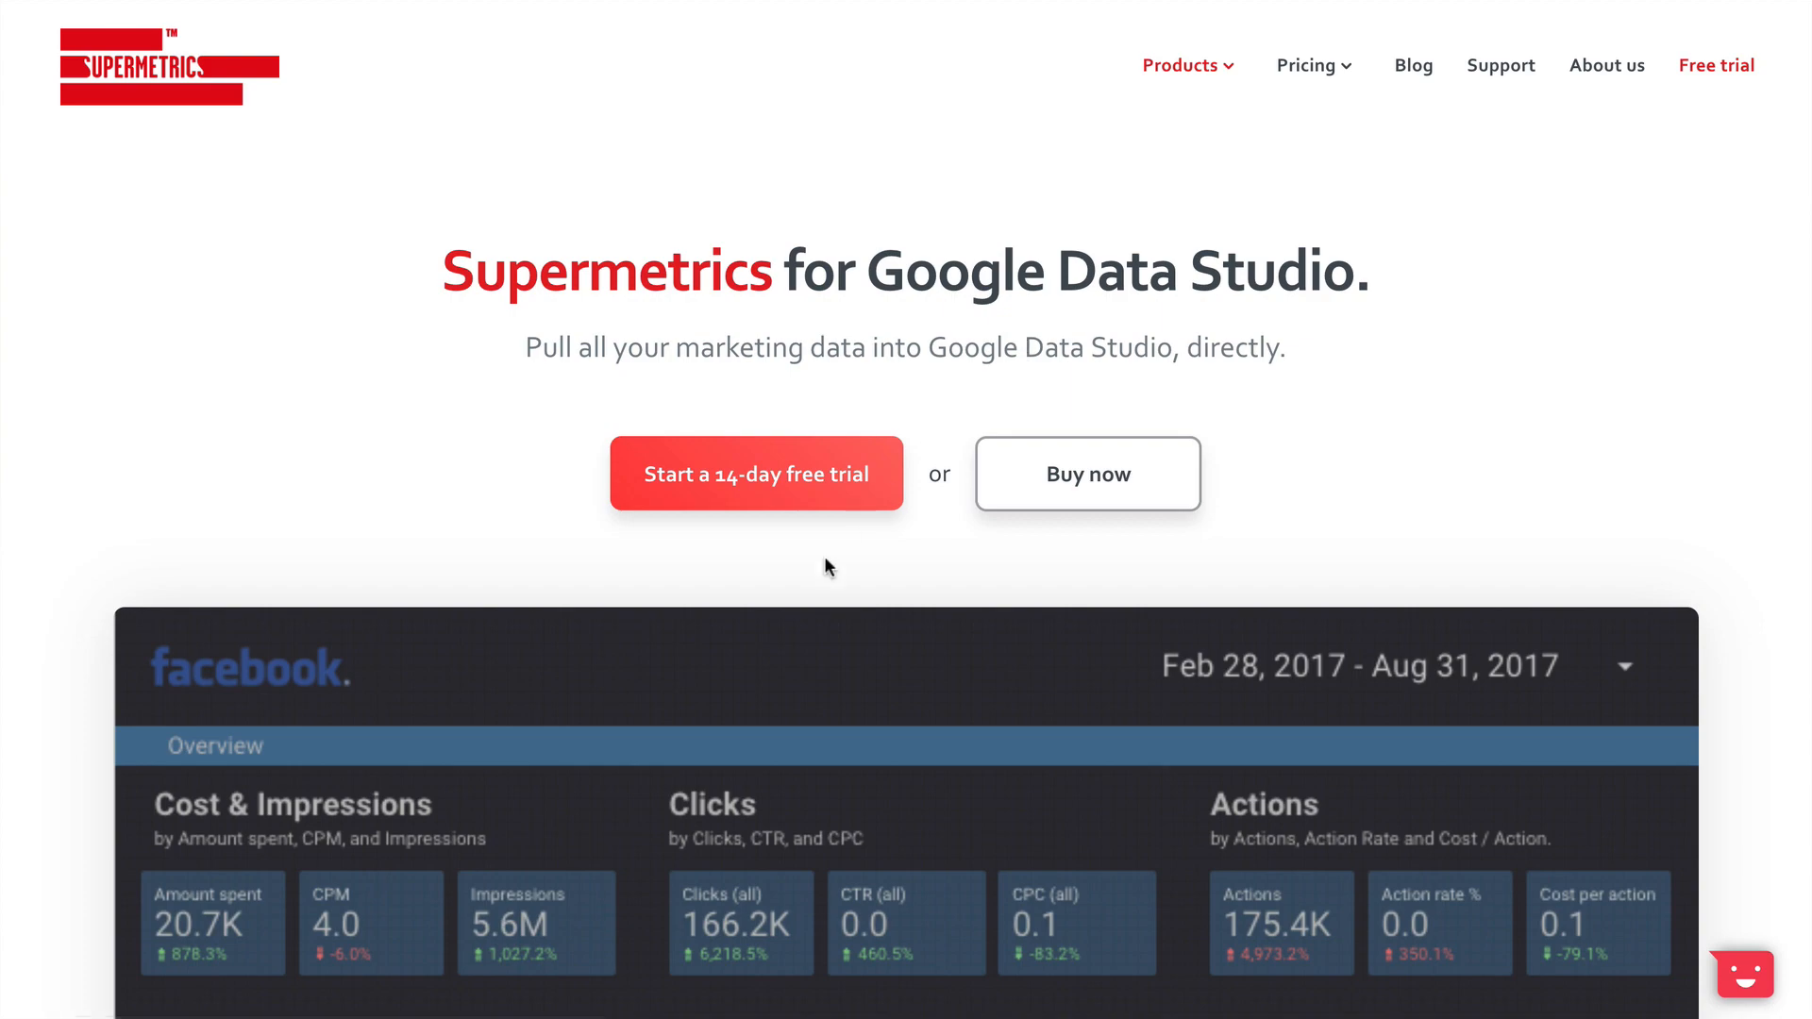
{"action": "scroll", "scroll_direction": "down", "scroll_amount": 3}
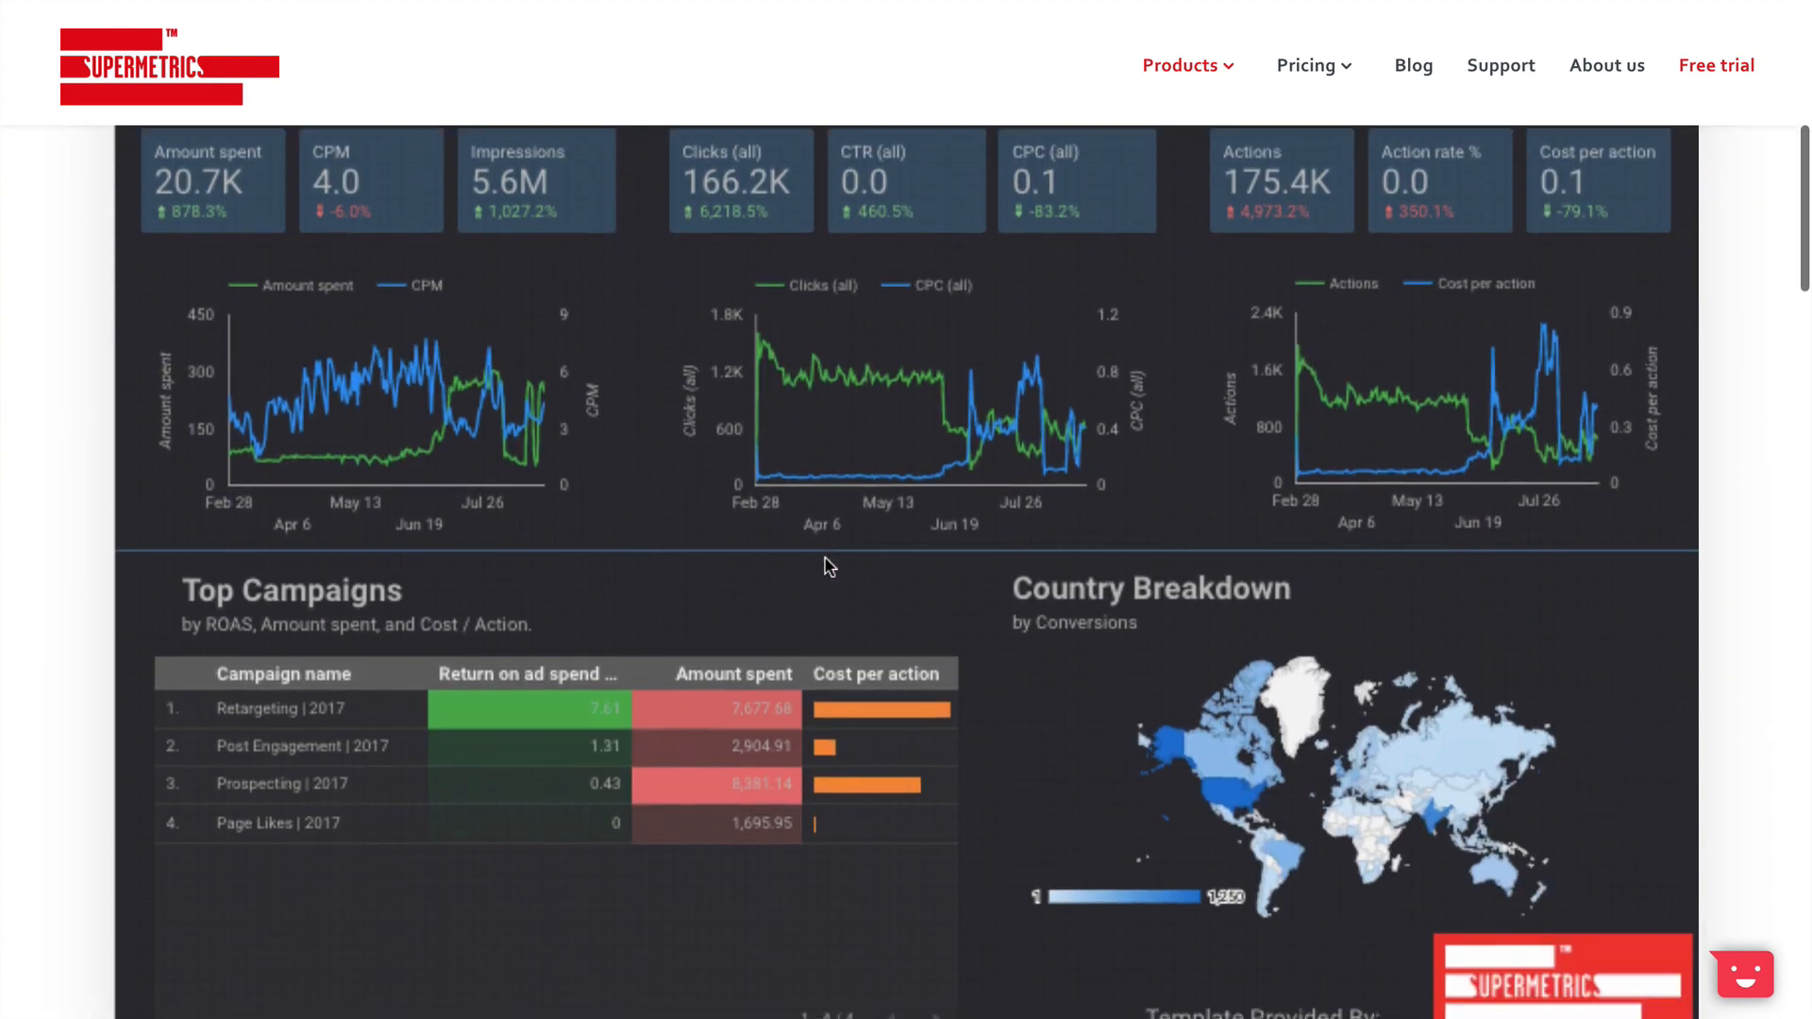
{"action": "scroll", "scroll_direction": "up", "scroll_amount": 3}
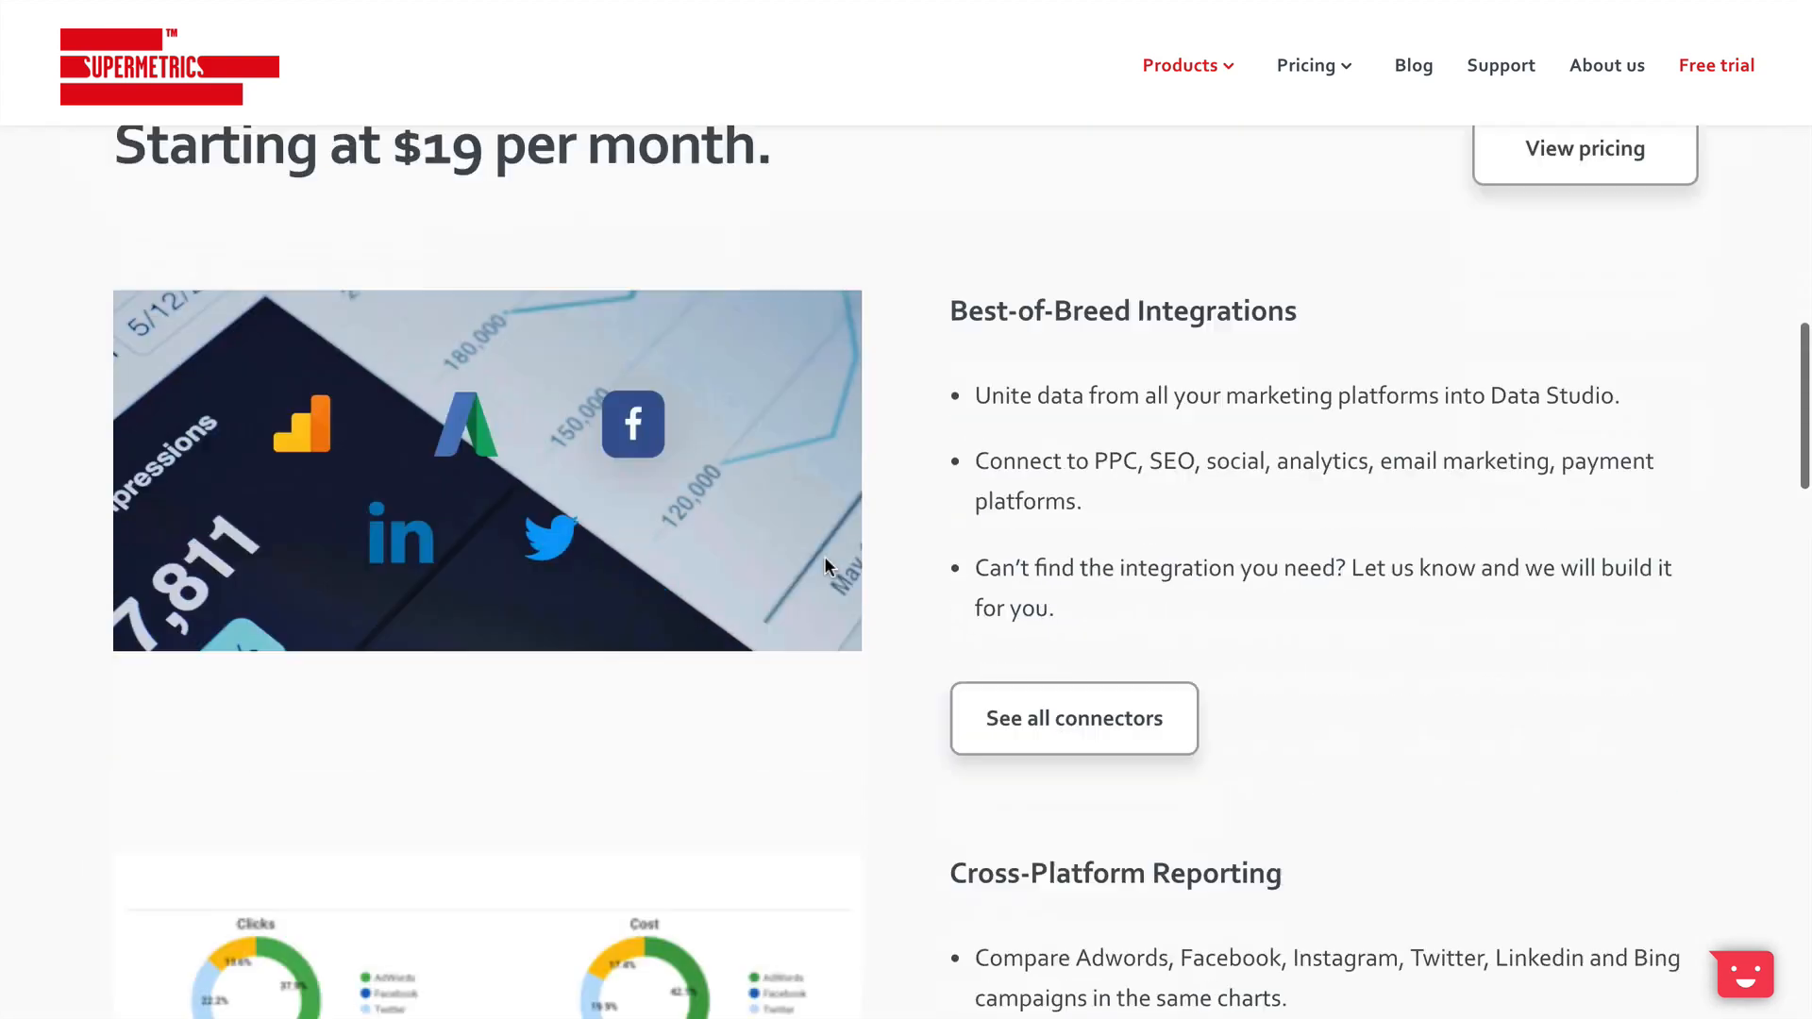
{"action": "scroll", "scroll_direction": "down", "scroll_amount": 3}
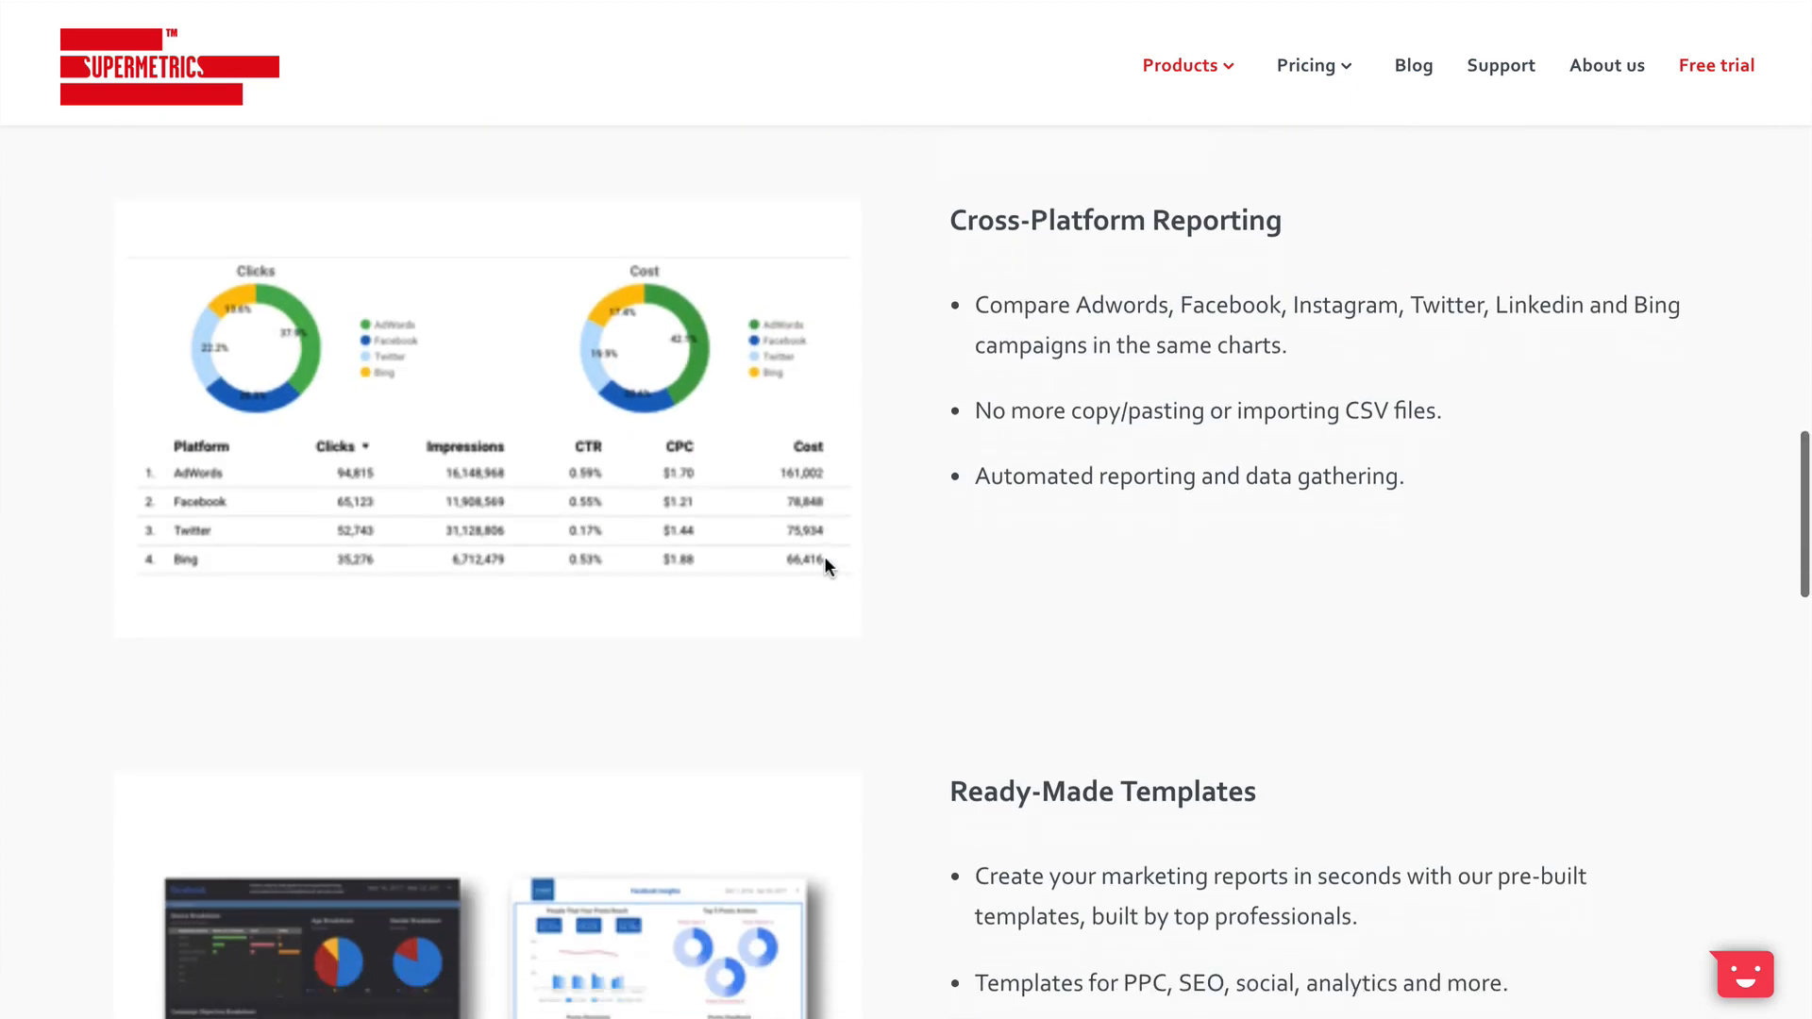
{"action": "scroll", "scroll_direction": "down", "scroll_amount": 3}
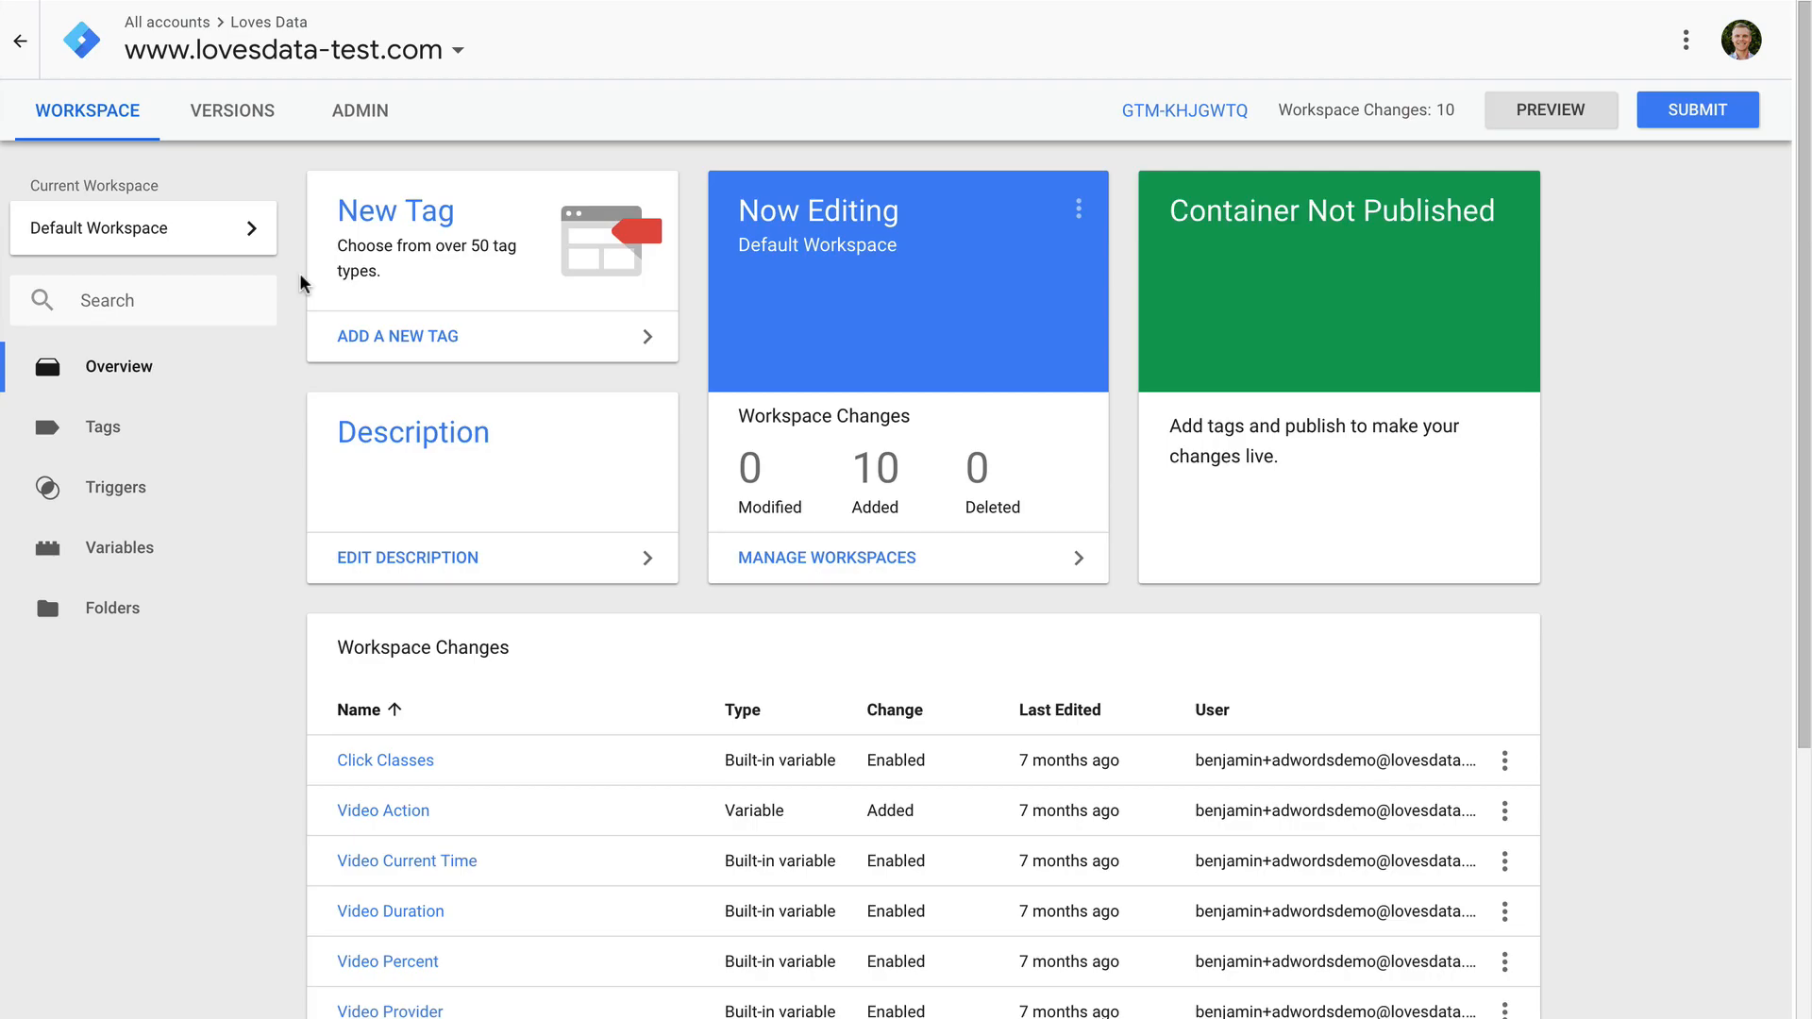
{"action": "mouse_move", "coordinate": [192, 547]}
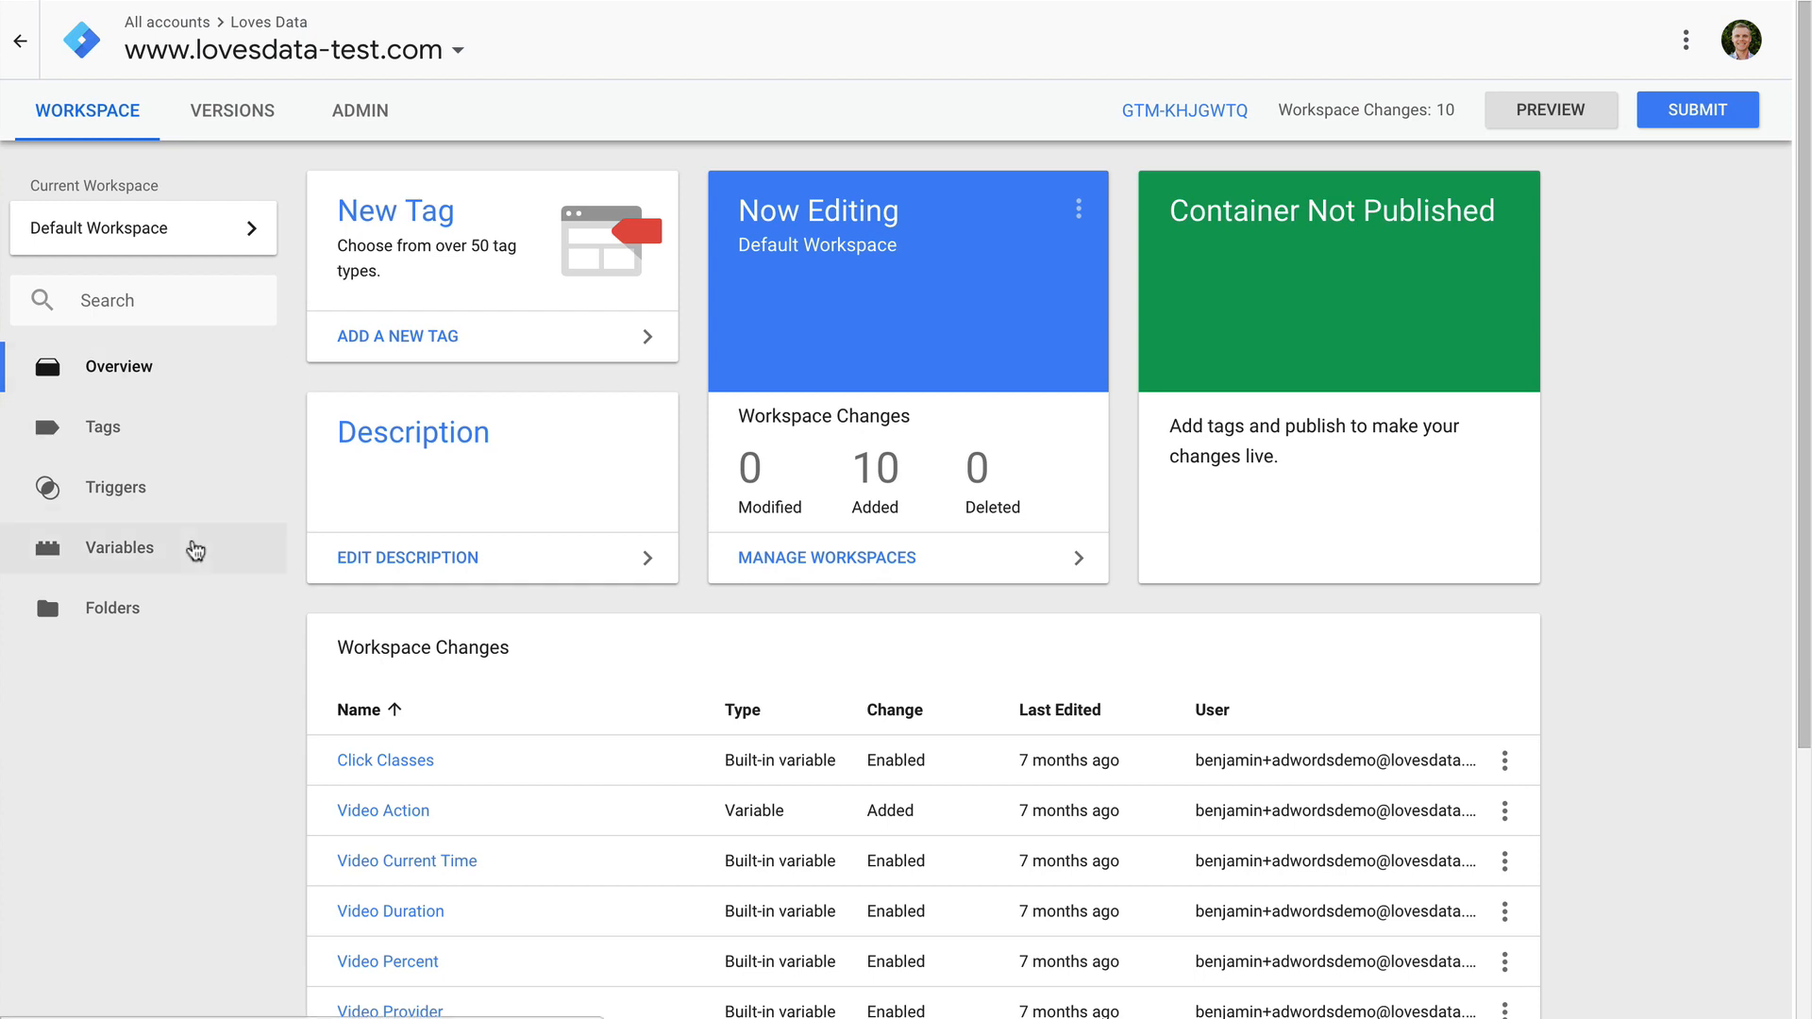
Step: Enable the Scroll Depth Threshold, Scroll Depth Units and Scroll Direction built-in variables, then show the Tags list
{"action": "left_click", "coordinate": [119, 547]}
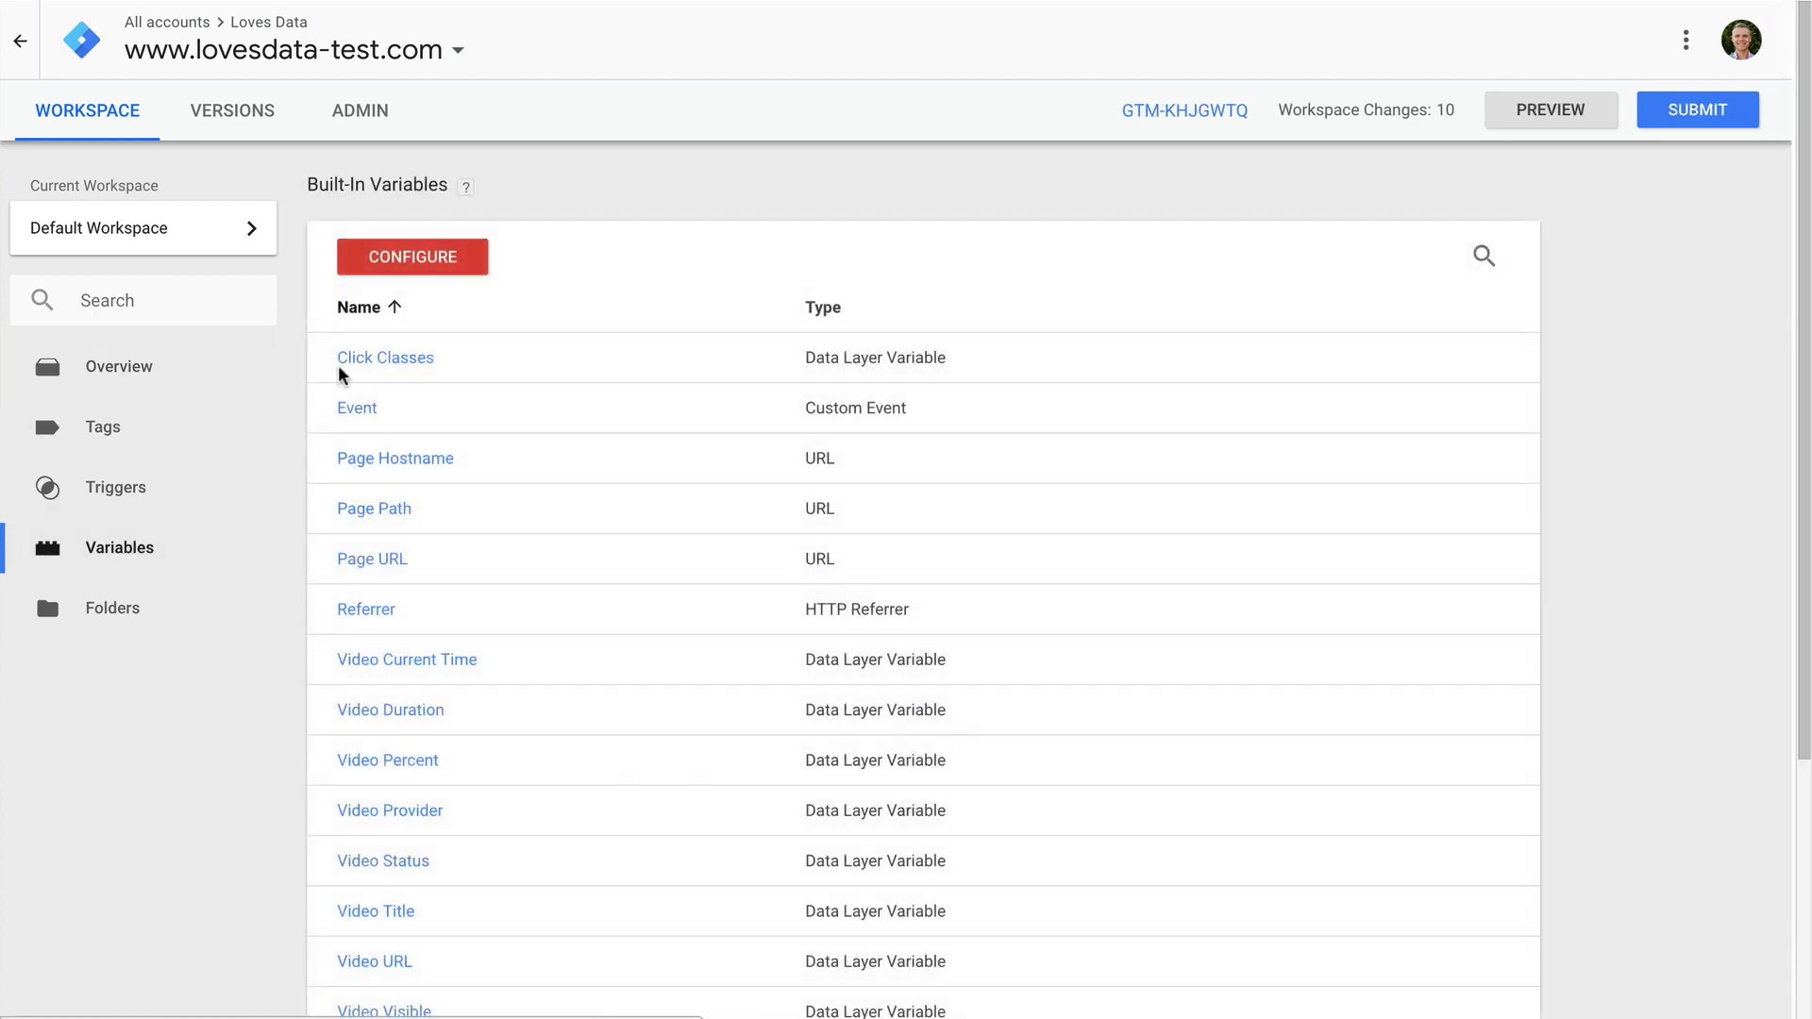
{"action": "left_click", "coordinate": [412, 256]}
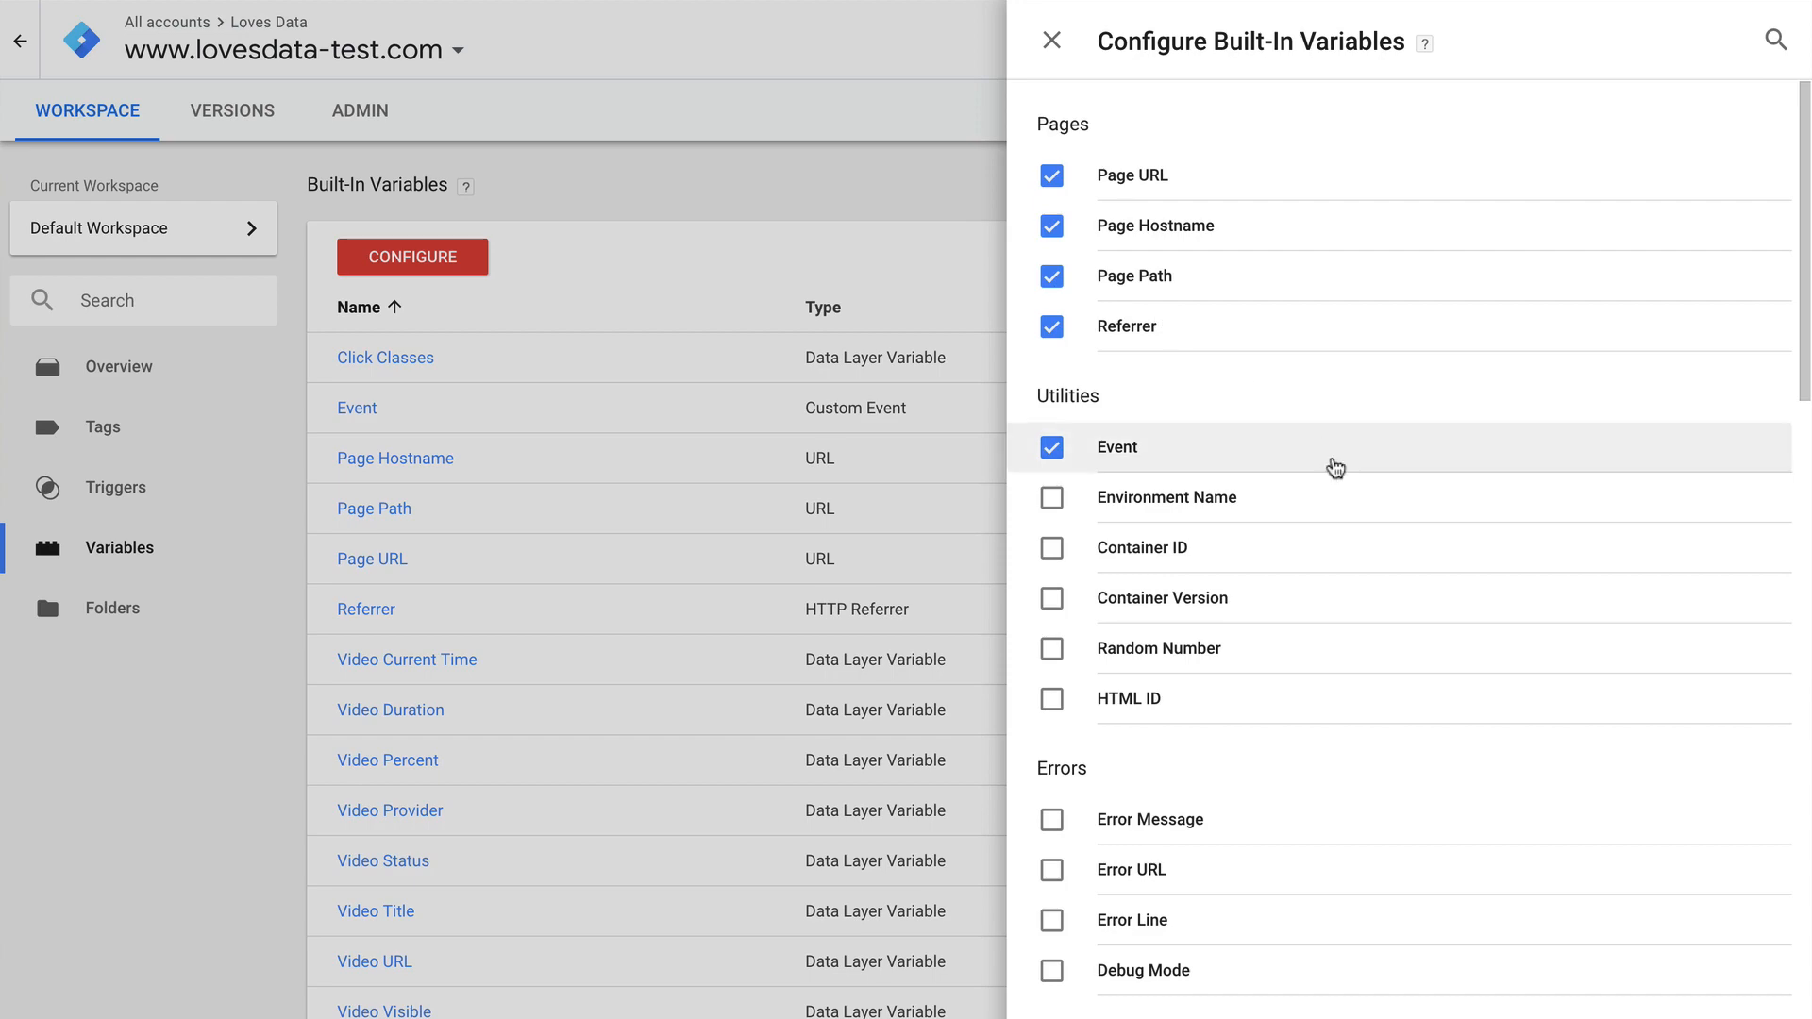
{"action": "scroll", "scroll_direction": "down", "scroll_amount": 3}
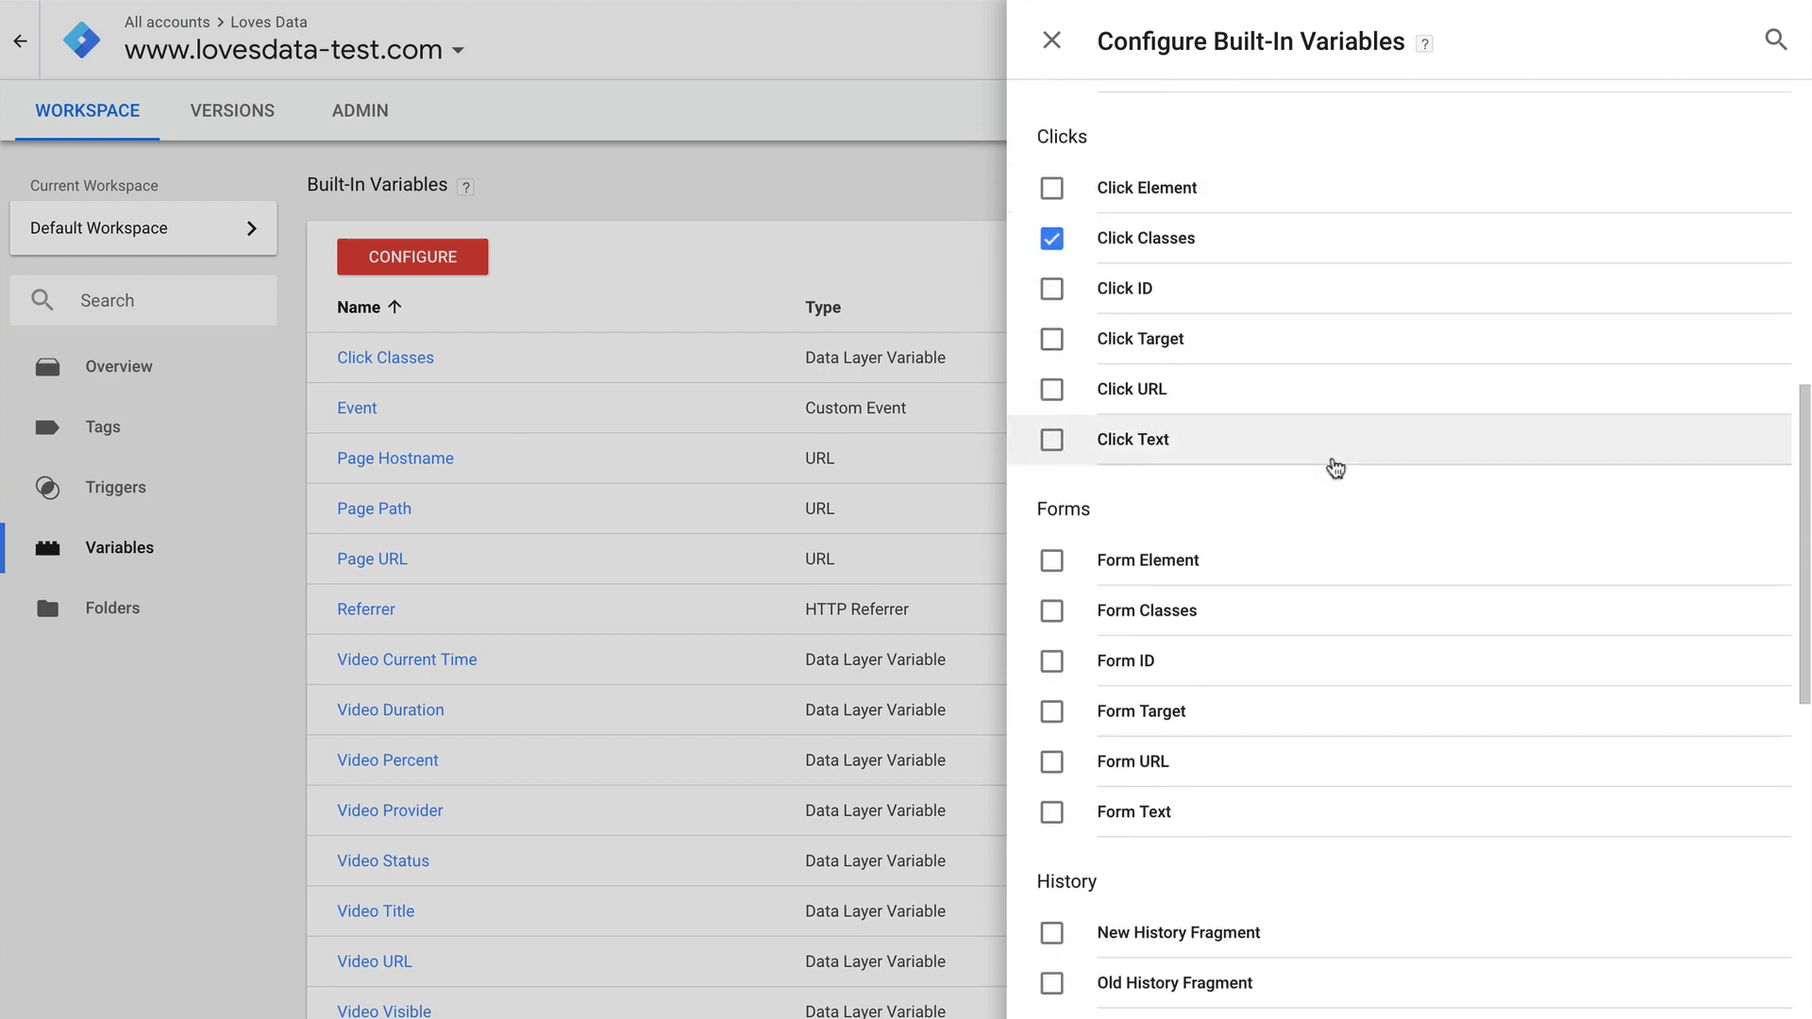
{"action": "scroll", "scroll_direction": "down", "scroll_amount": 3}
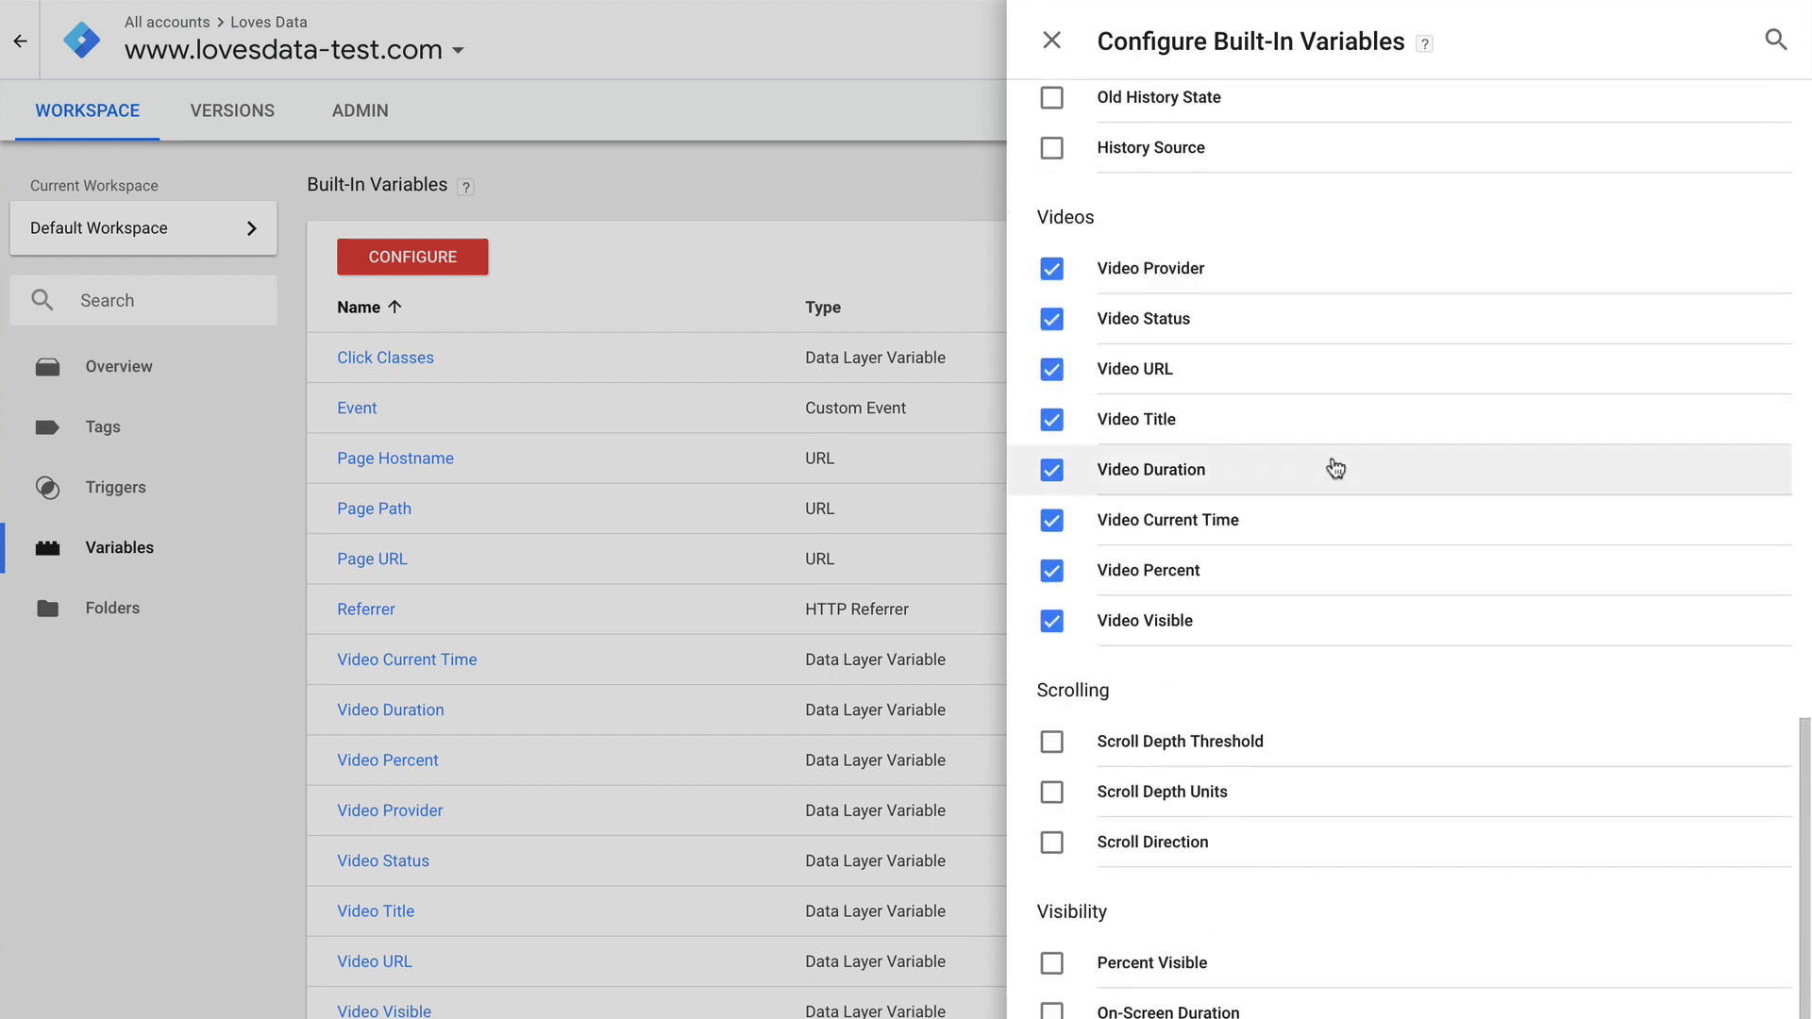
{"action": "left_click", "coordinate": [1051, 791]}
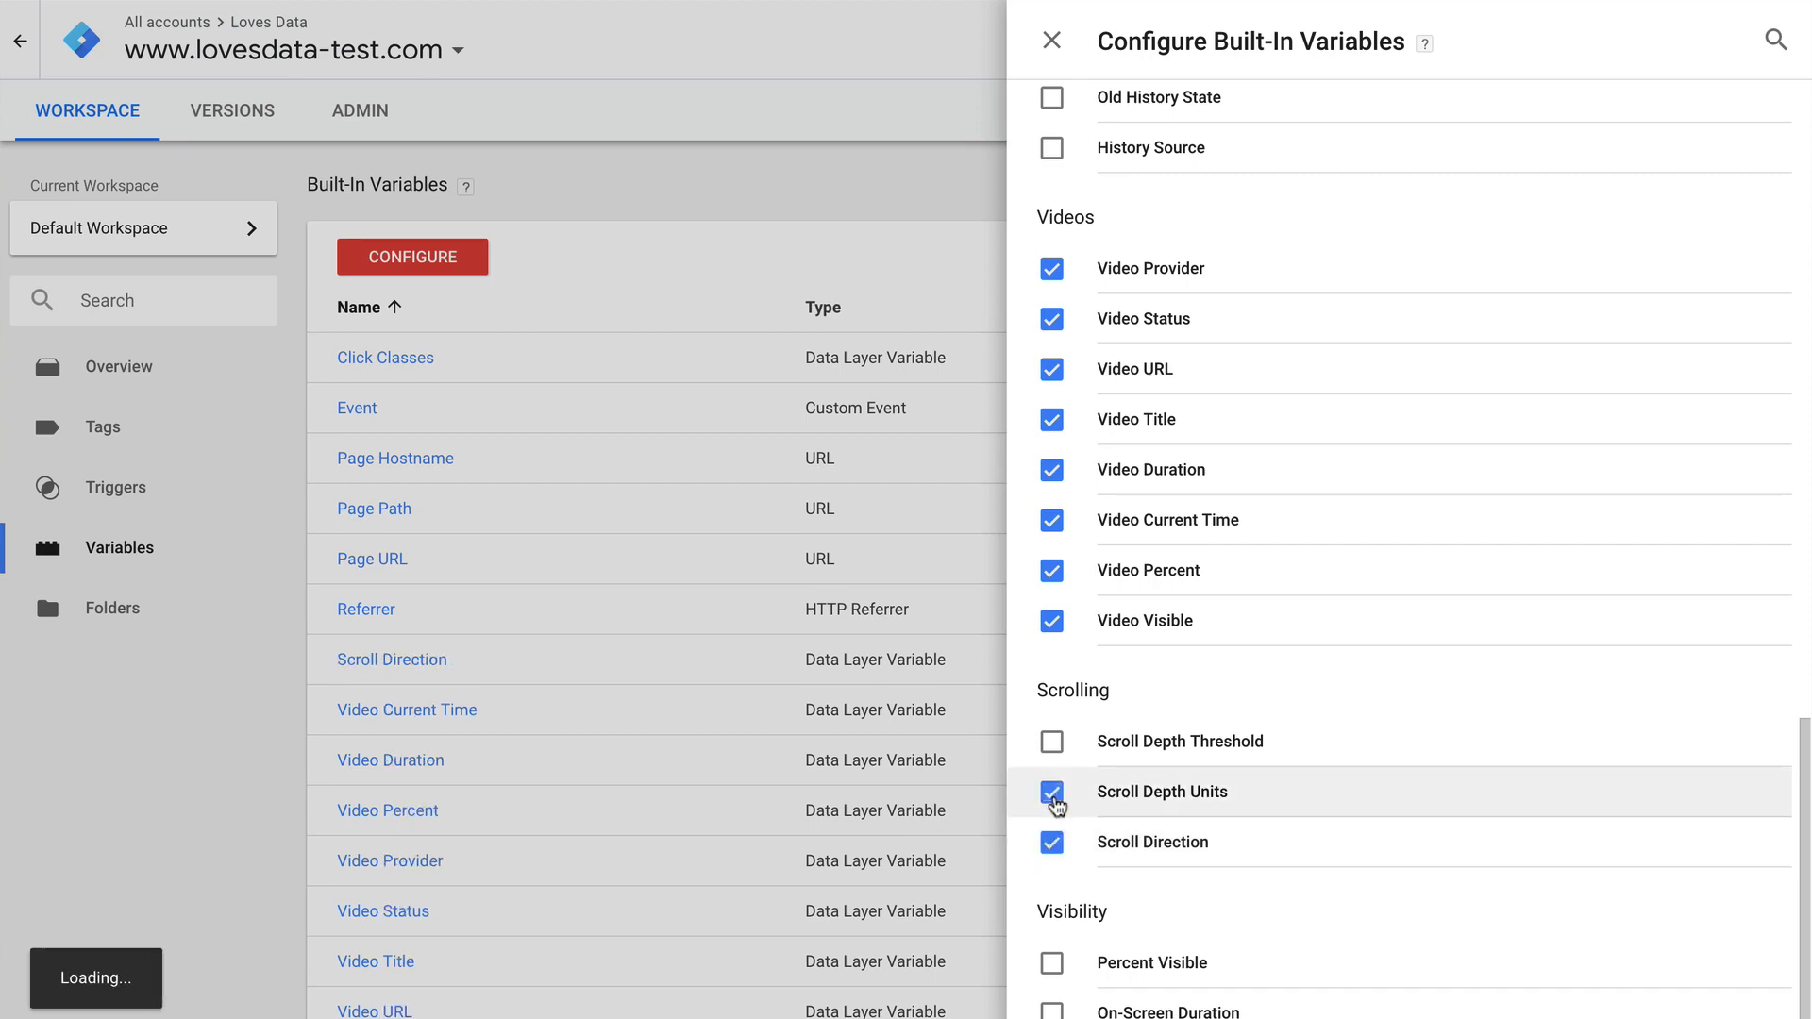
{"action": "left_click", "coordinate": [1051, 741]}
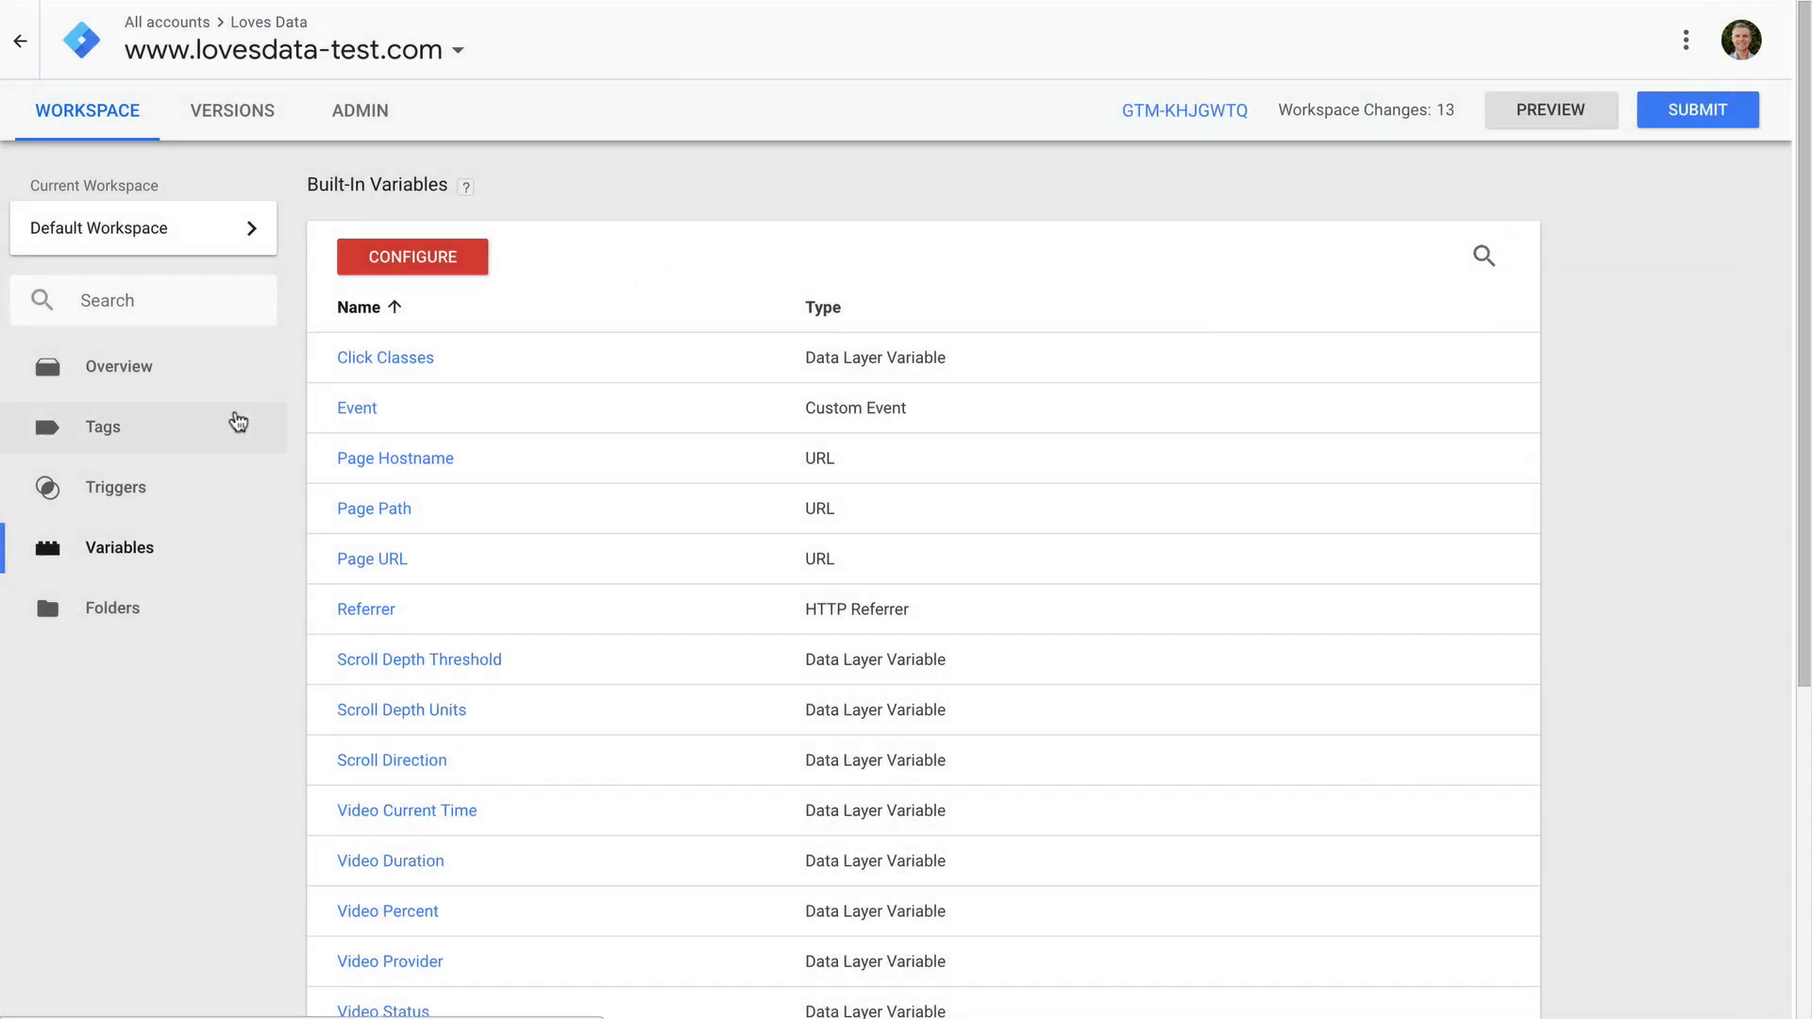
{"action": "left_click", "coordinate": [102, 426]}
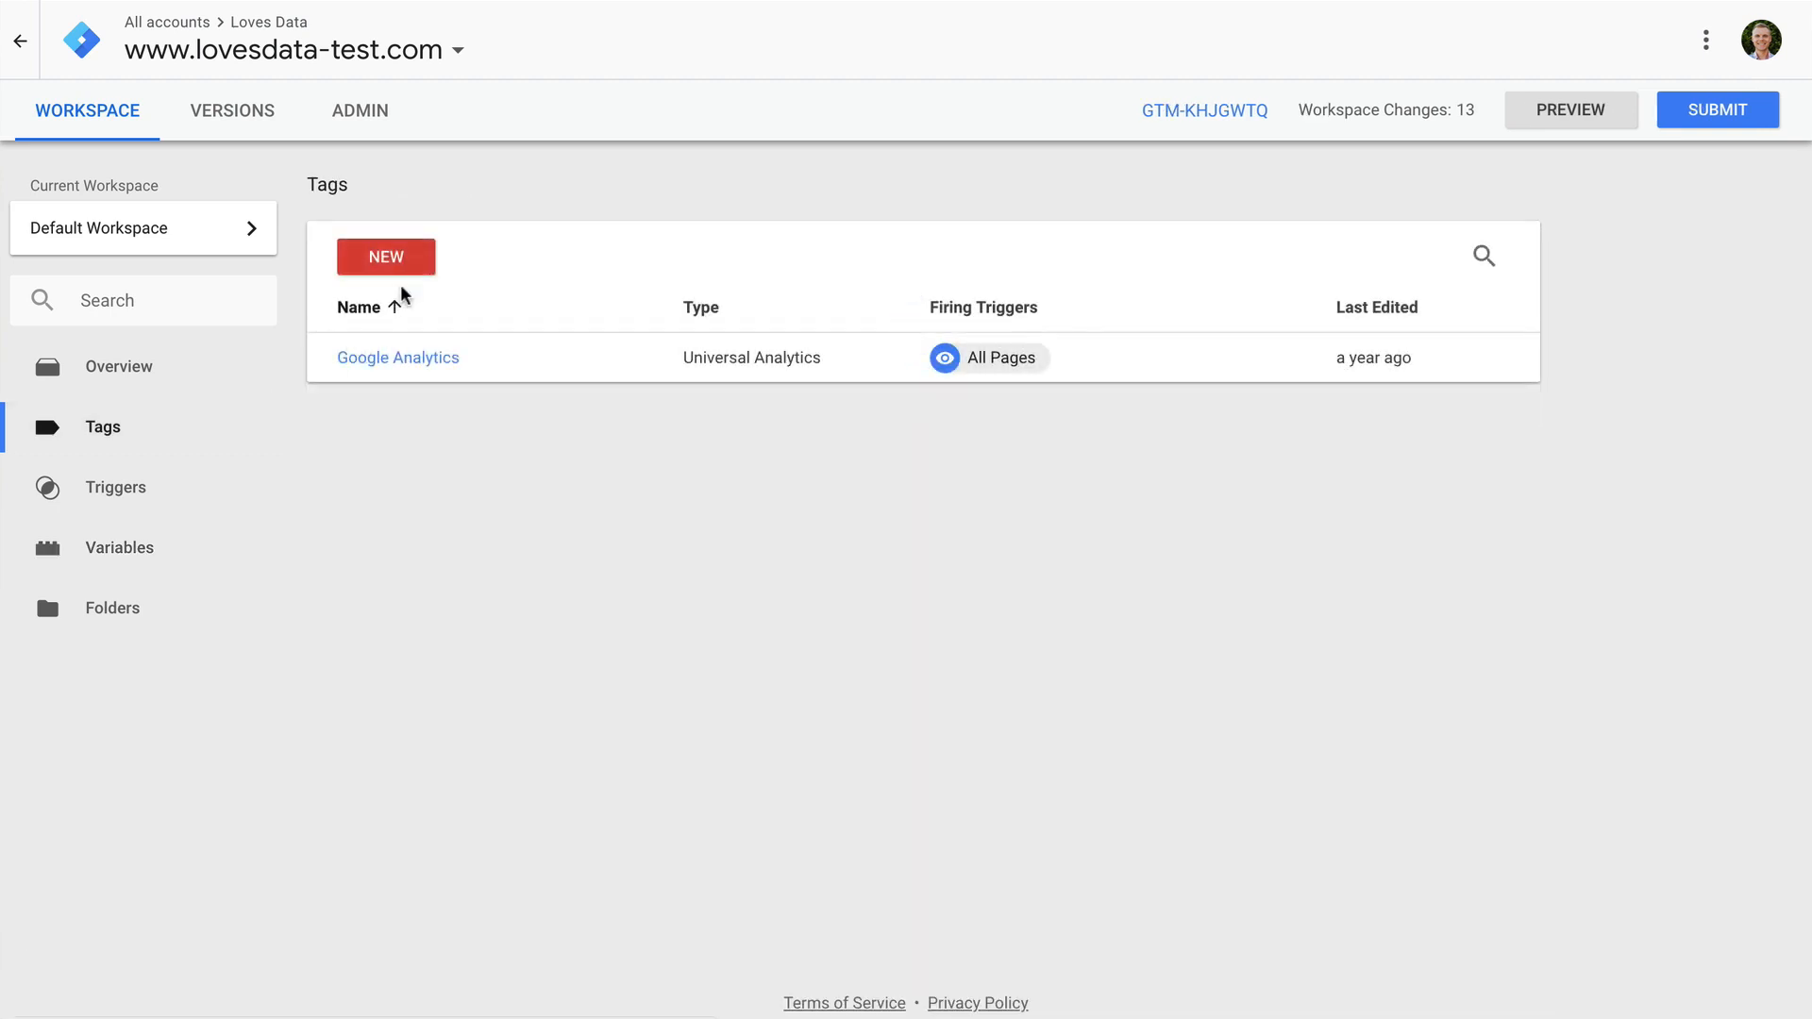
Step: Create a new tag named Scroll-depth and move on to its Tag Configuration
{"action": "left_click", "coordinate": [385, 257]}
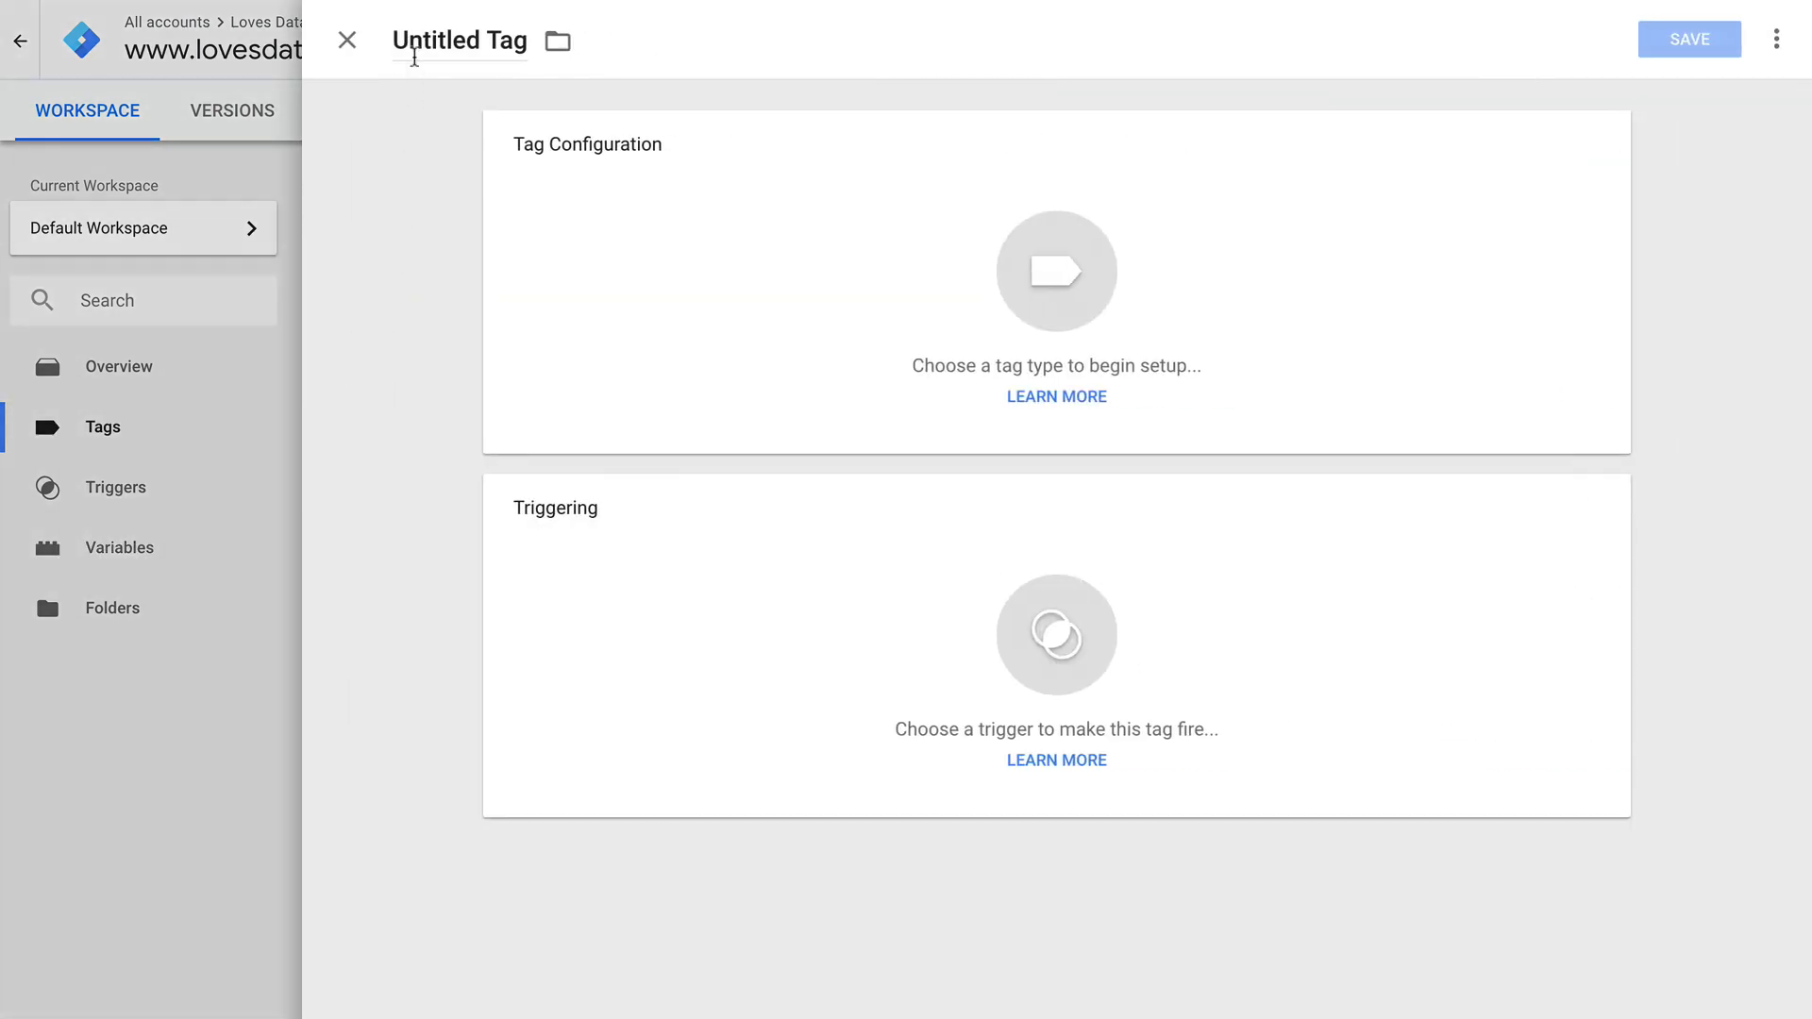
{"action": "type", "text": "Scroll-depth"}
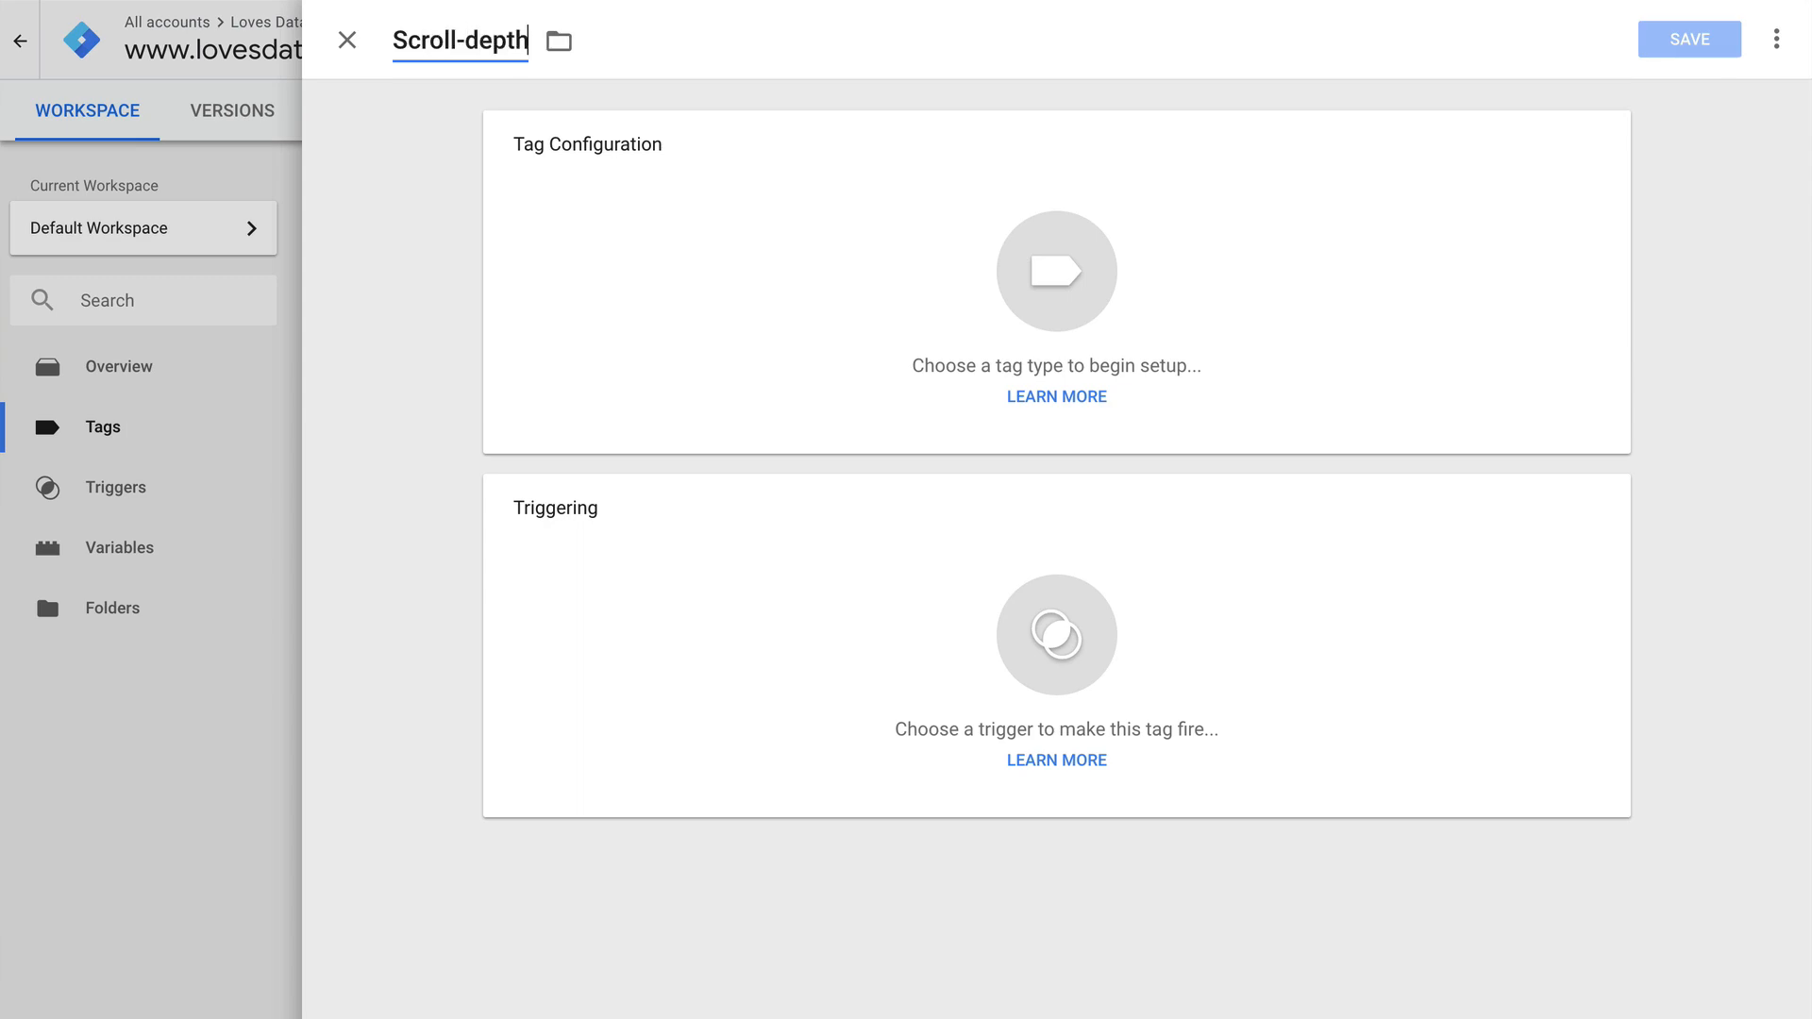
{"action": "left_click", "coordinate": [1055, 272]}
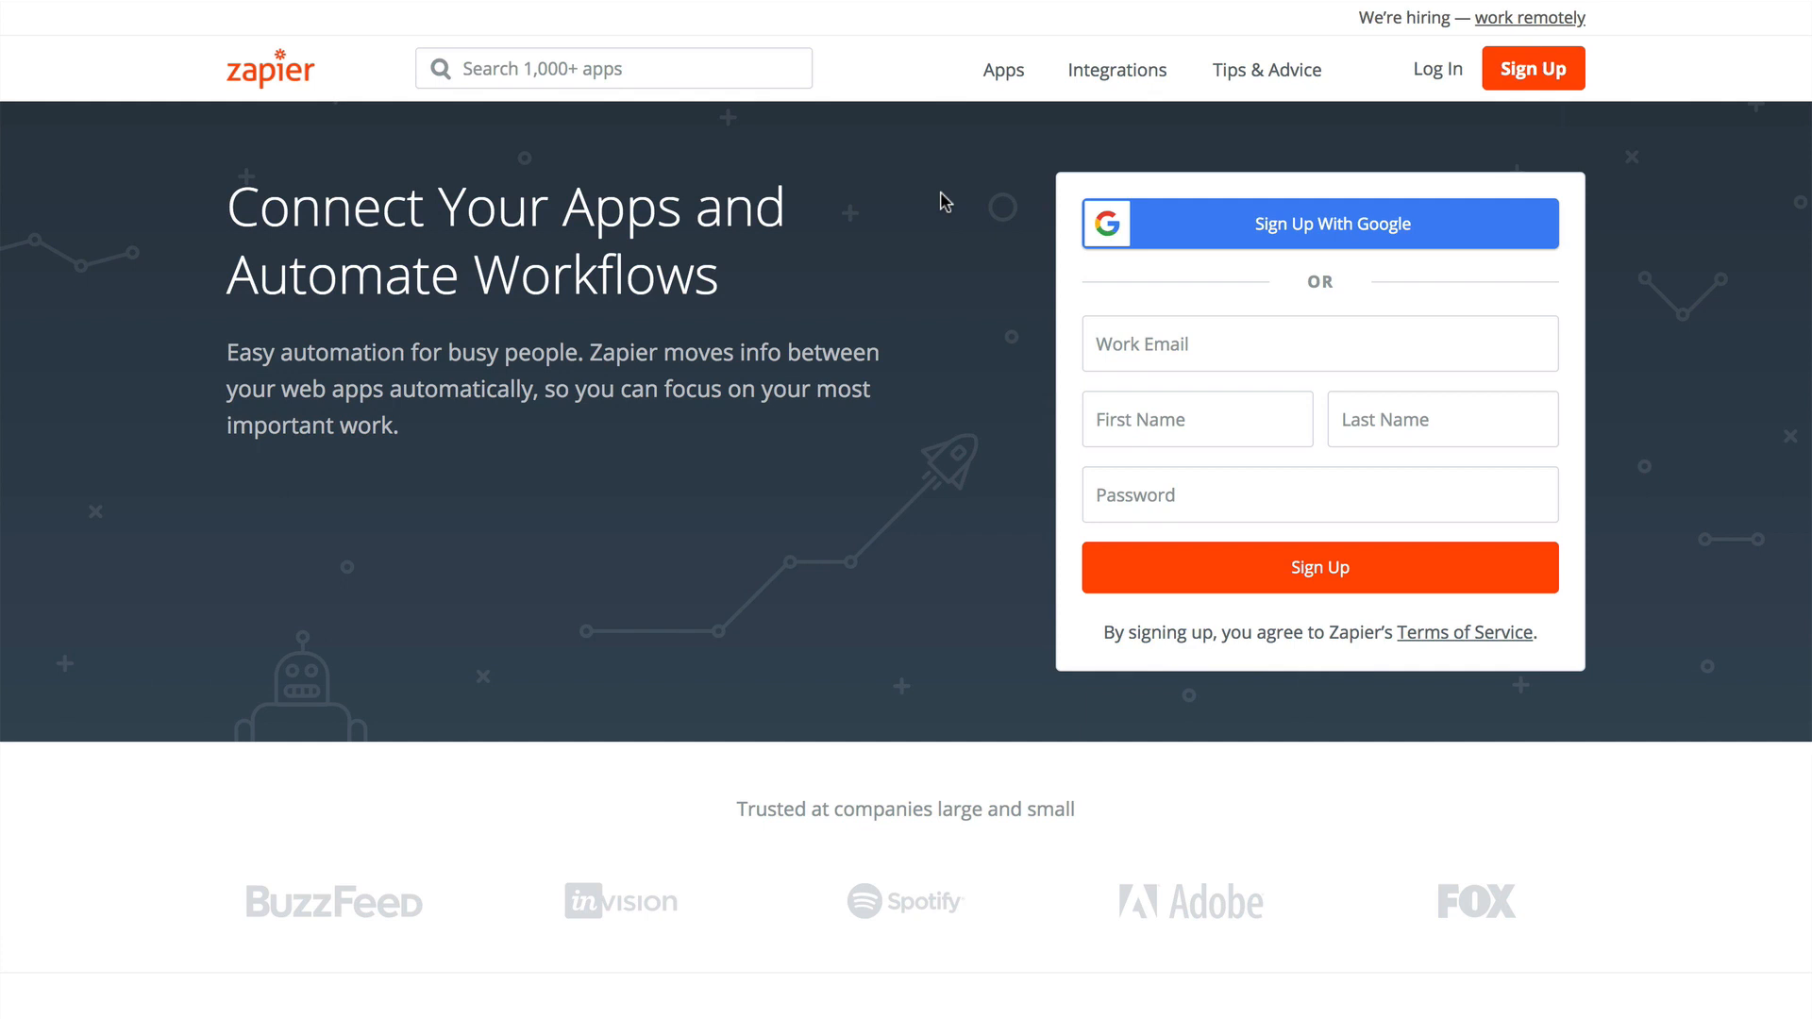
{"action": "mouse_move", "coordinate": [930, 200]}
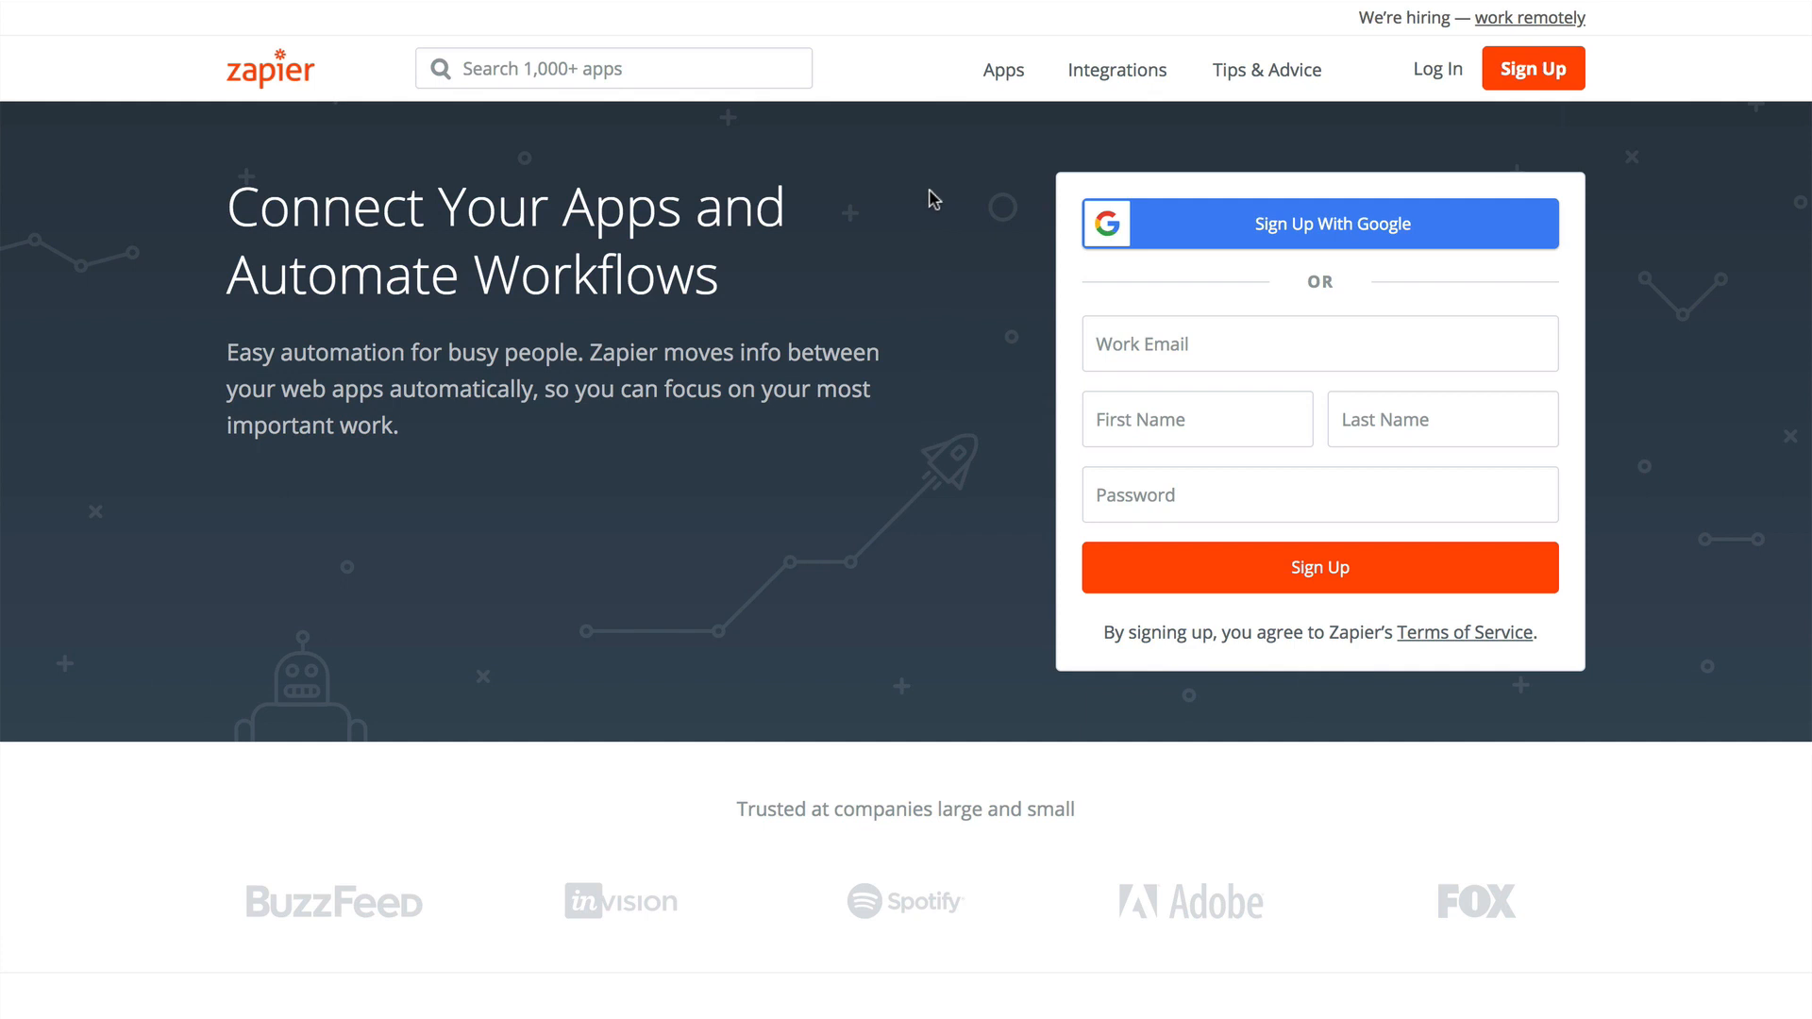
Step: Search Zapier apps for 'google analy', choose Google Analytics and browse its zaps, triggers and actions
{"action": "type", "text": "go"}
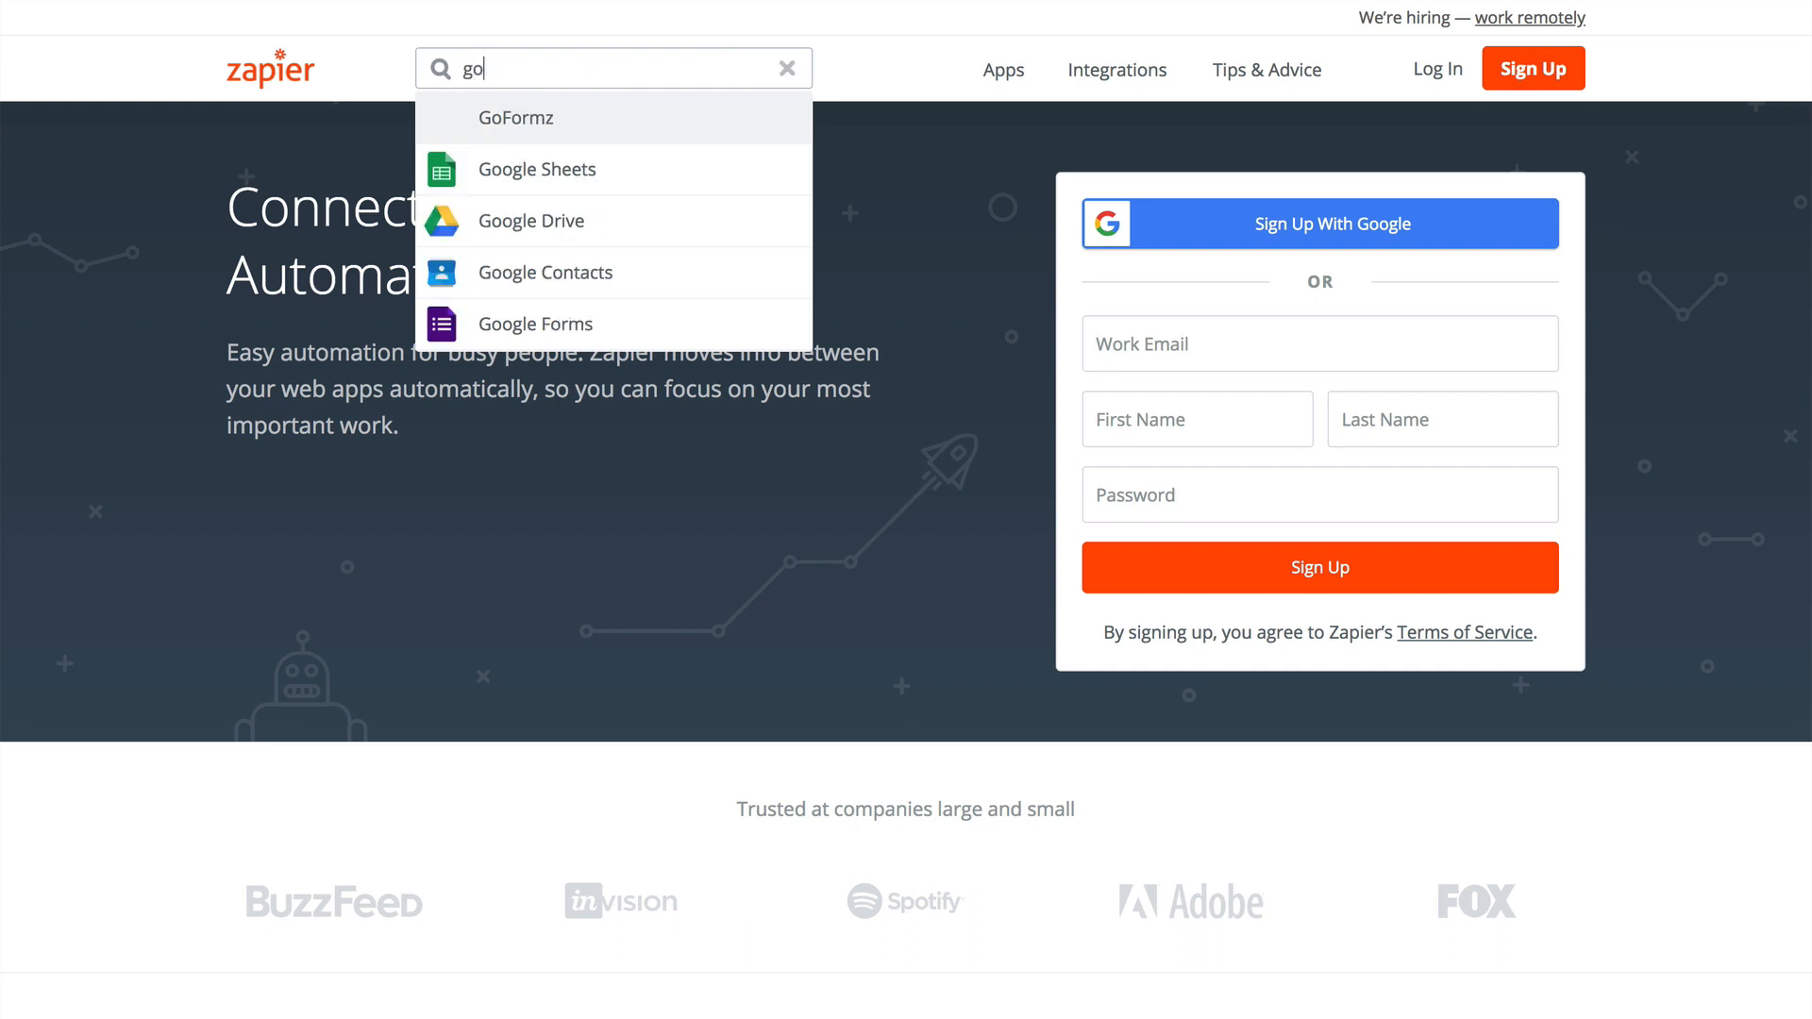
{"action": "type", "text": "google analy"}
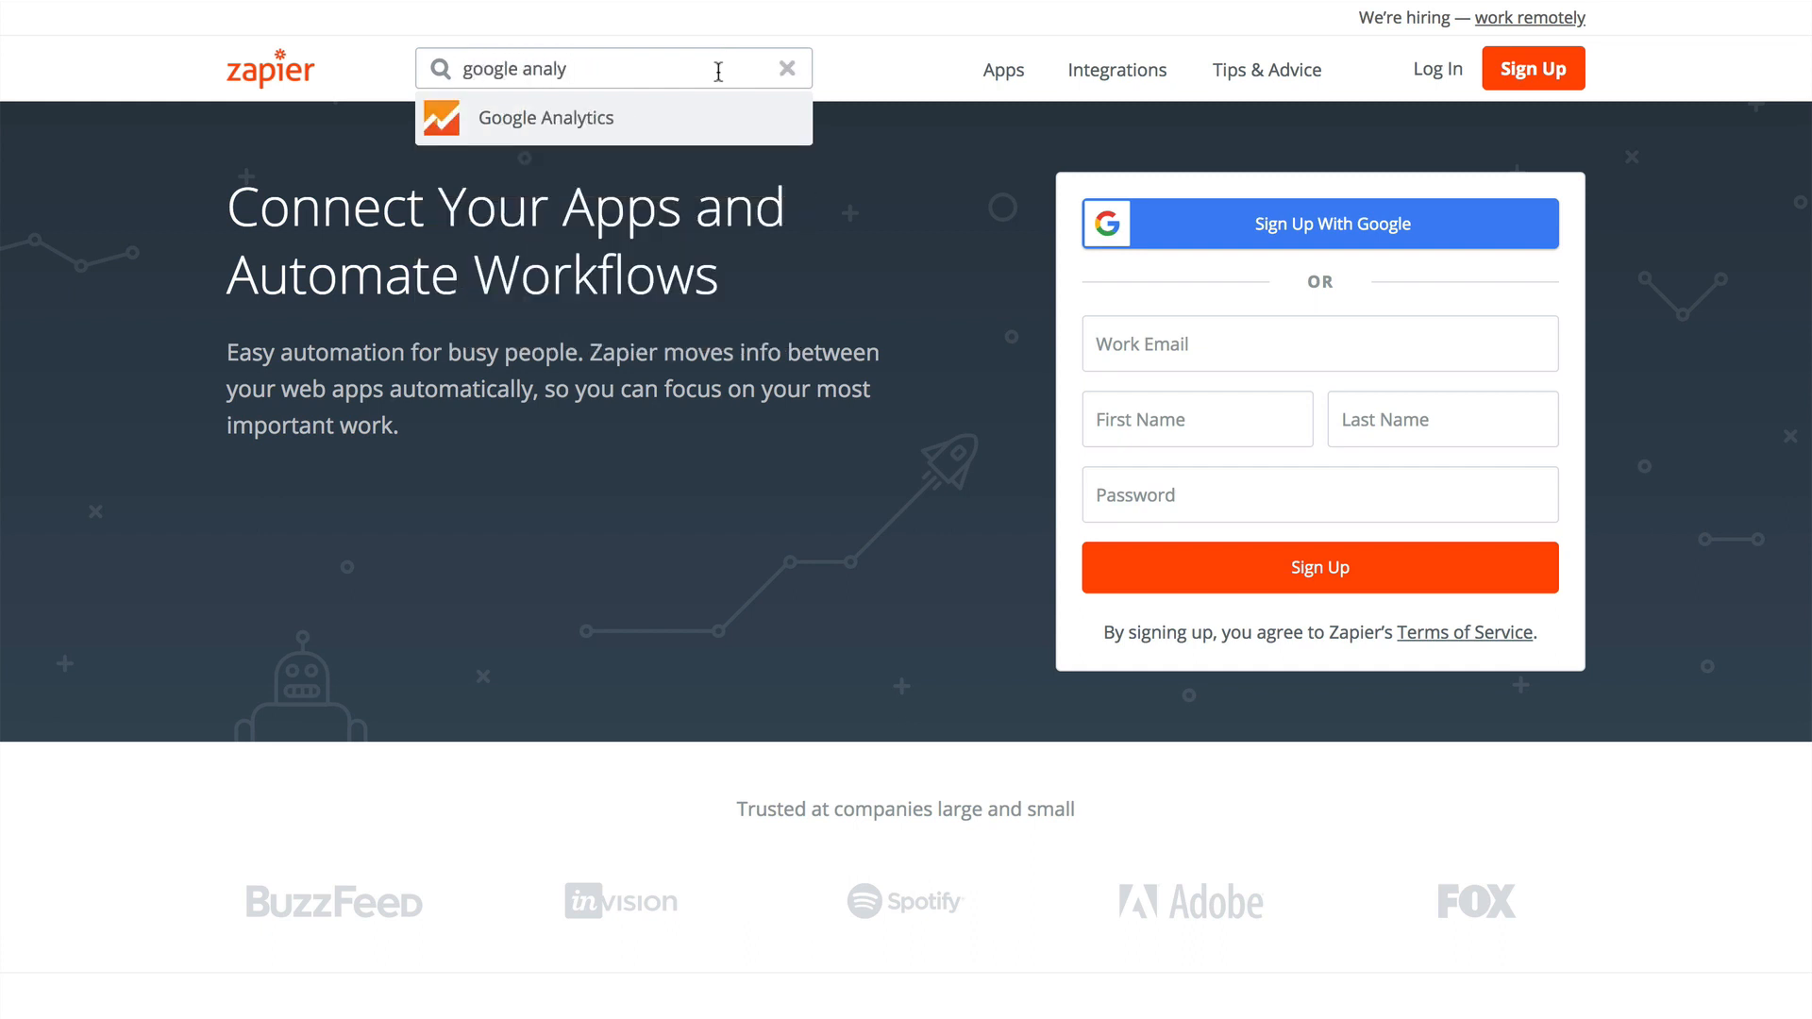
{"action": "left_click", "coordinate": [543, 117]}
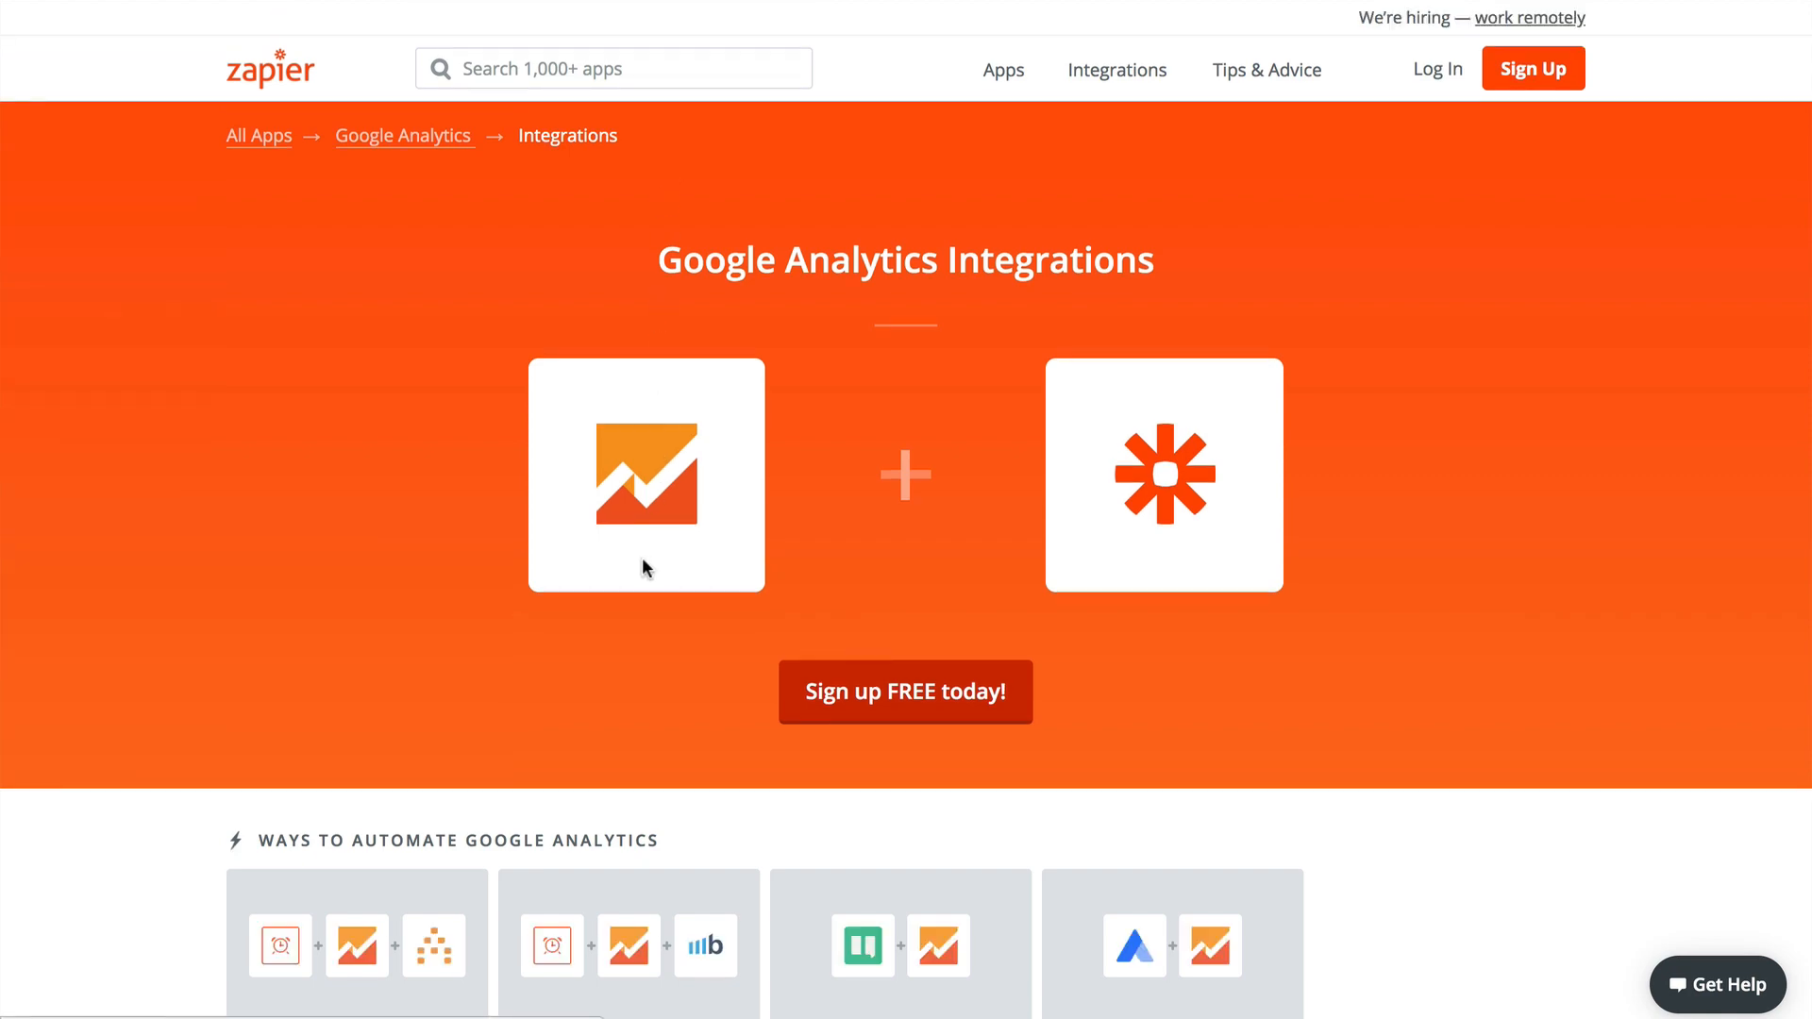
{"action": "scroll", "scroll_direction": "down", "scroll_amount": 3}
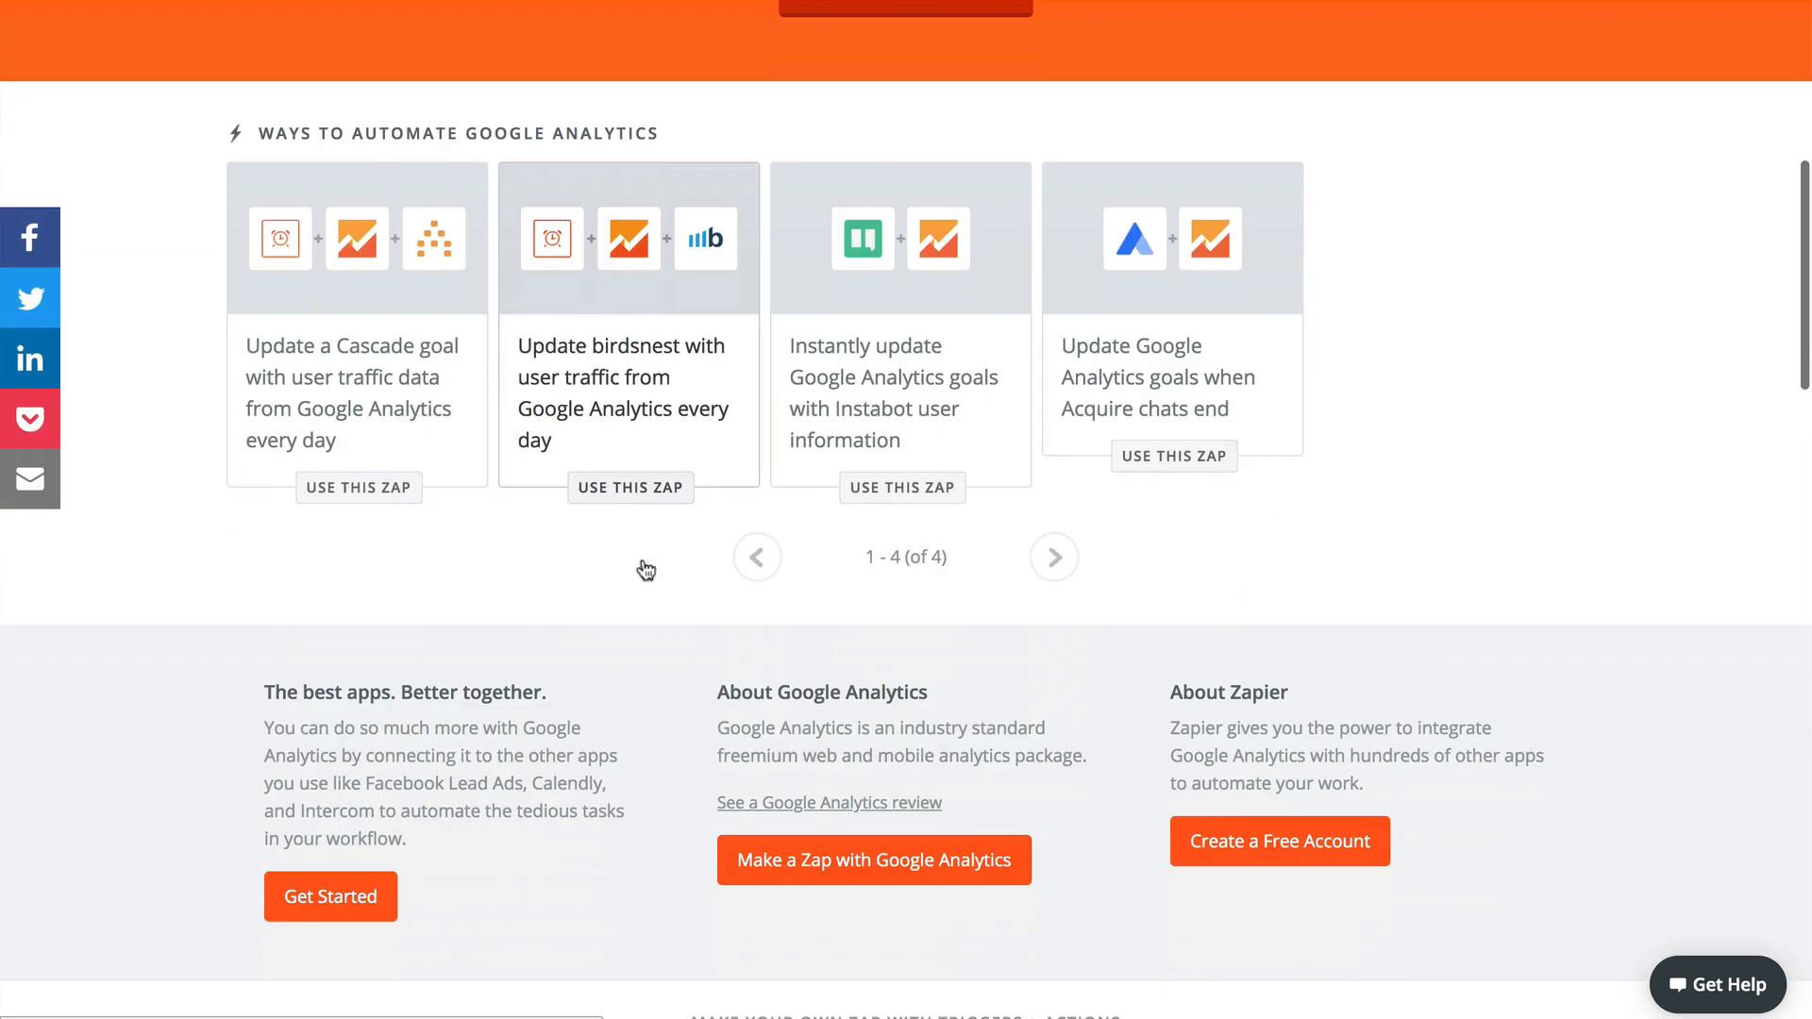
{"action": "scroll", "scroll_direction": "down", "scroll_amount": 3}
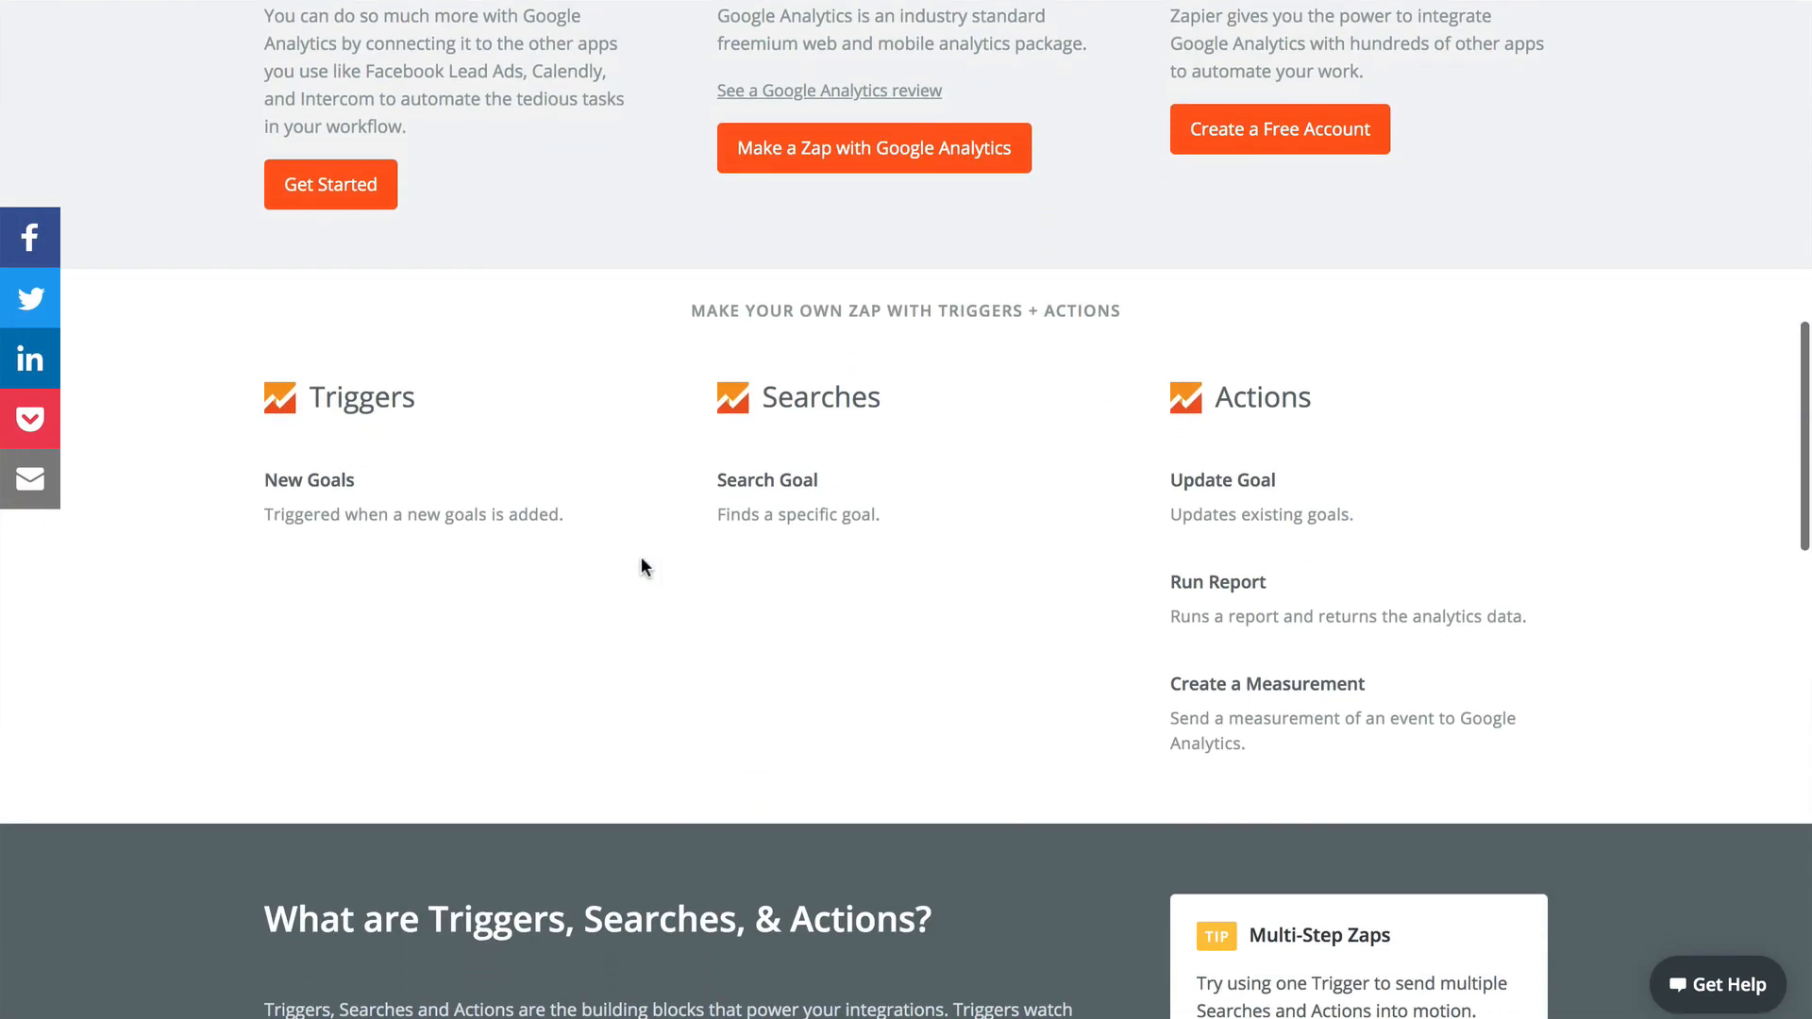
{"action": "mouse_move", "coordinate": [1051, 591]}
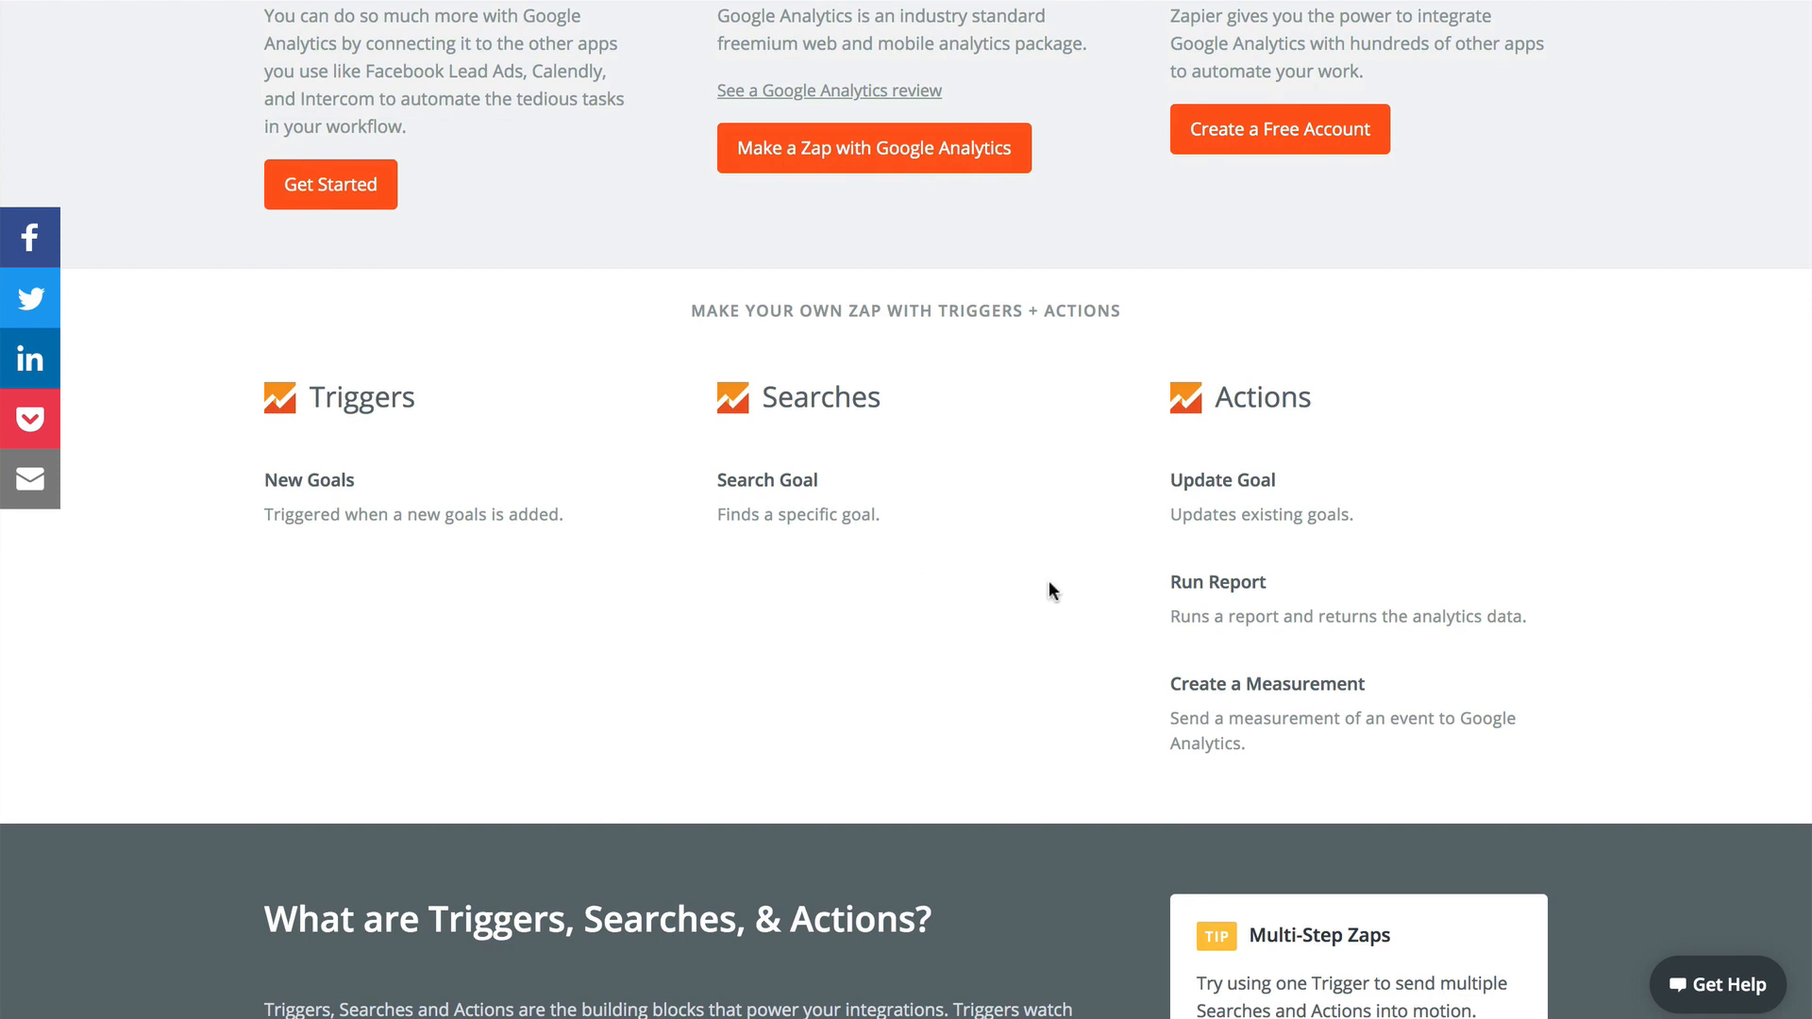
{"action": "mouse_move", "coordinate": [1544, 647]}
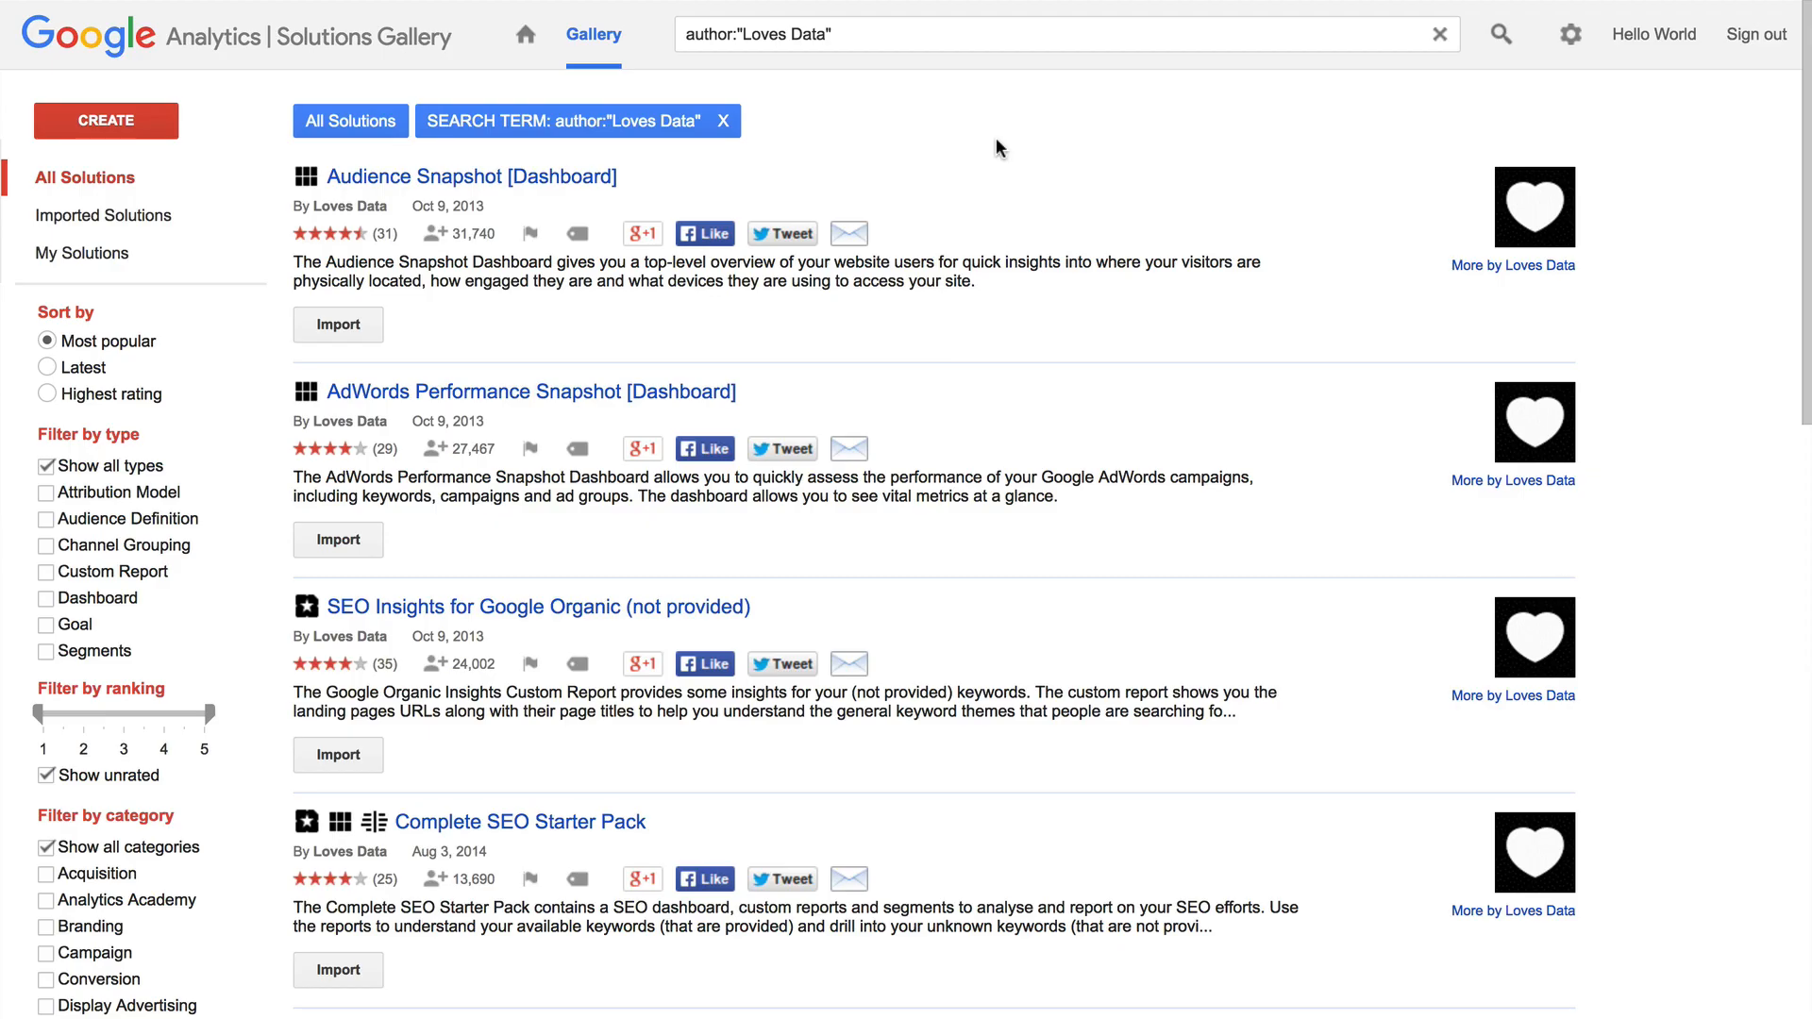
{"action": "mouse_move", "coordinate": [804, 307]}
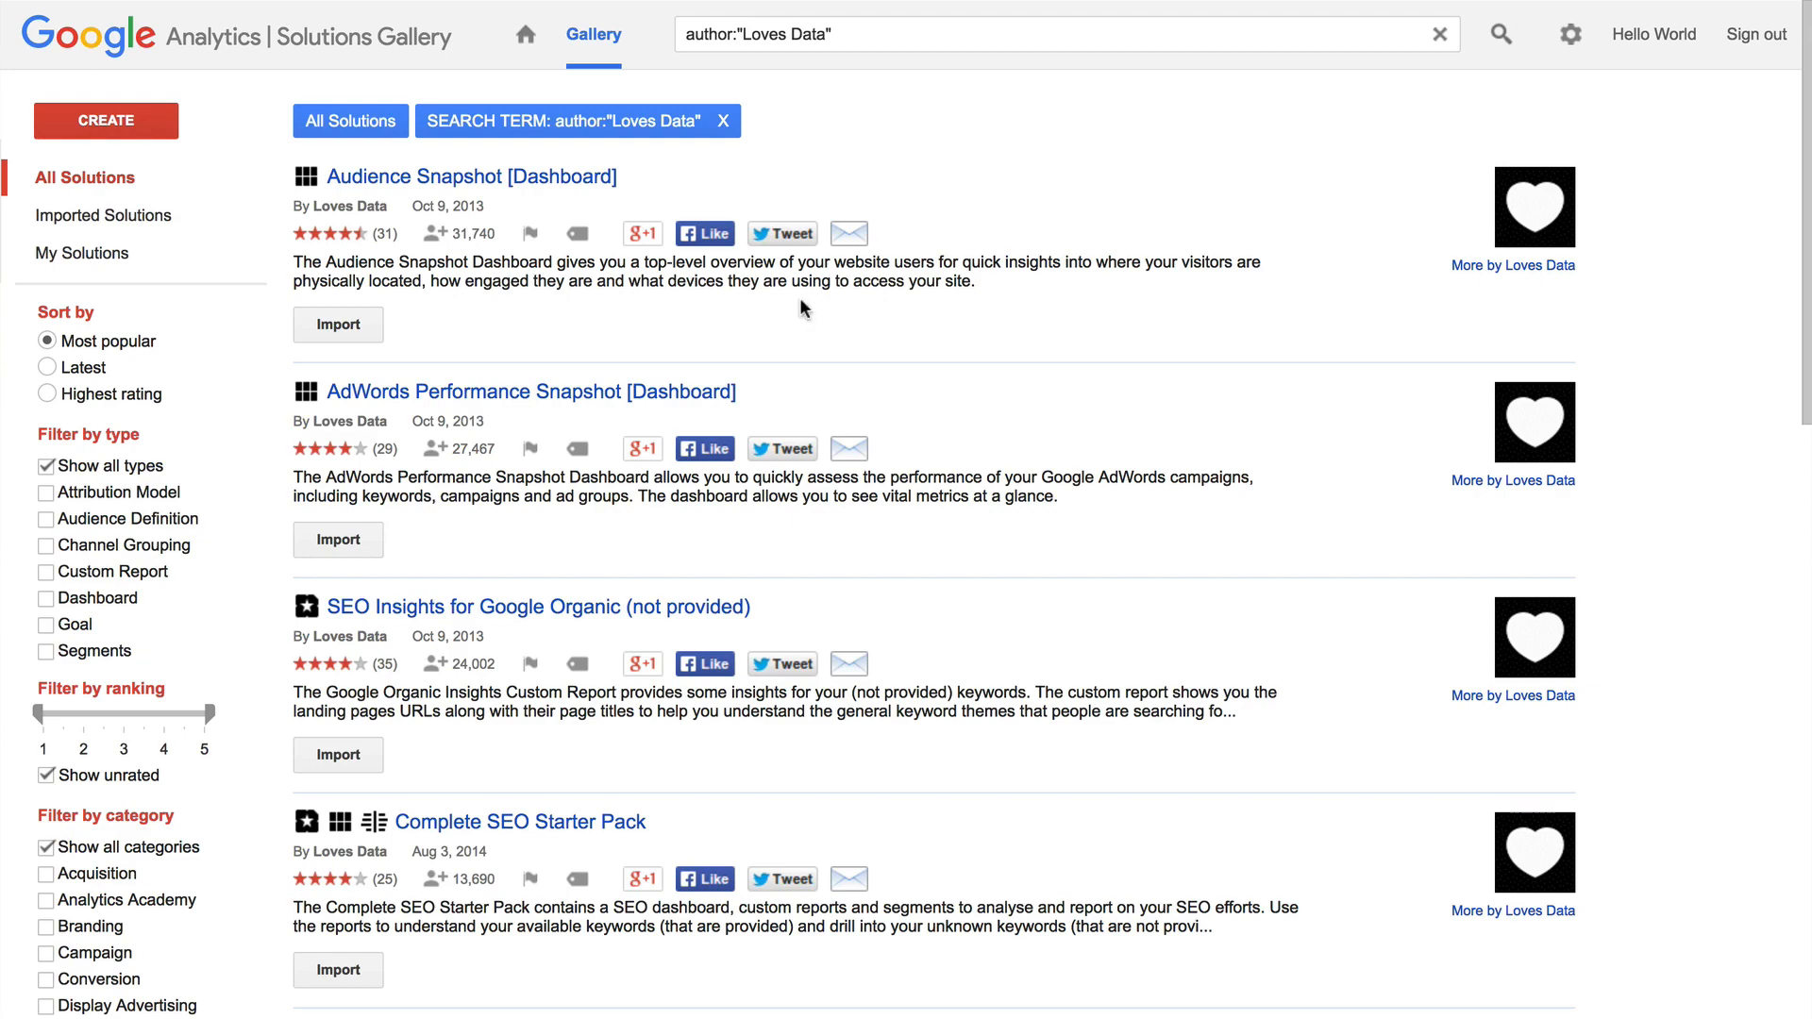
{"action": "scroll", "scroll_direction": "down", "scroll_amount": 3}
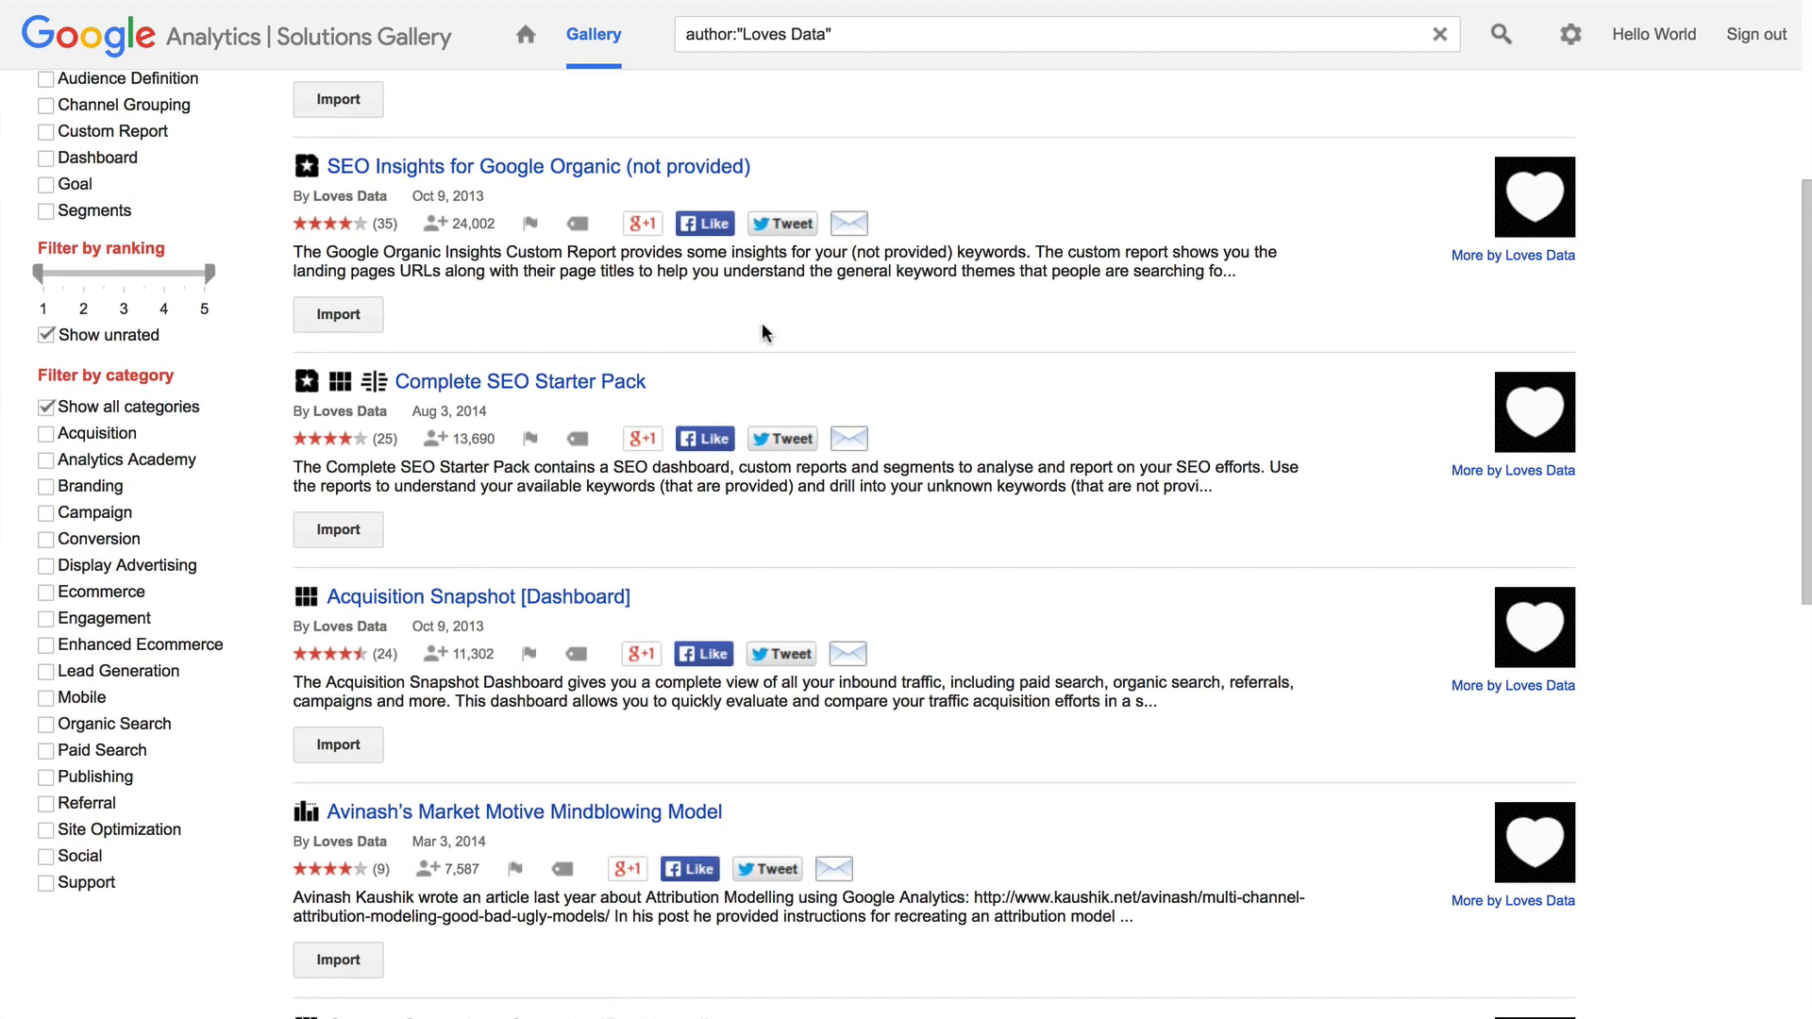
{"action": "scroll", "scroll_direction": "down", "scroll_amount": 3}
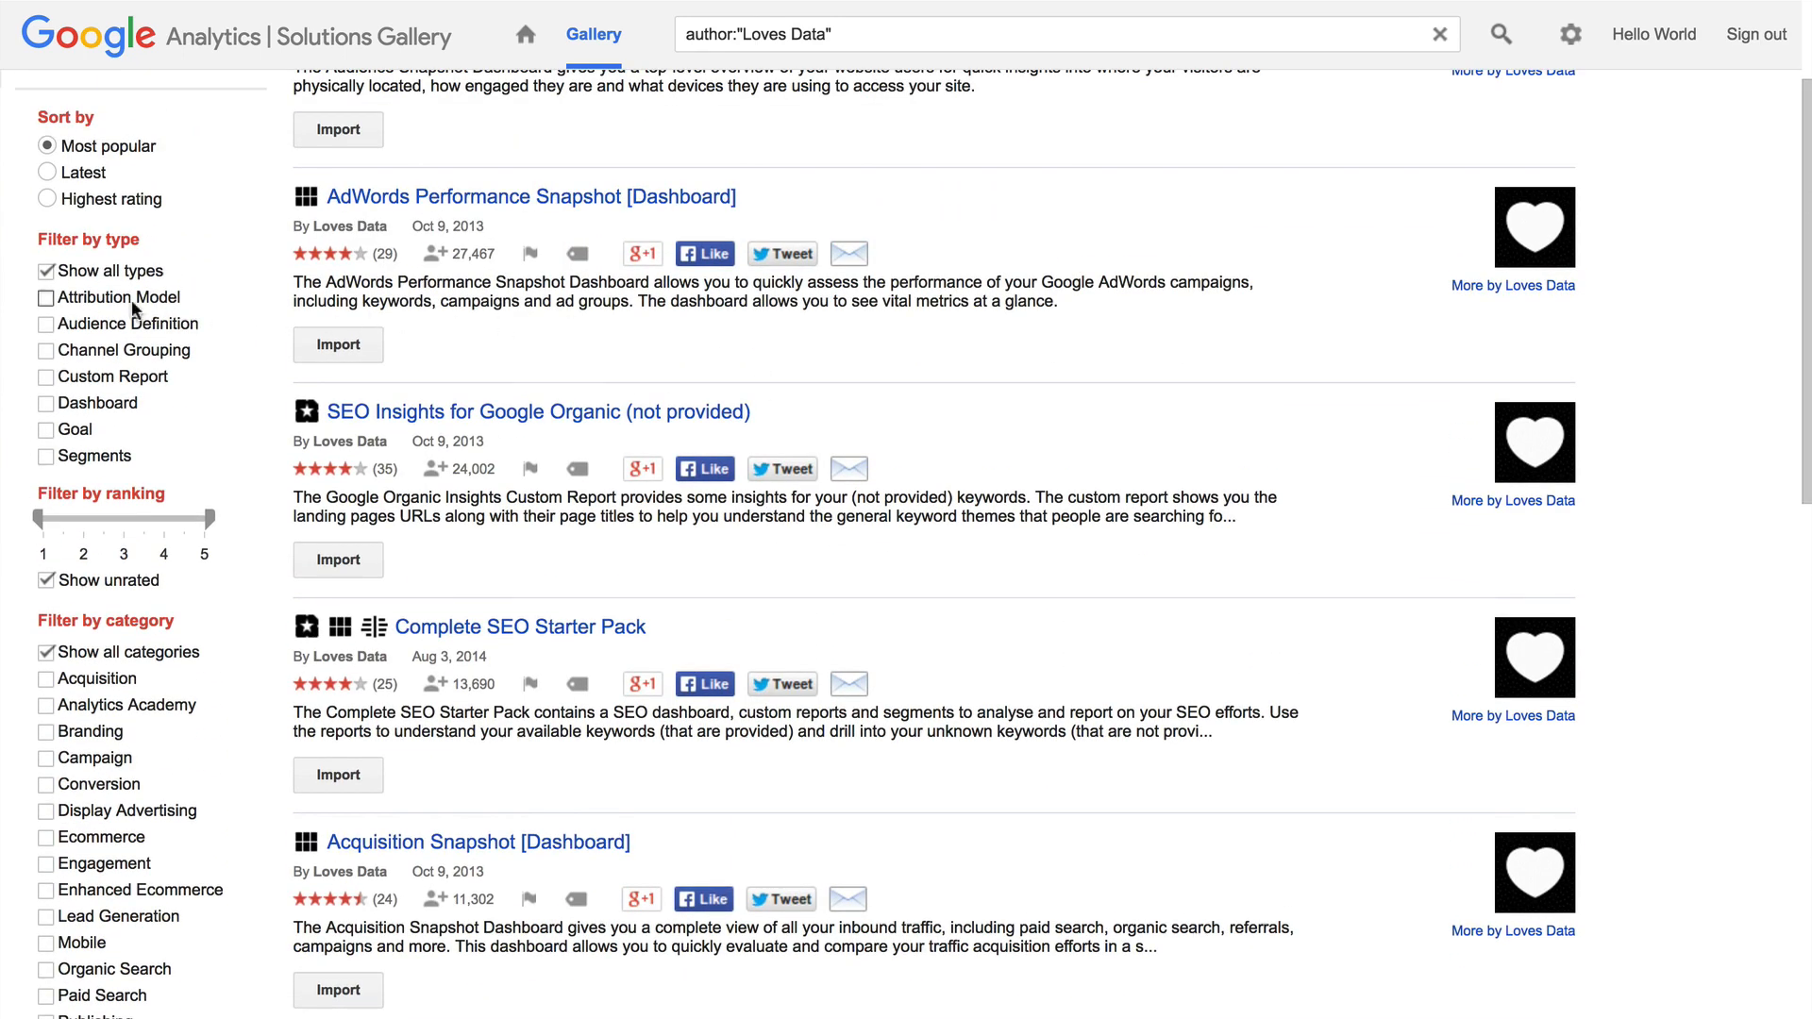
{"action": "mouse_move", "coordinate": [72, 475]}
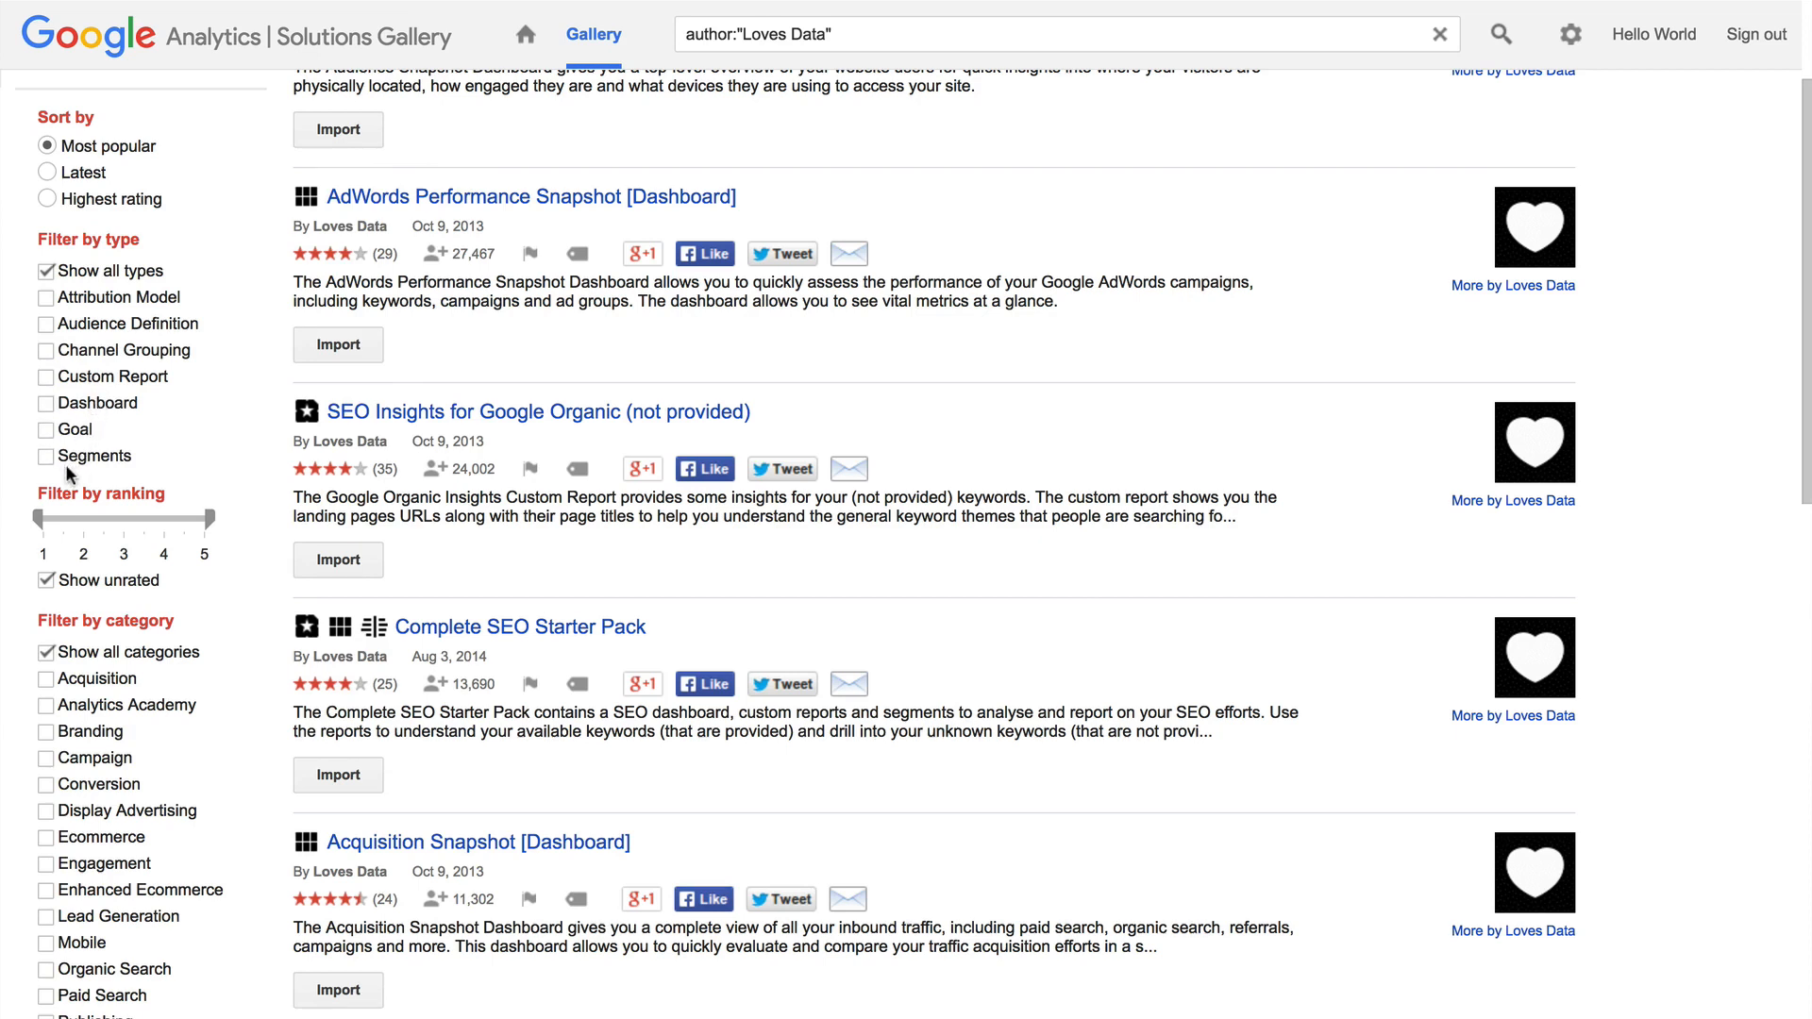
{"action": "mouse_move", "coordinate": [61, 479]}
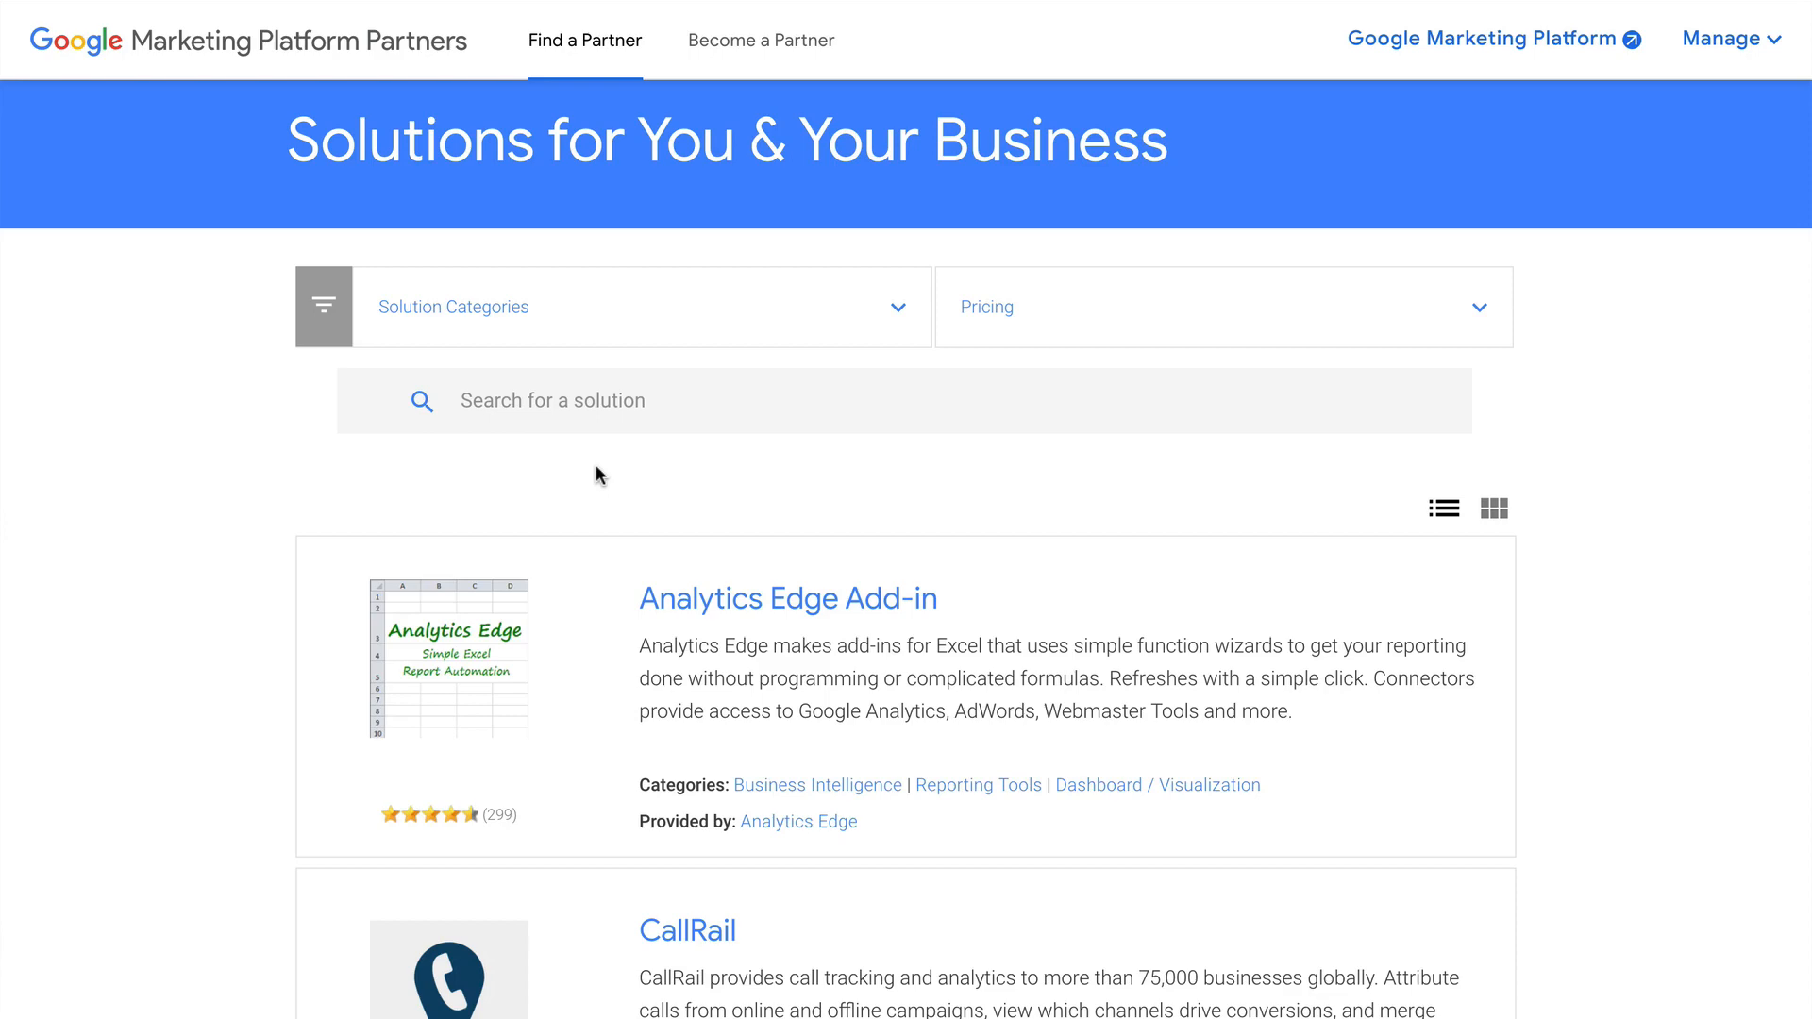
Step: Scroll the Solutions list past Analytics Edge, CallRail and Leadberry to Leadfeeder
{"action": "scroll", "scroll_direction": "down", "scroll_amount": 3}
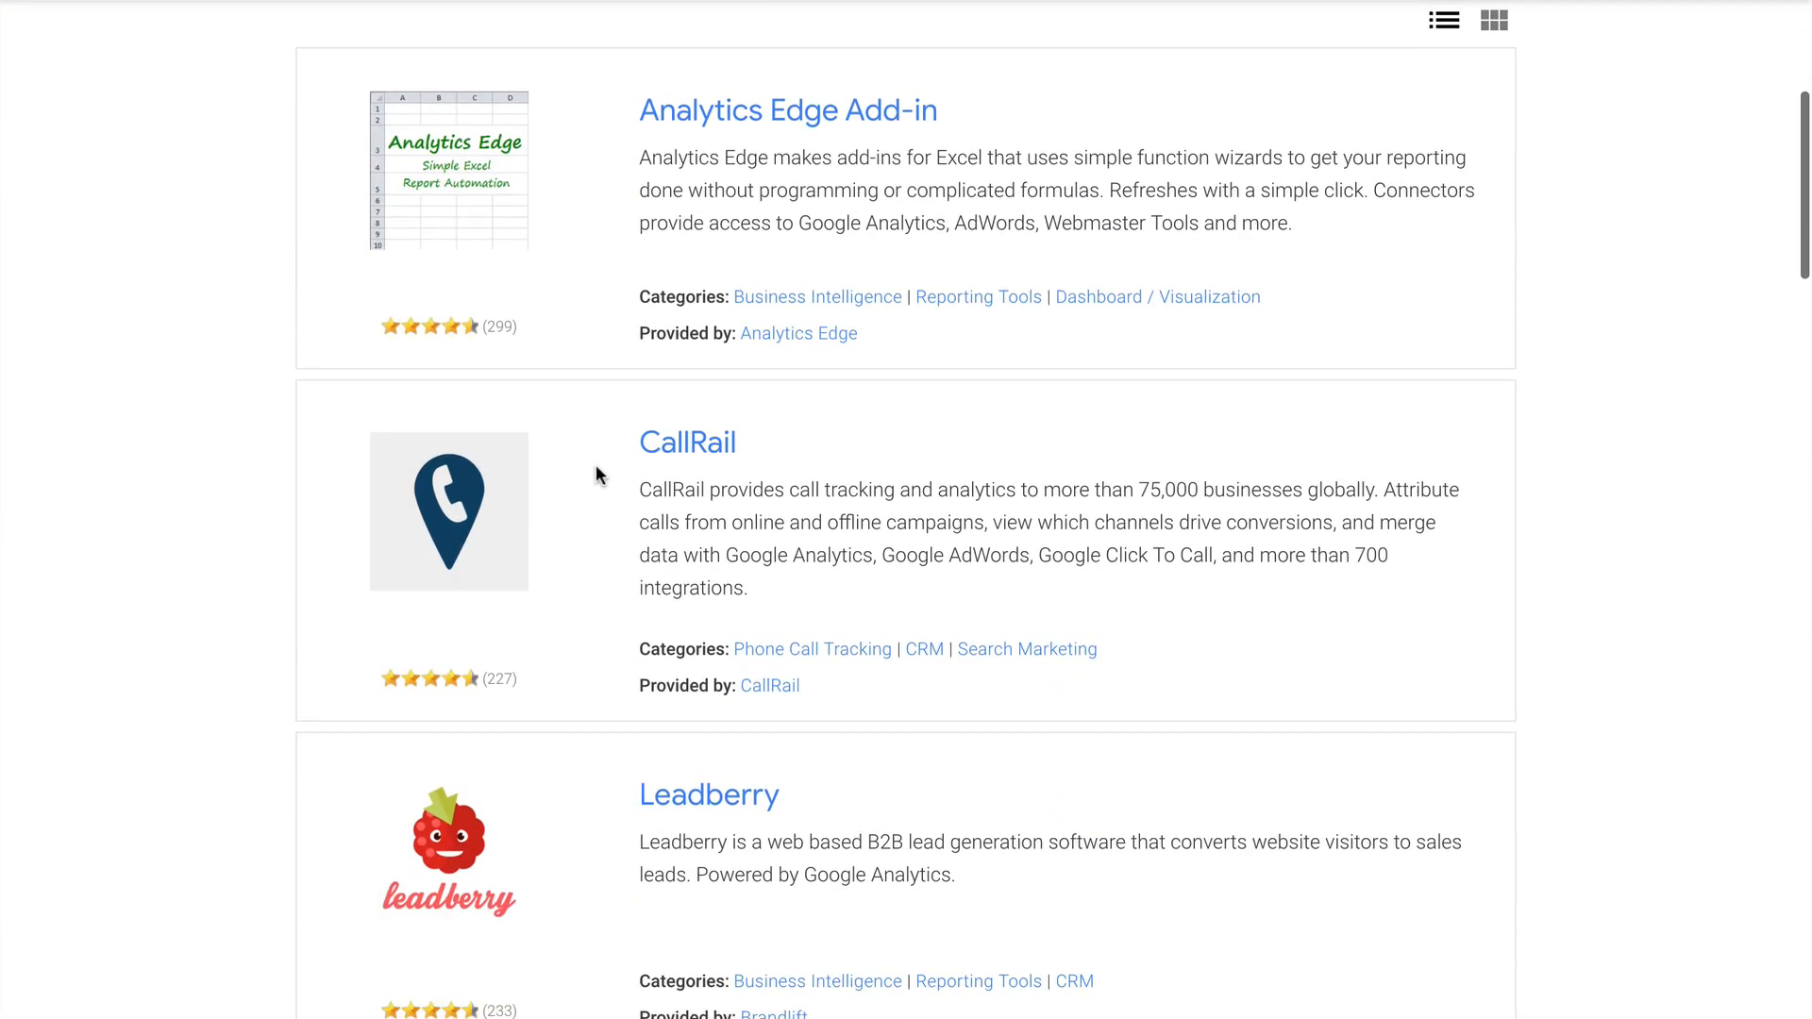
{"action": "scroll", "scroll_direction": "down", "scroll_amount": 3}
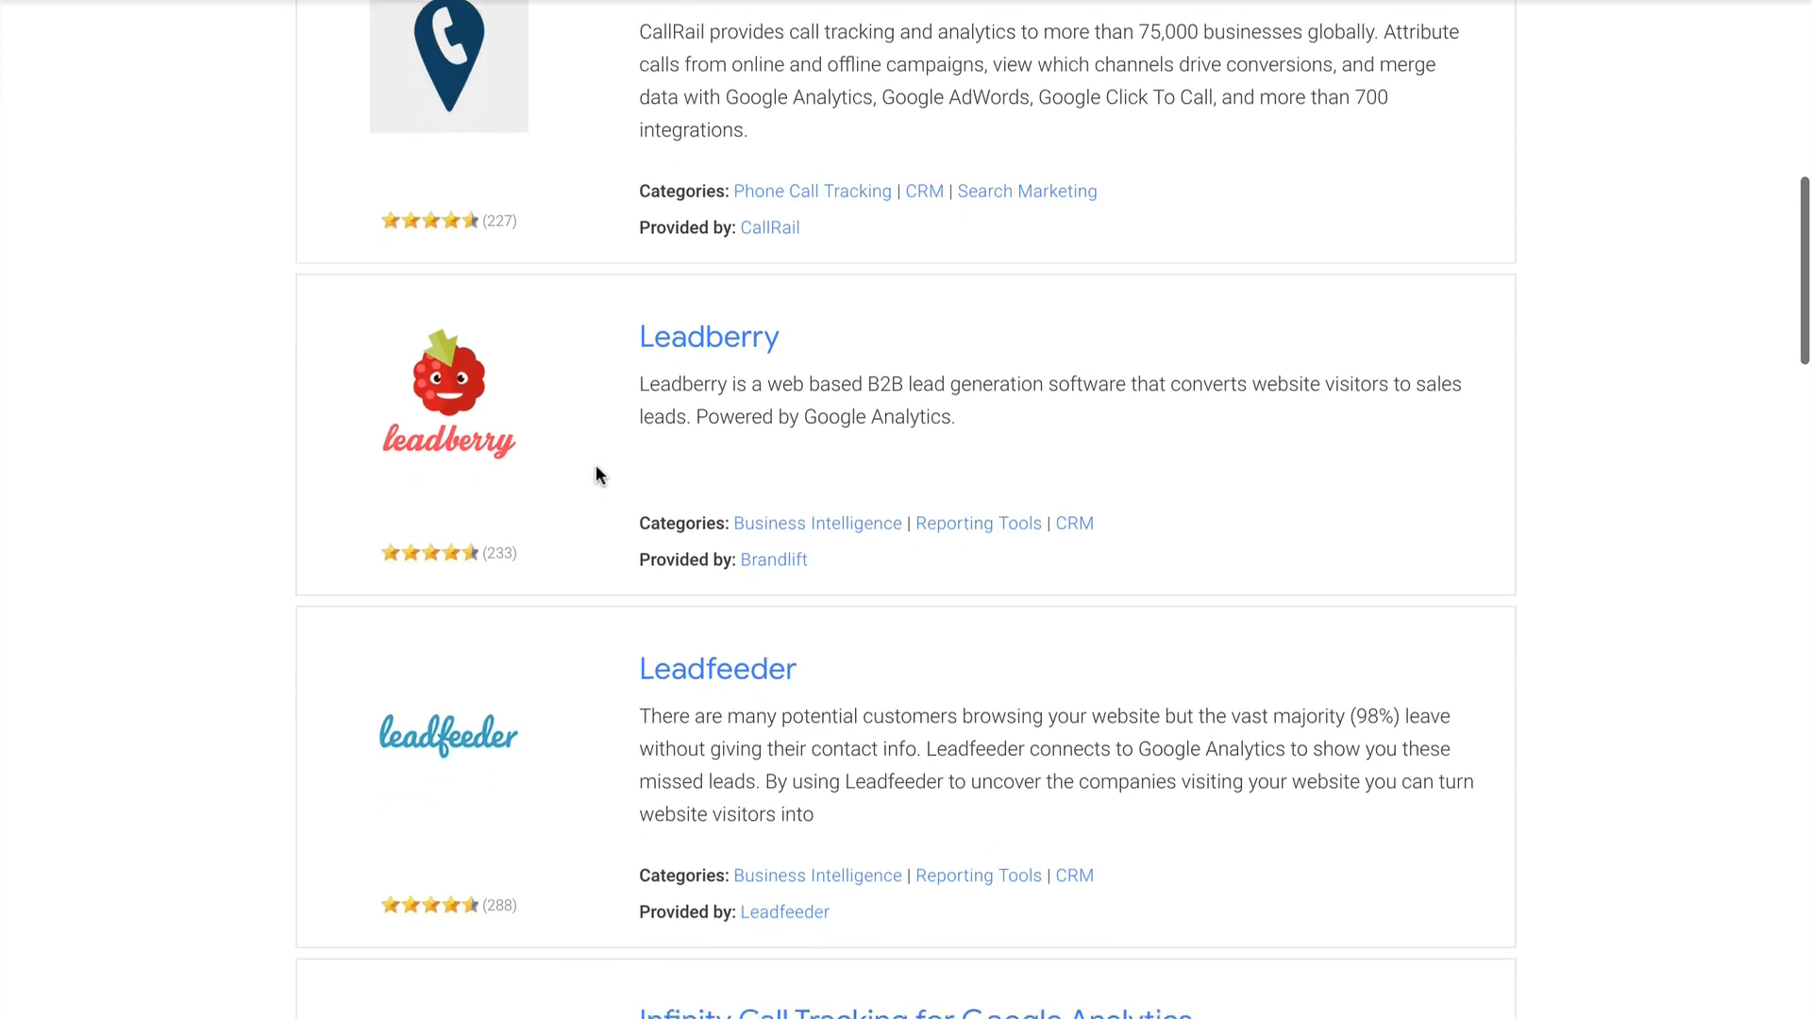
{"action": "scroll", "scroll_direction": "down", "scroll_amount": 3}
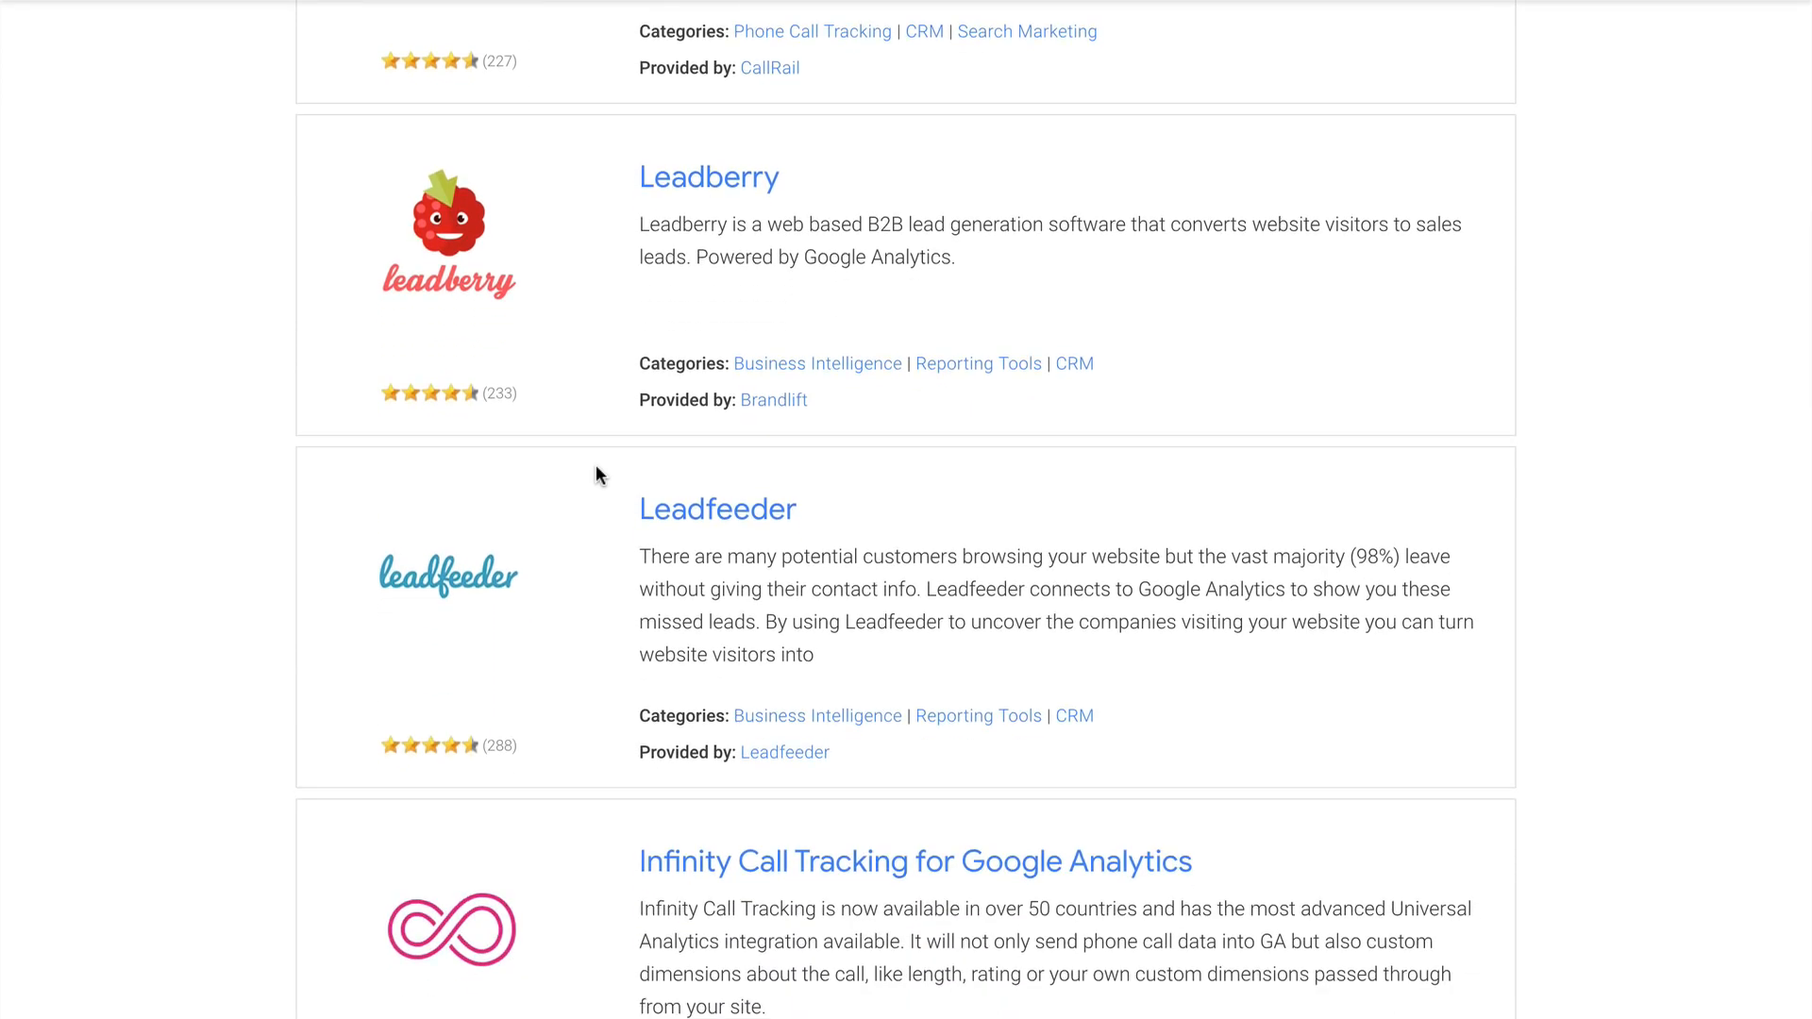
{"action": "mouse_move", "coordinate": [739, 517]}
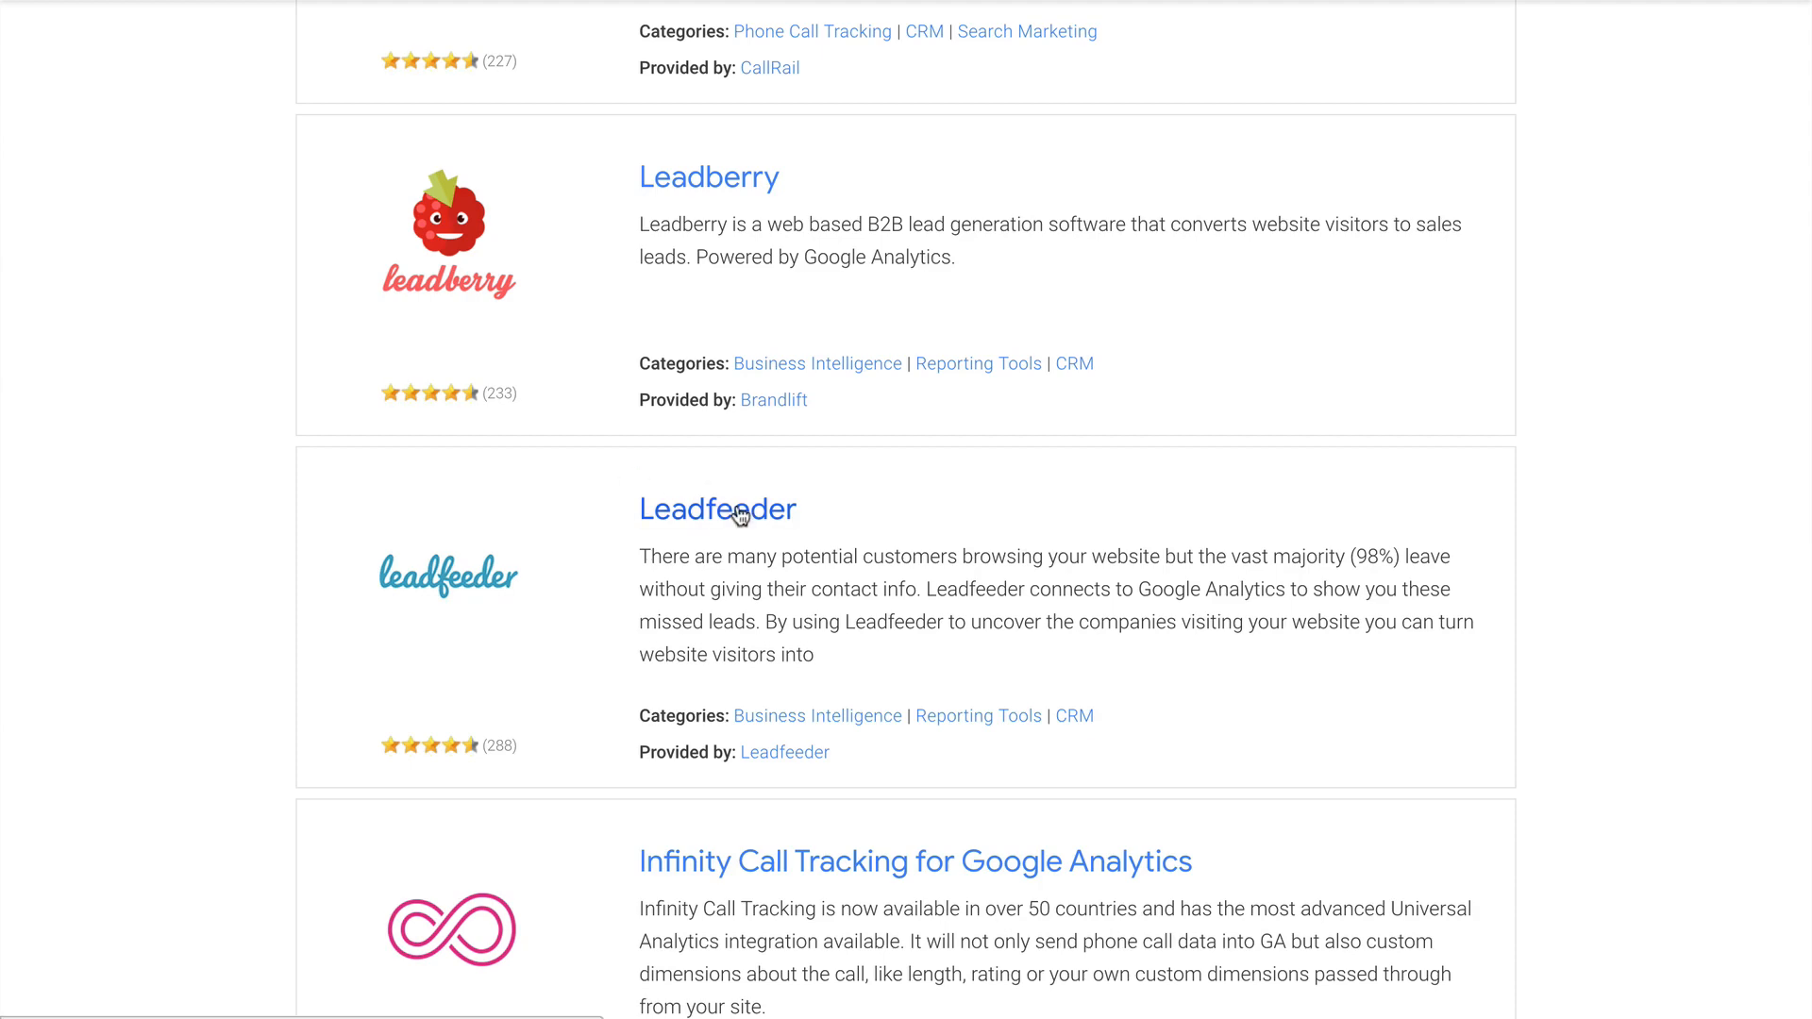
Step: View the Leadfeeder technology partner page, browsing its description and intro video
{"action": "left_click", "coordinate": [717, 510]}
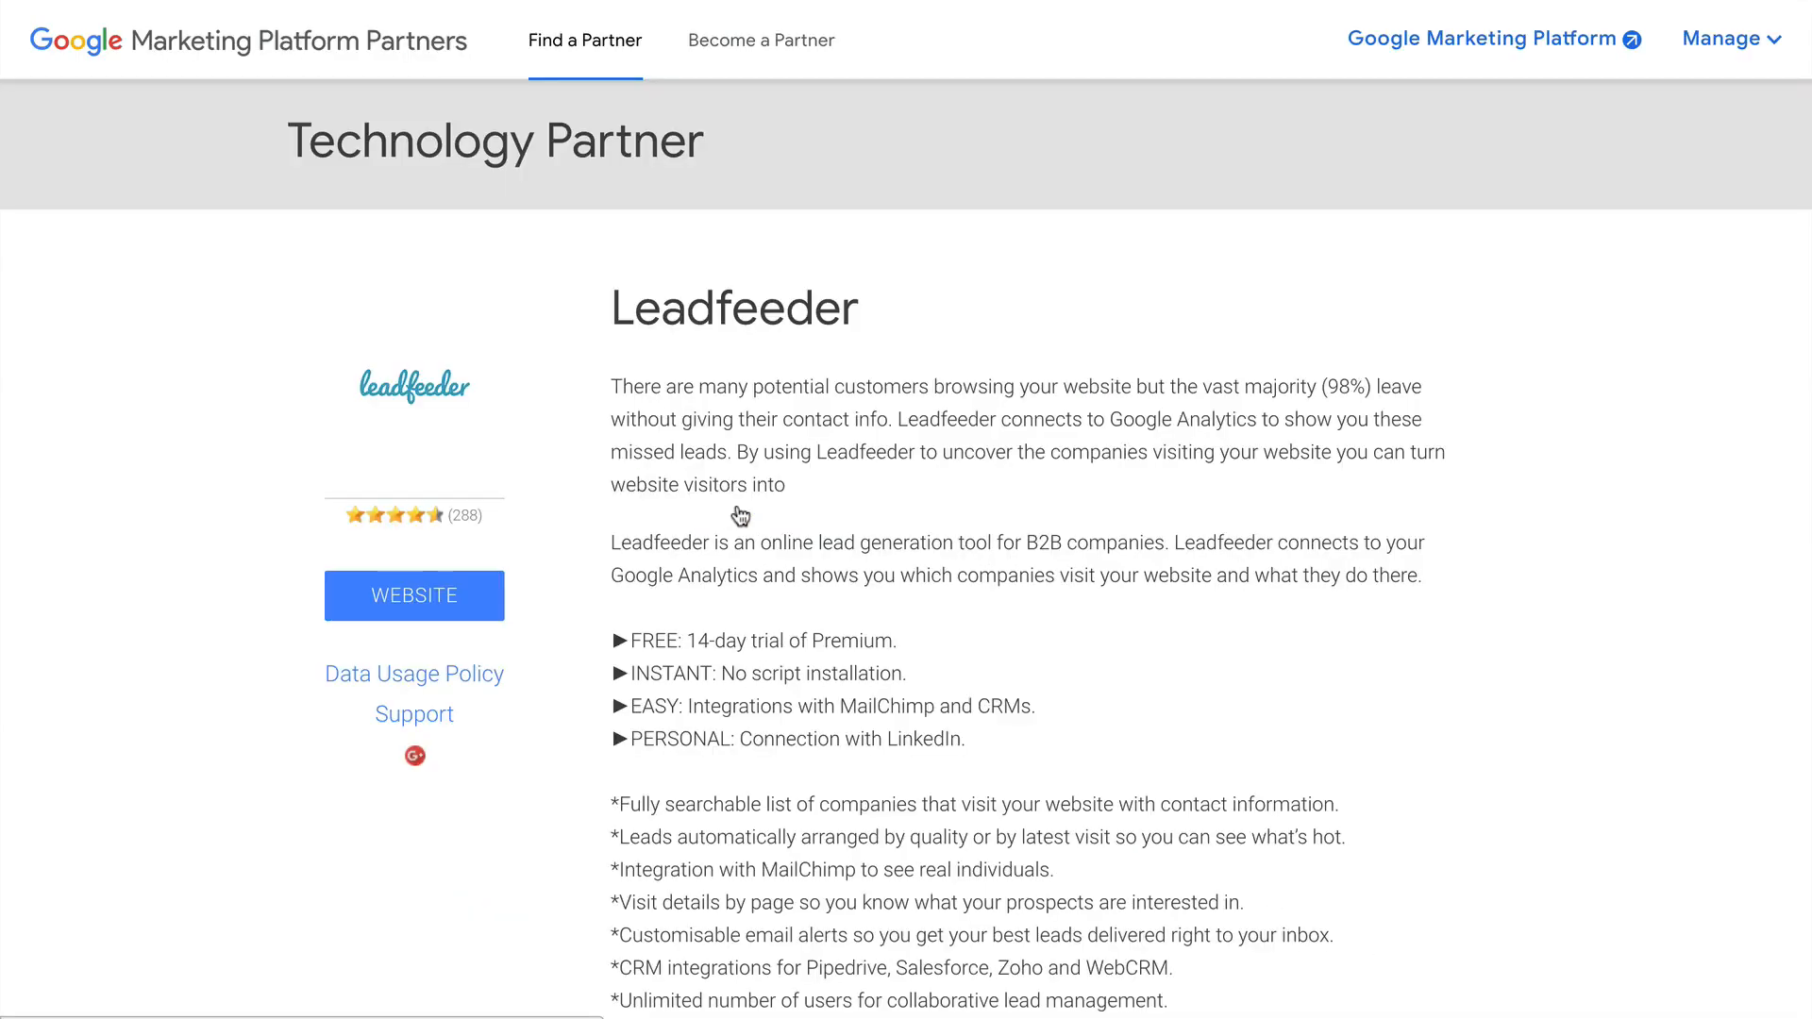
{"action": "scroll", "scroll_direction": "down", "scroll_amount": 3}
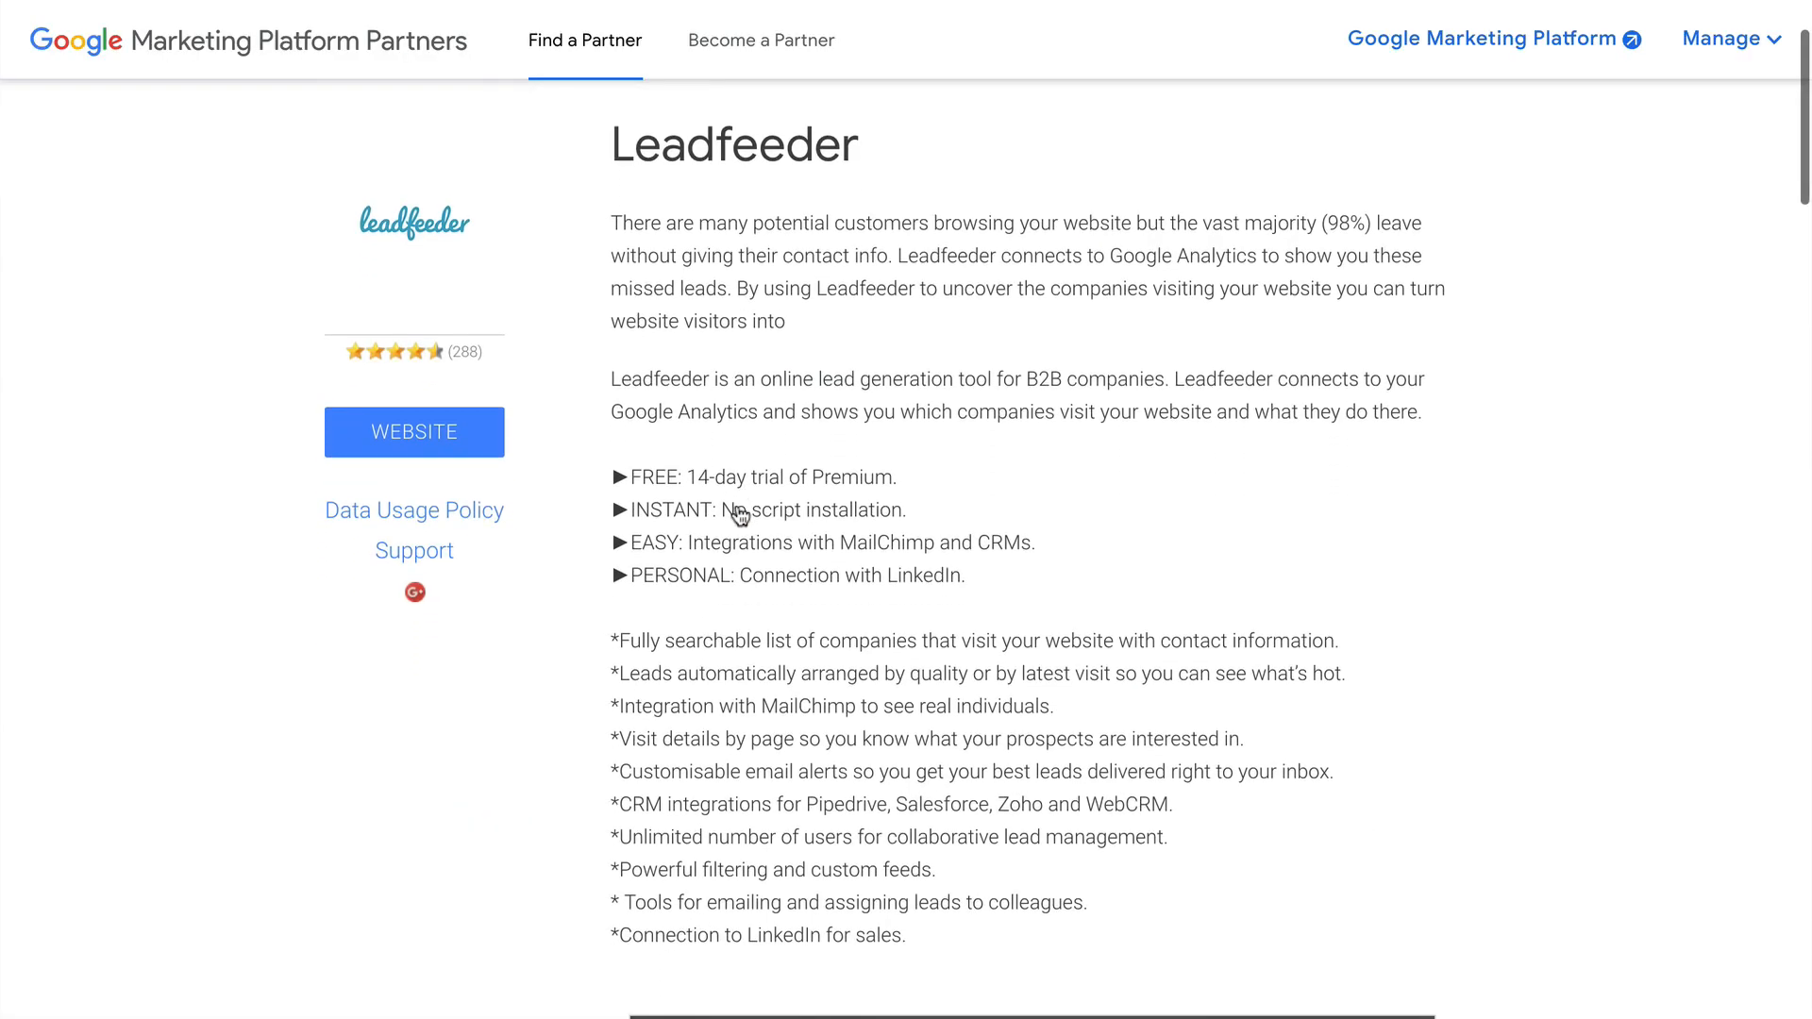
{"action": "scroll", "scroll_direction": "down", "scroll_amount": 3}
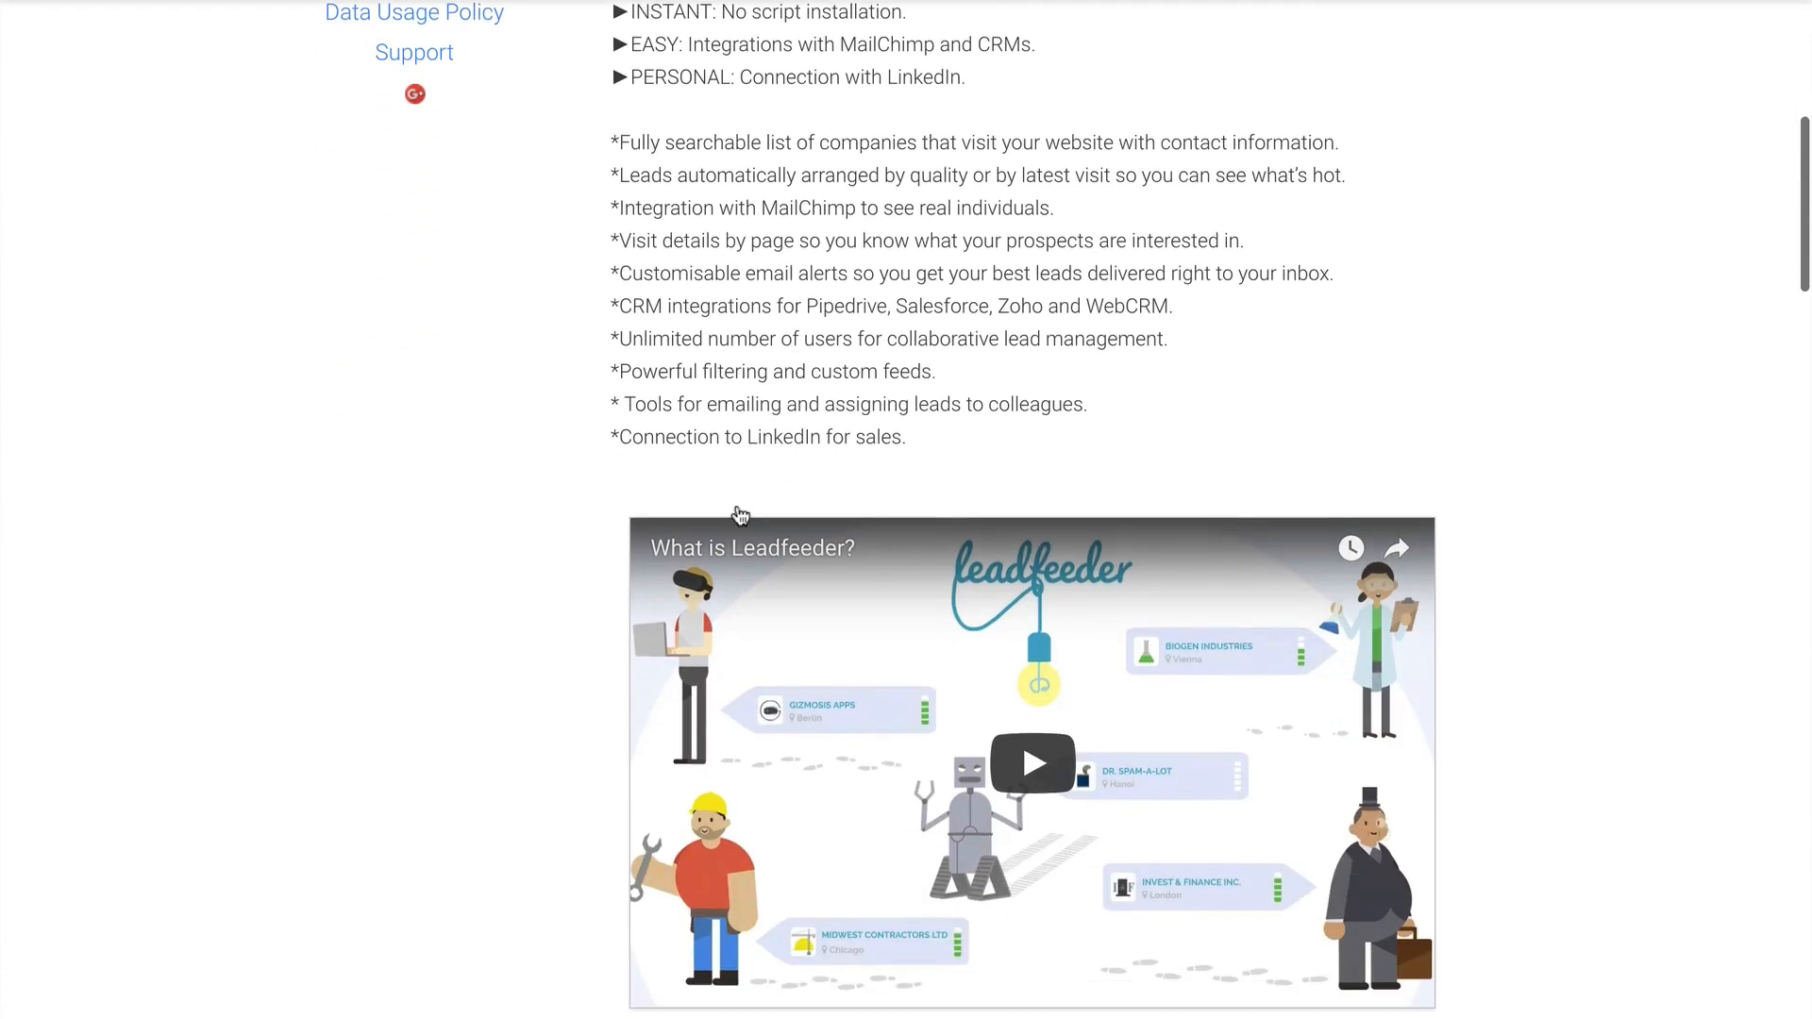
{"action": "scroll", "scroll_direction": "up", "scroll_amount": 3}
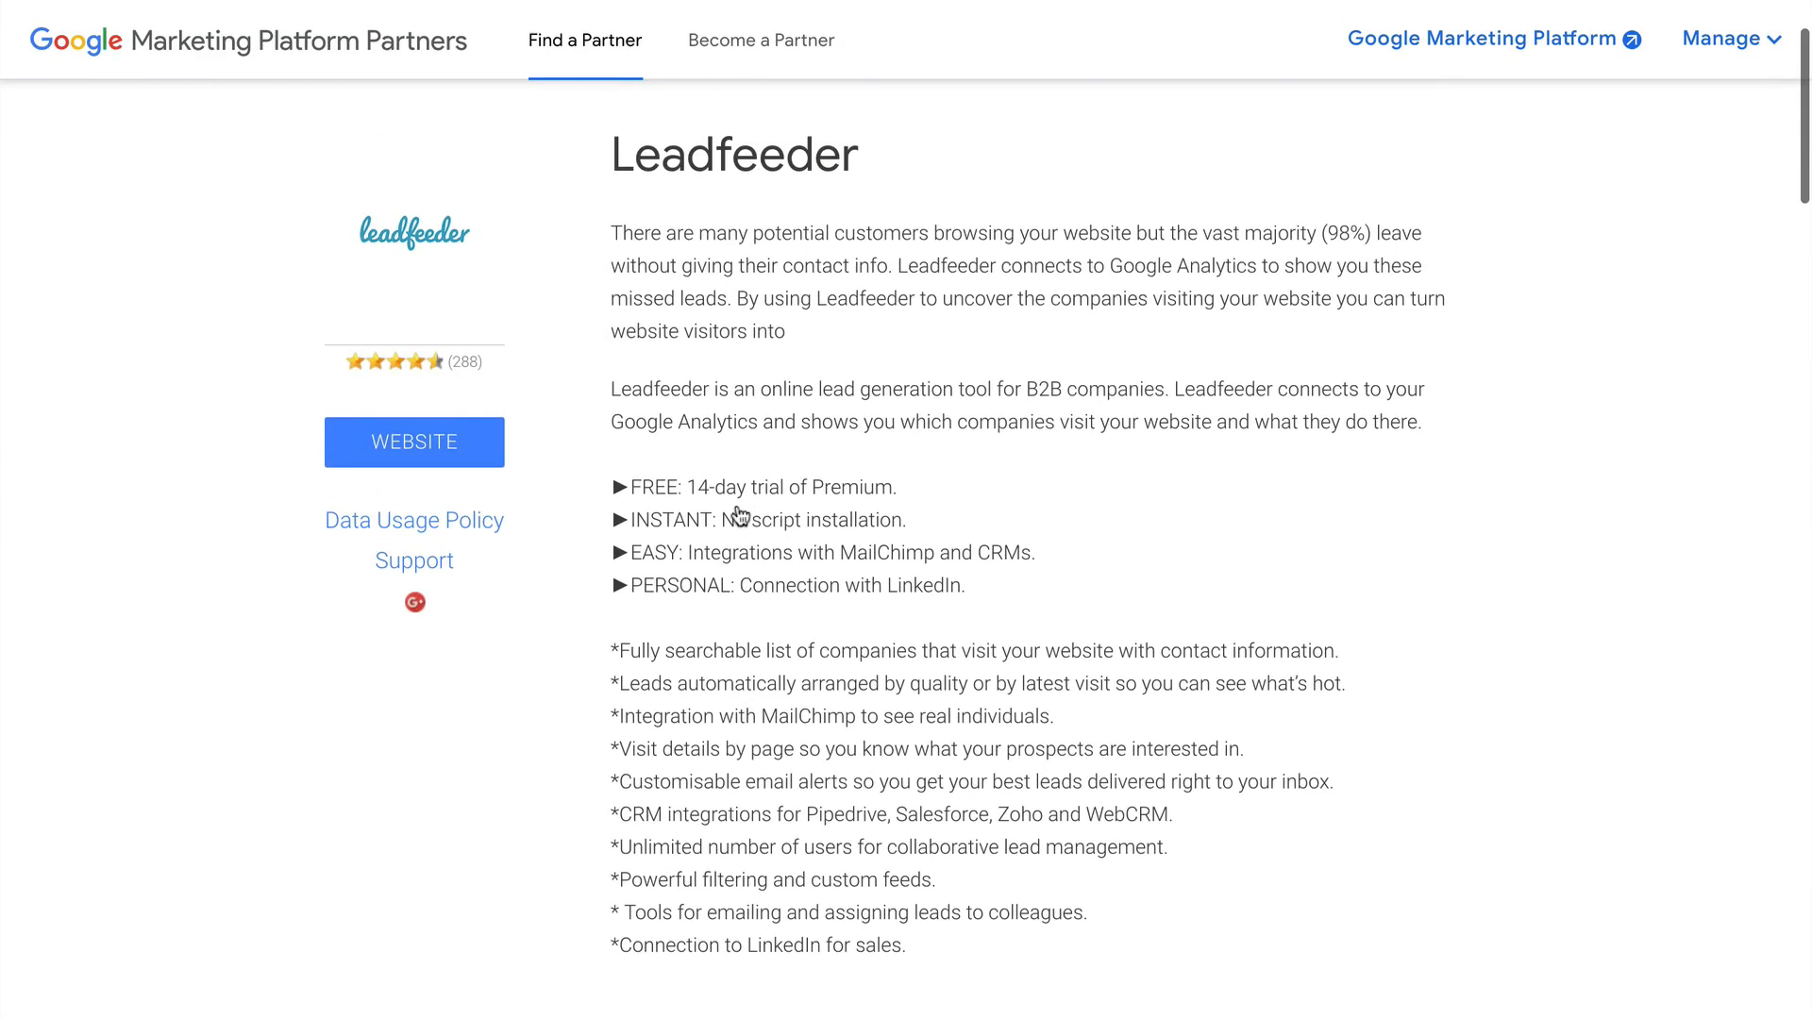